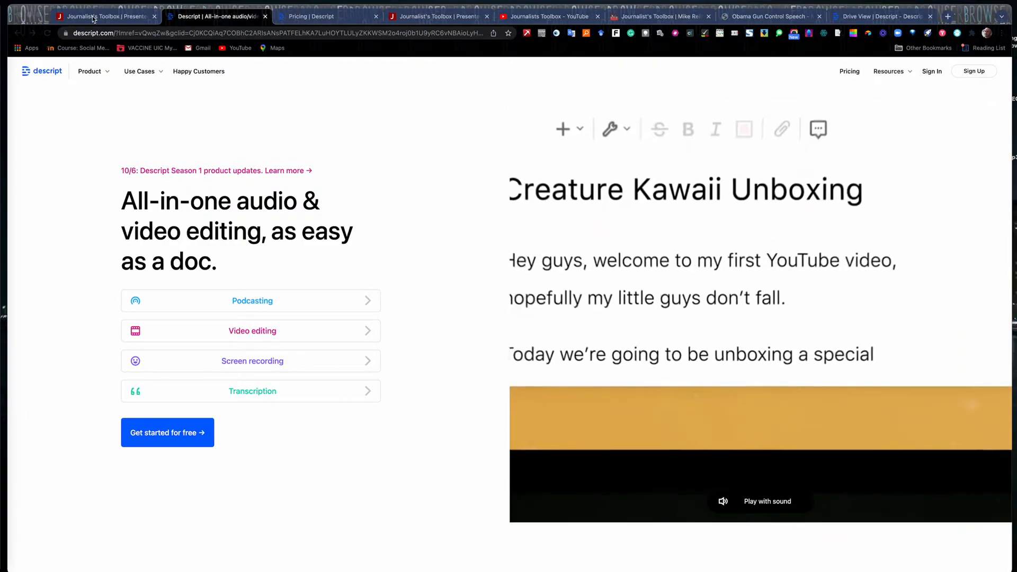
Step: Browse the Journalist's Toolbox homepage topic tiles down to the footer and back to the top
double_click(804, 260)
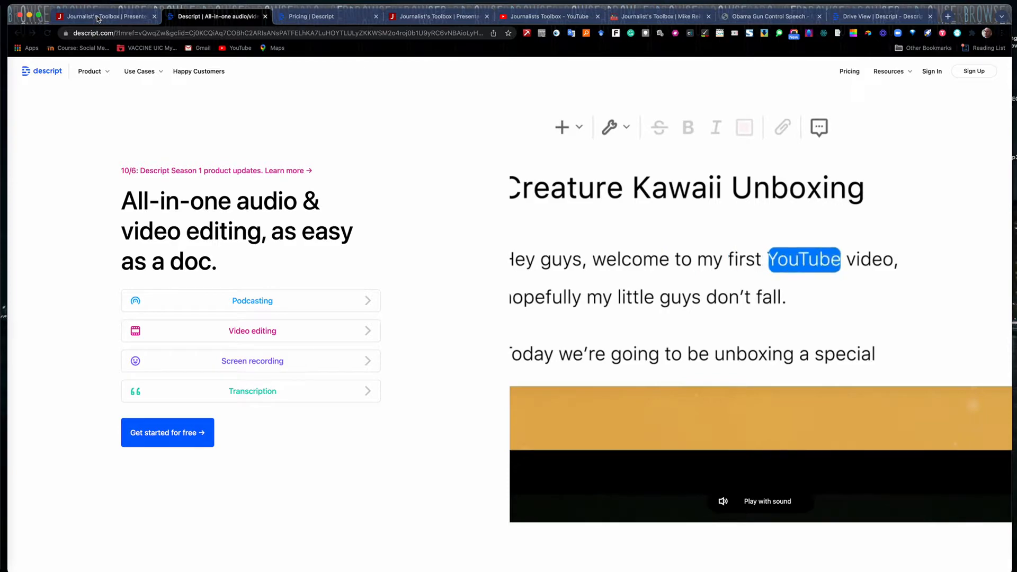
click(104, 17)
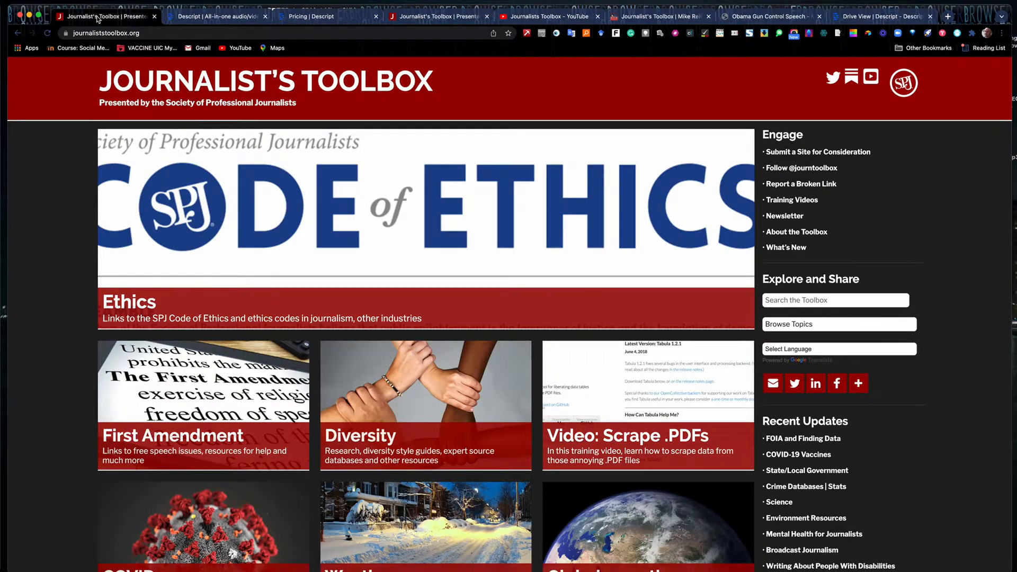
mouse_move(201, 17)
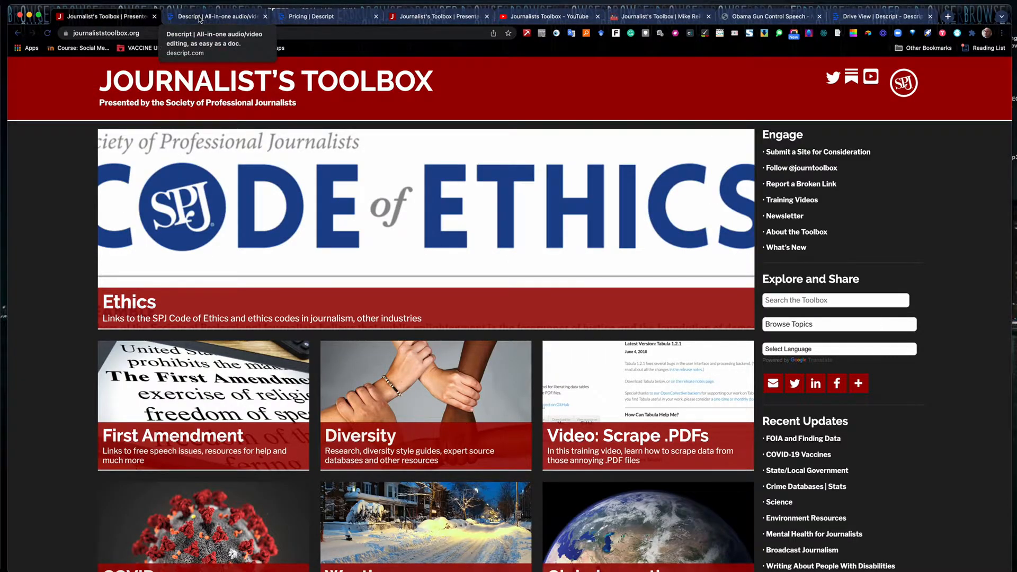
mouse_move(144, 99)
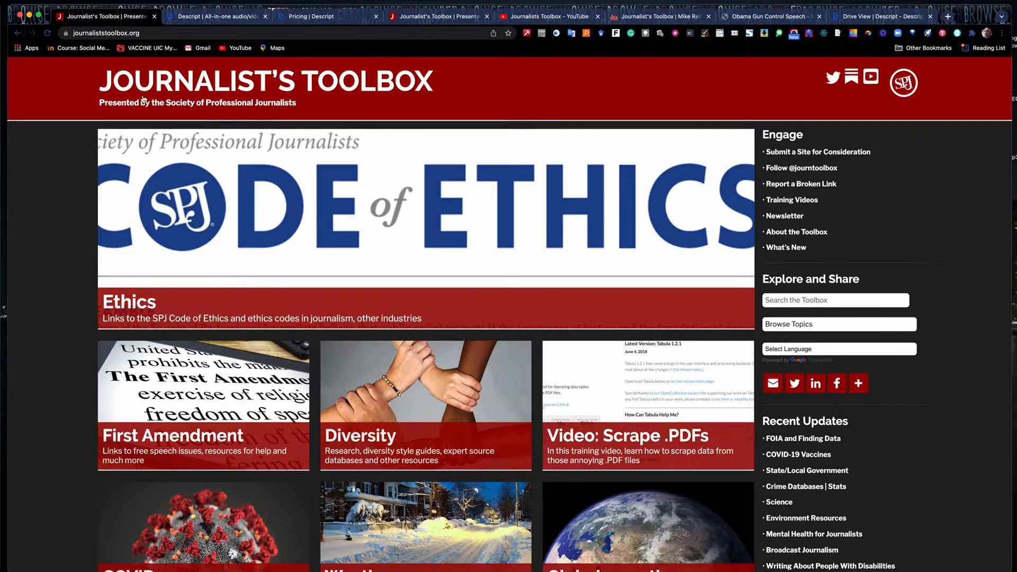
mouse_move(385, 102)
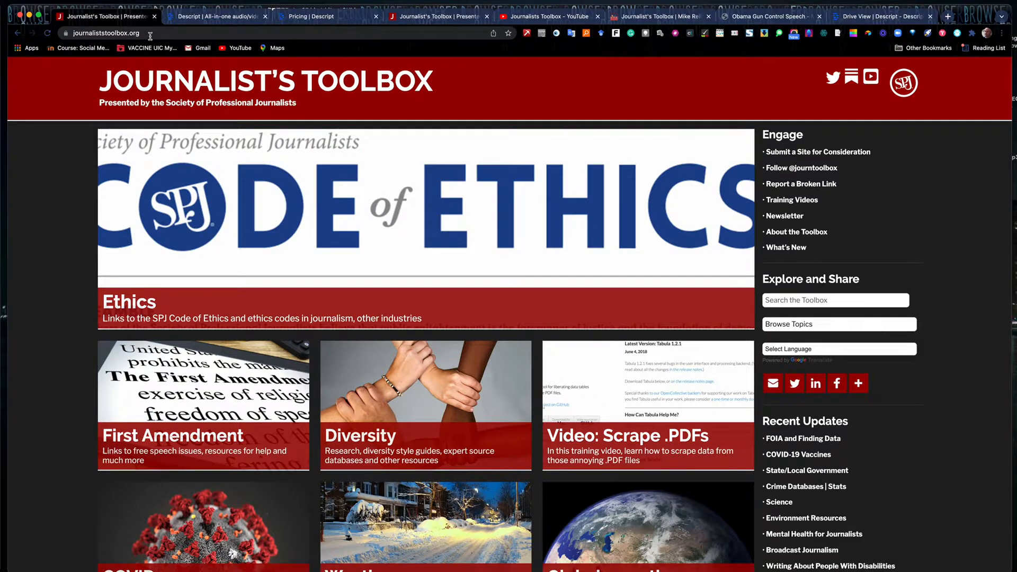
mouse_move(237, 104)
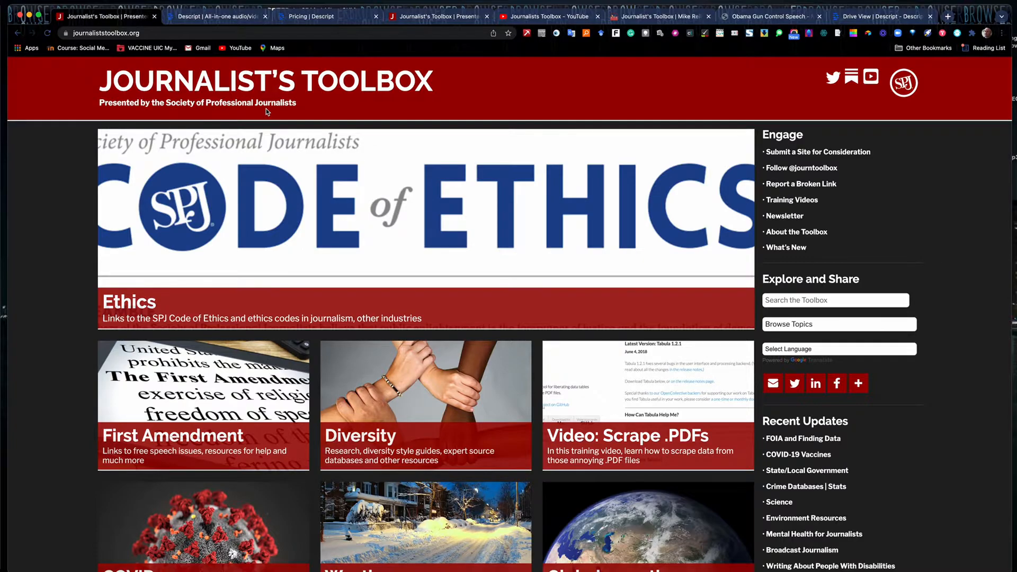
scroll(down, 3)
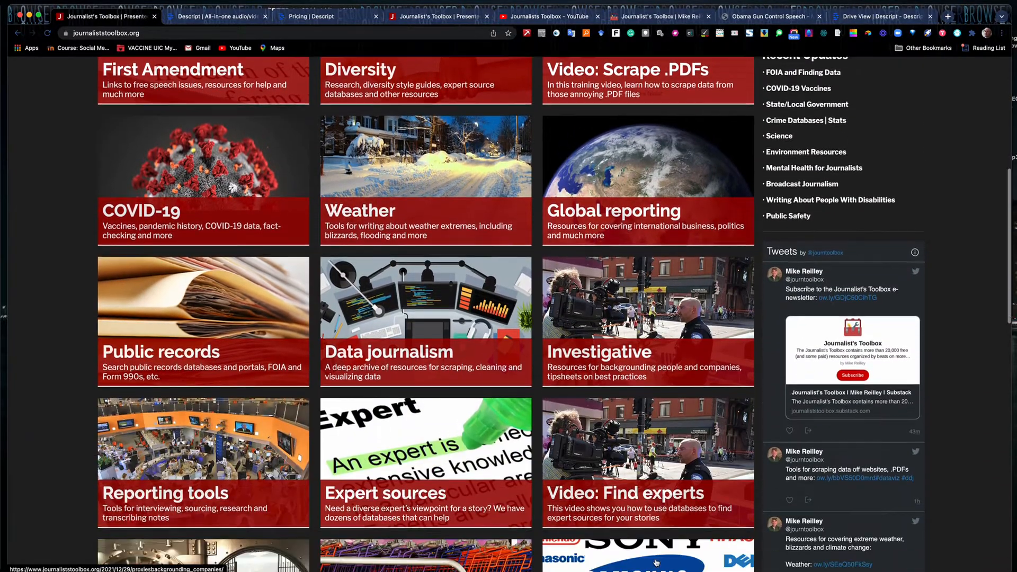
scroll(down, 3)
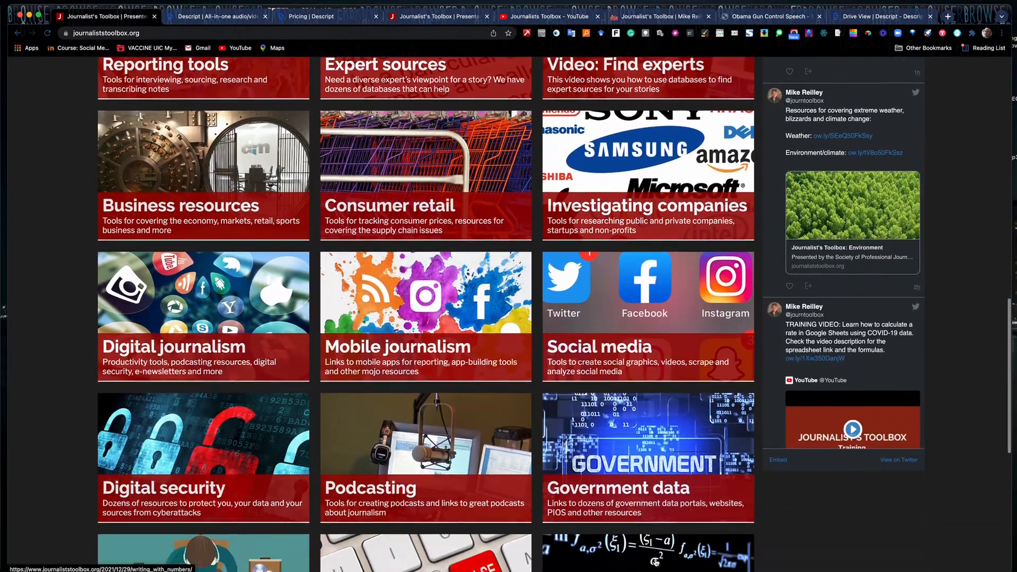
scroll(down, 3)
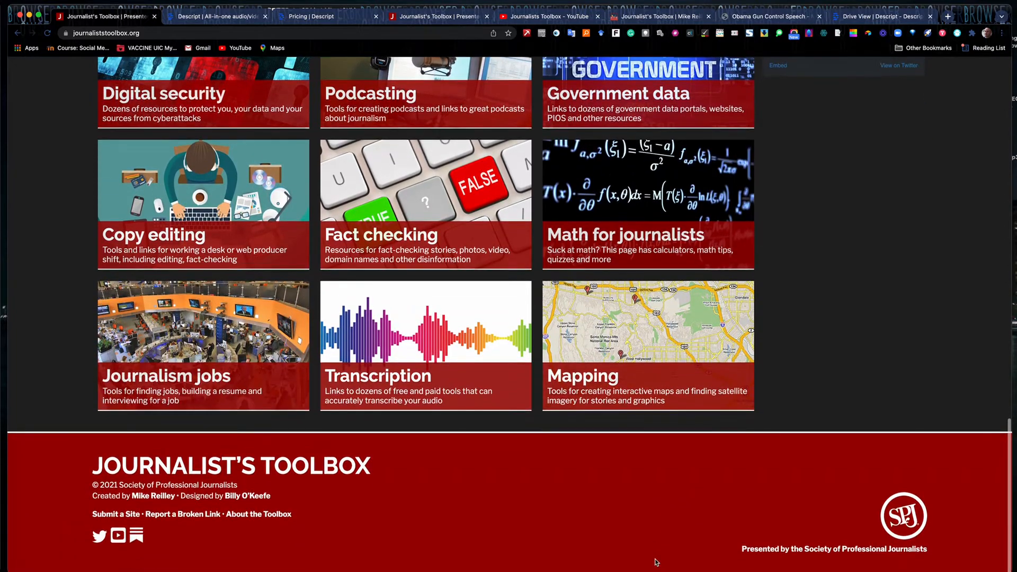
scroll(up, 3)
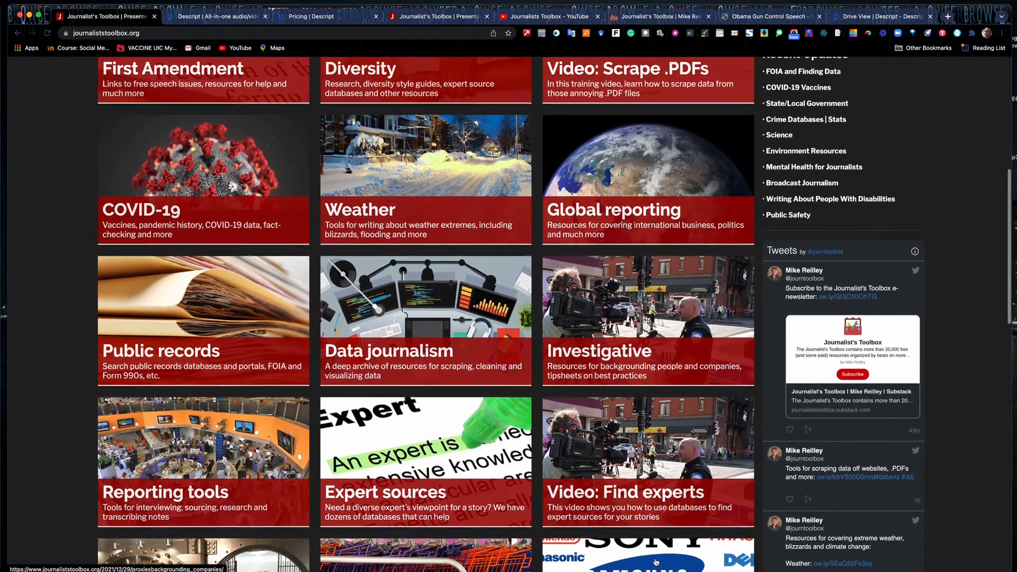
scroll(up, 3)
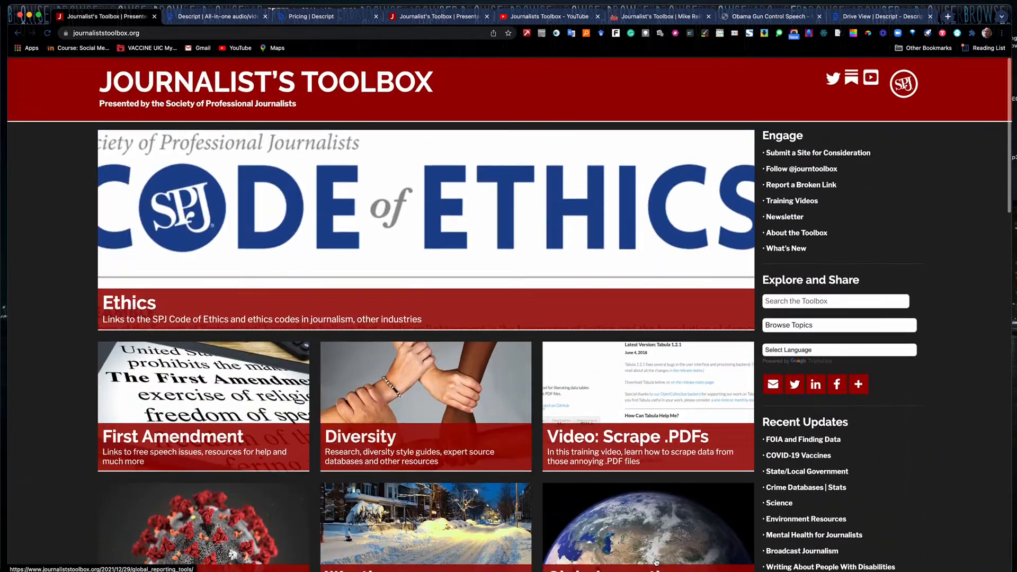
click(136, 302)
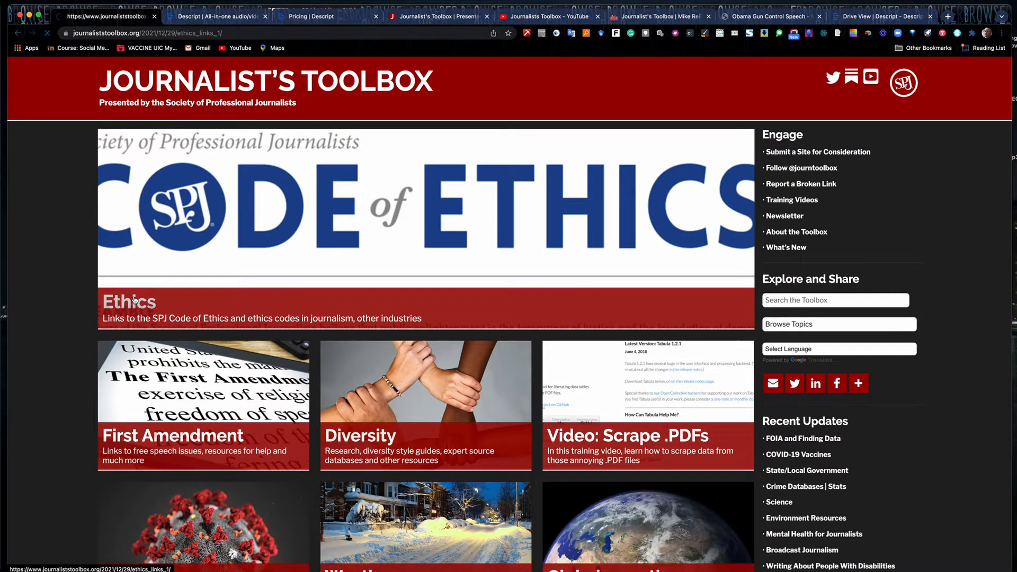
scroll(down, 3)
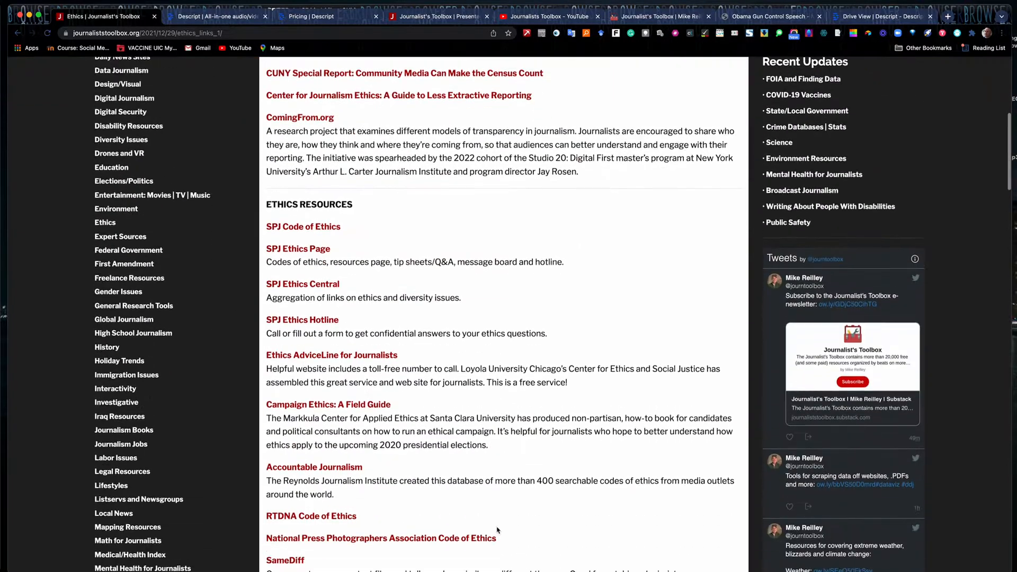
scroll(down, 3)
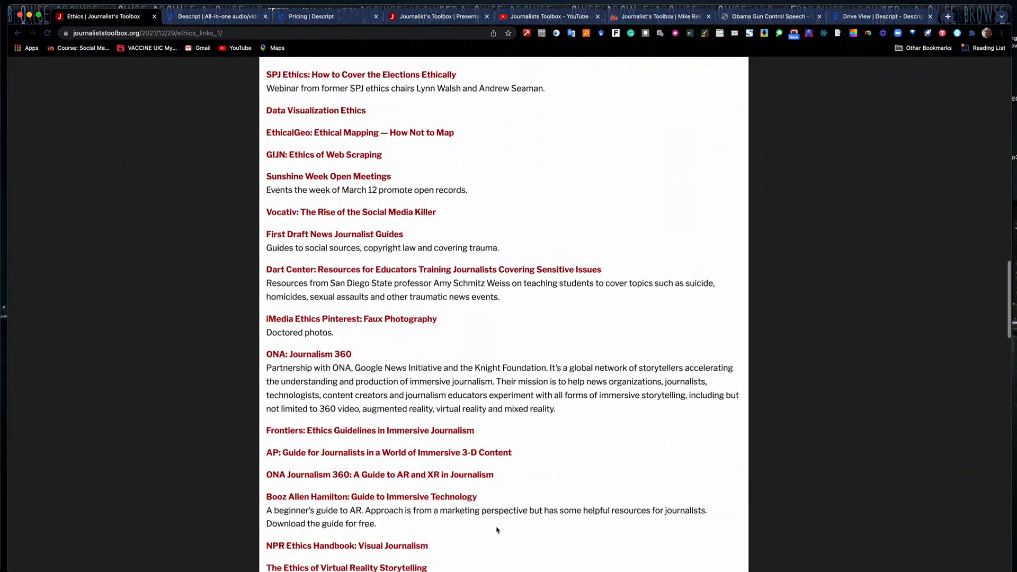
scroll(up, 3)
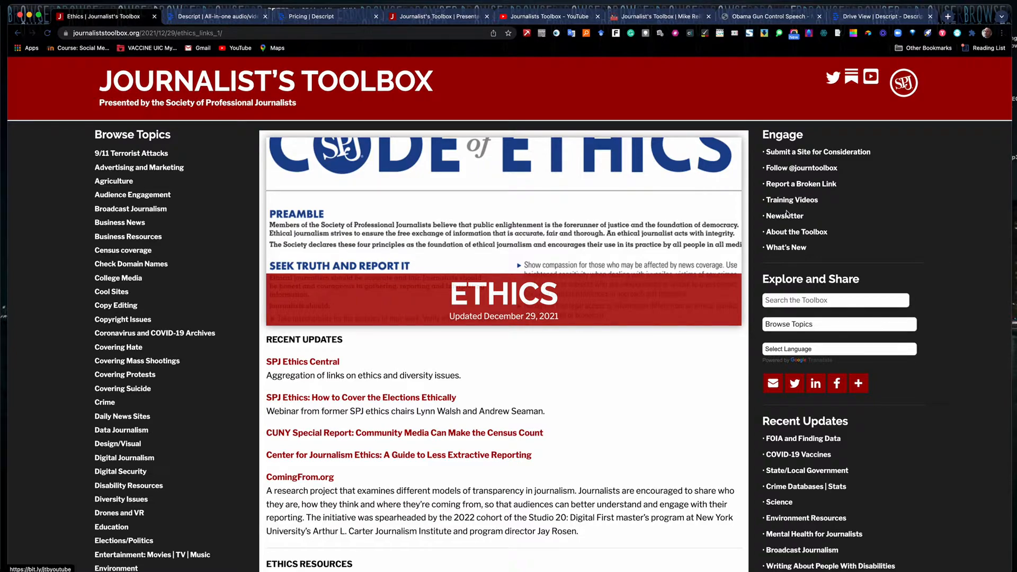
mouse_move(784, 218)
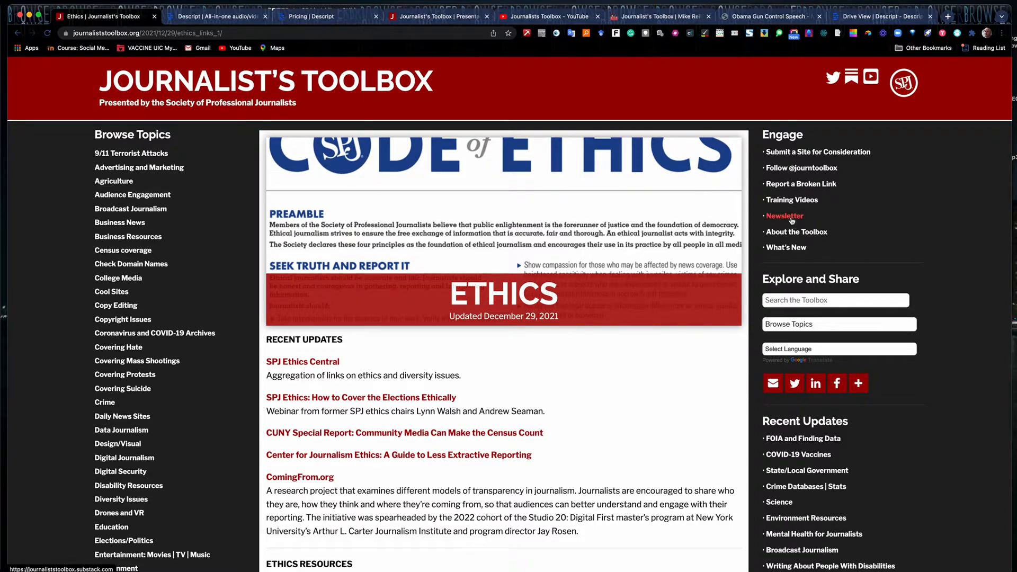
mouse_move(797, 218)
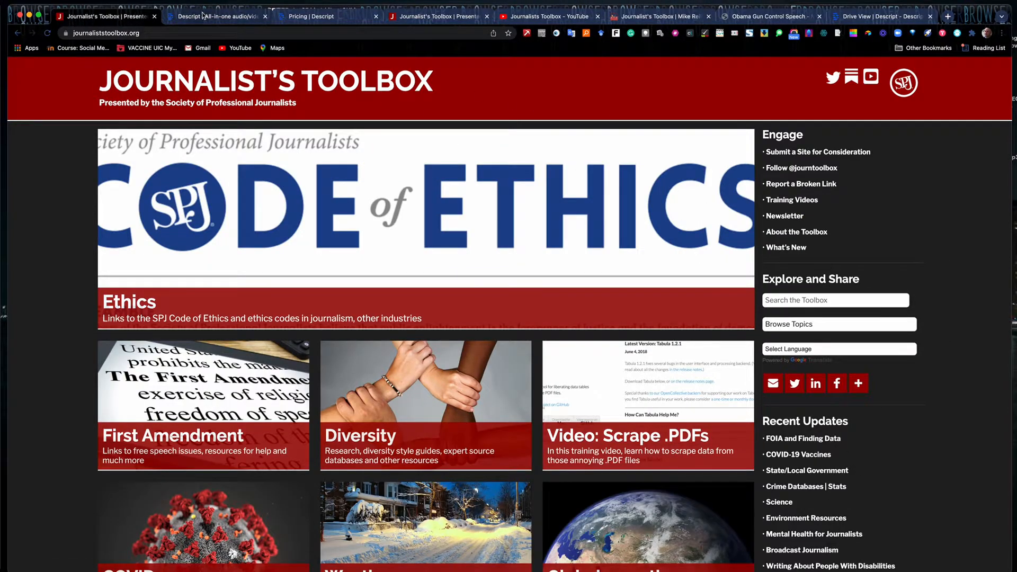
Step: Show Descript's pricing page comparing the Free, Creator, Pro and Enterprise plans
click(217, 17)
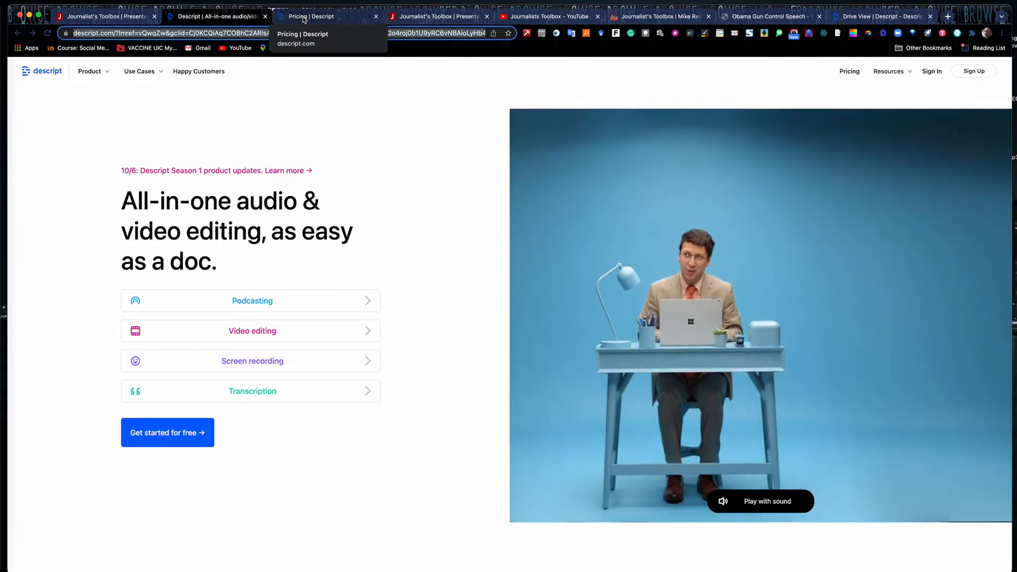
click(309, 17)
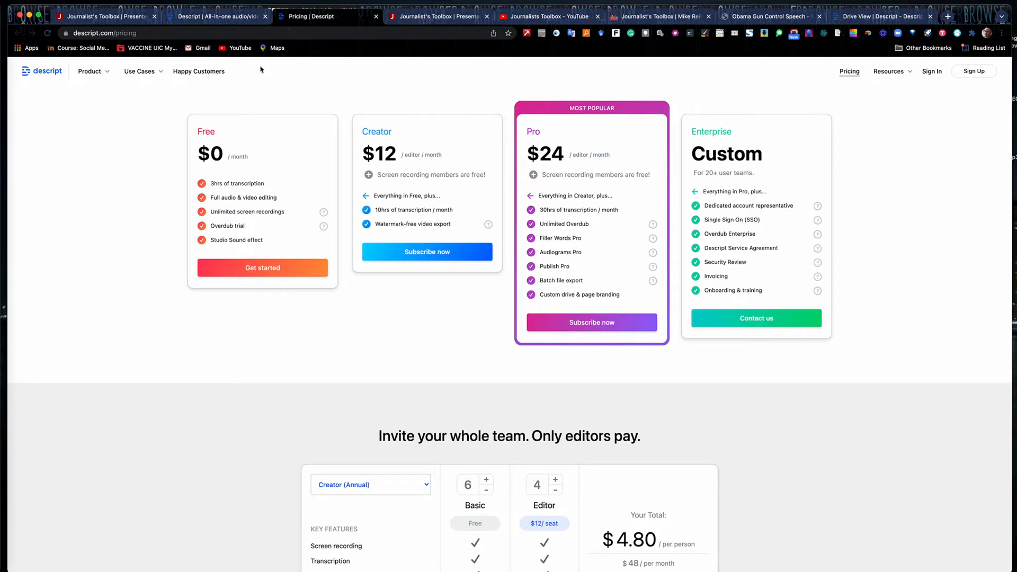
mouse_move(299, 120)
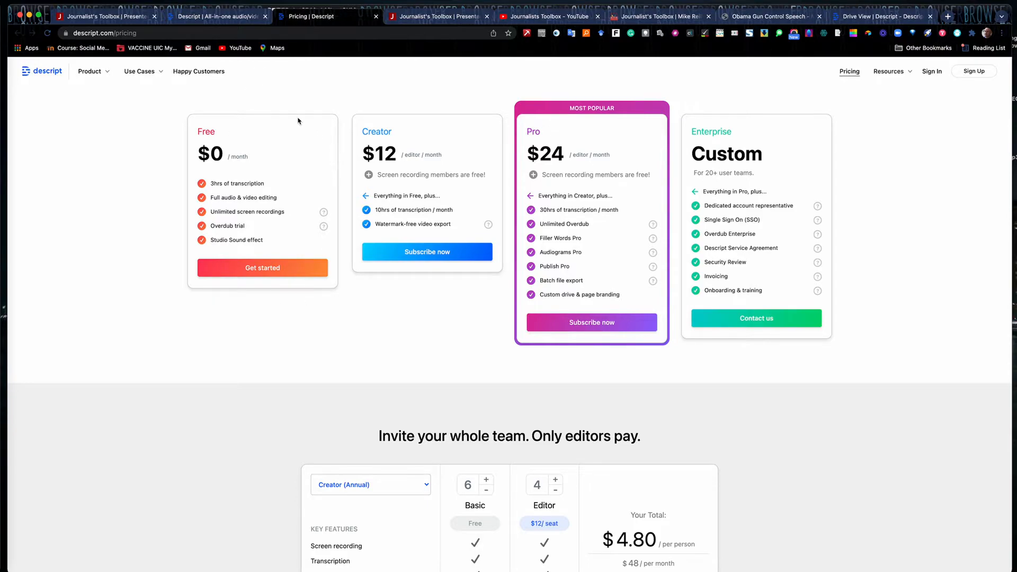
mouse_move(230, 107)
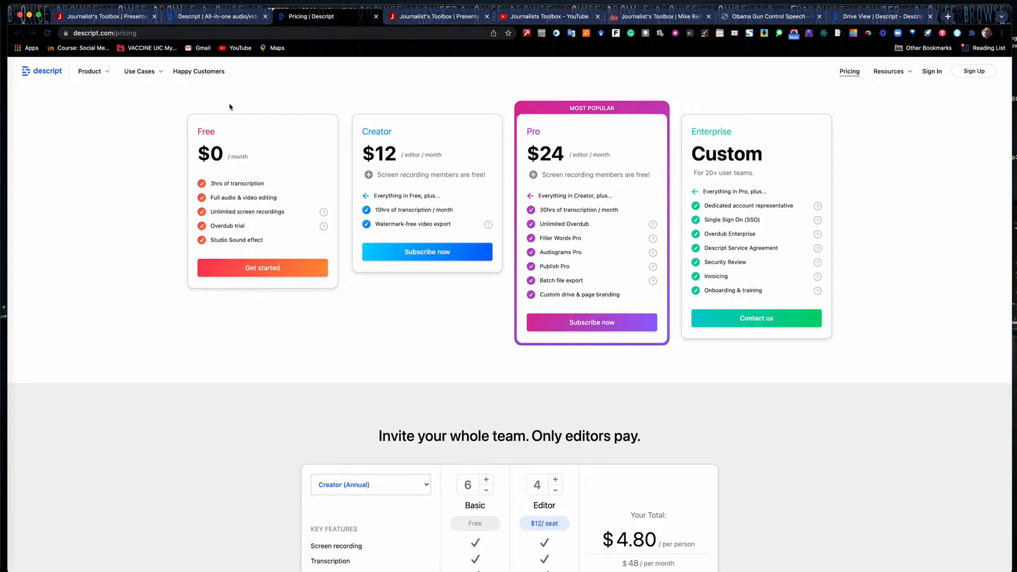
mouse_move(247, 192)
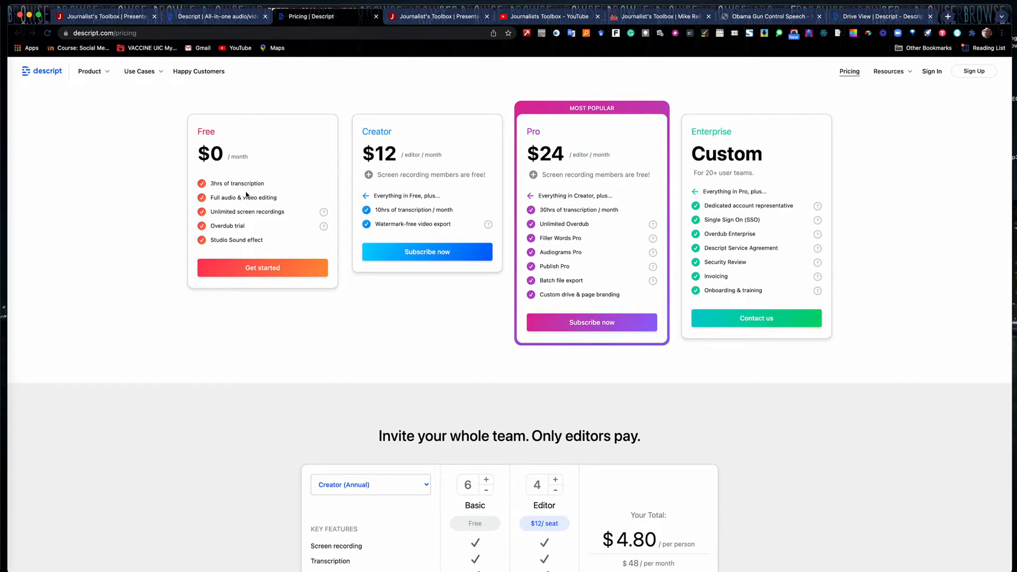
mouse_move(262, 211)
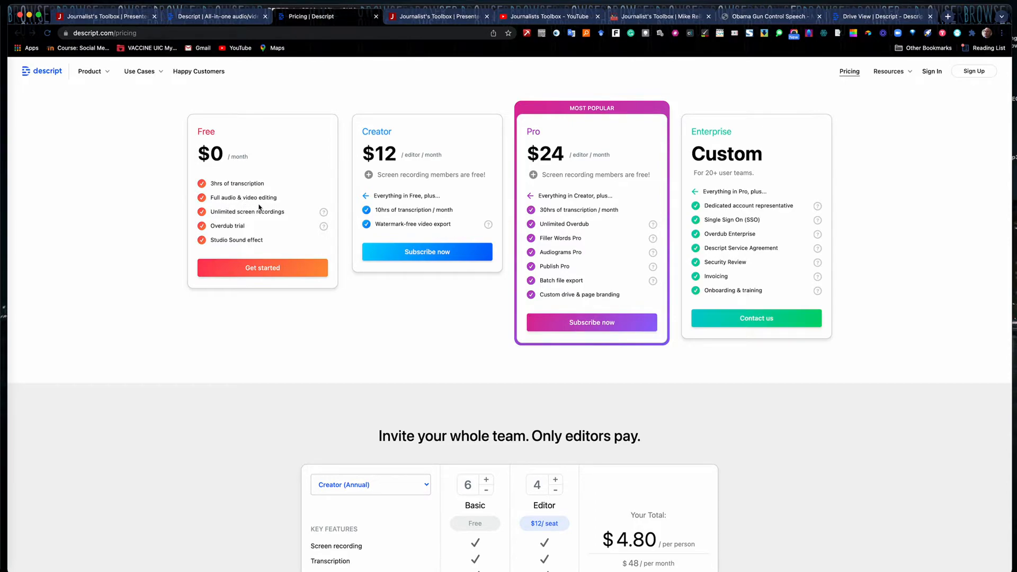
mouse_move(250, 225)
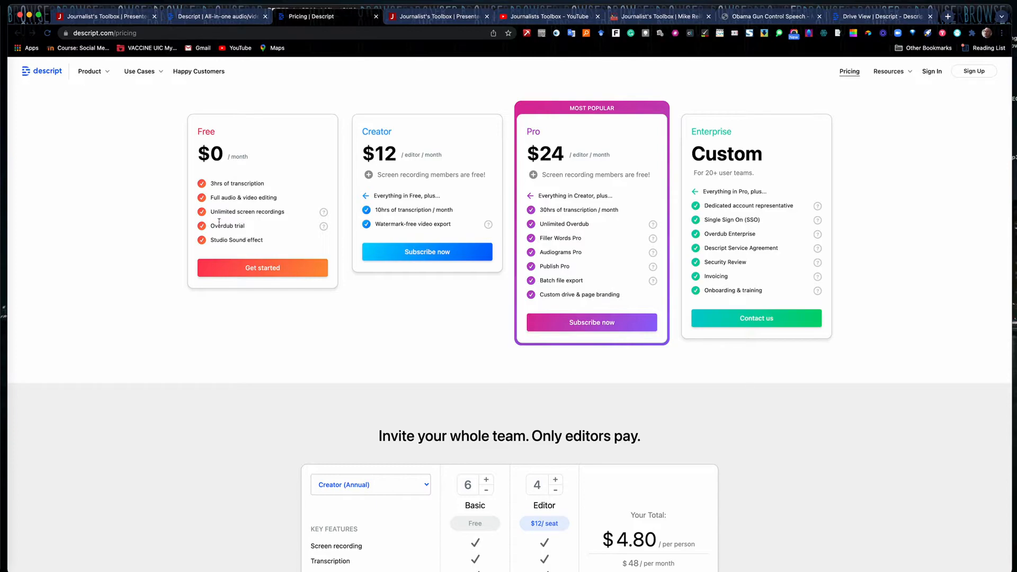
mouse_move(248, 234)
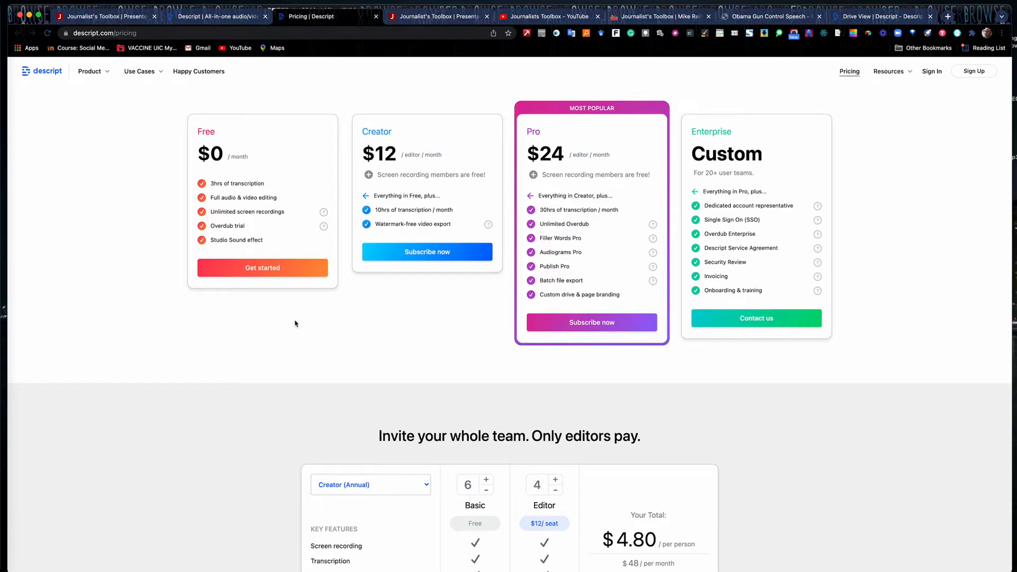
mouse_move(415, 99)
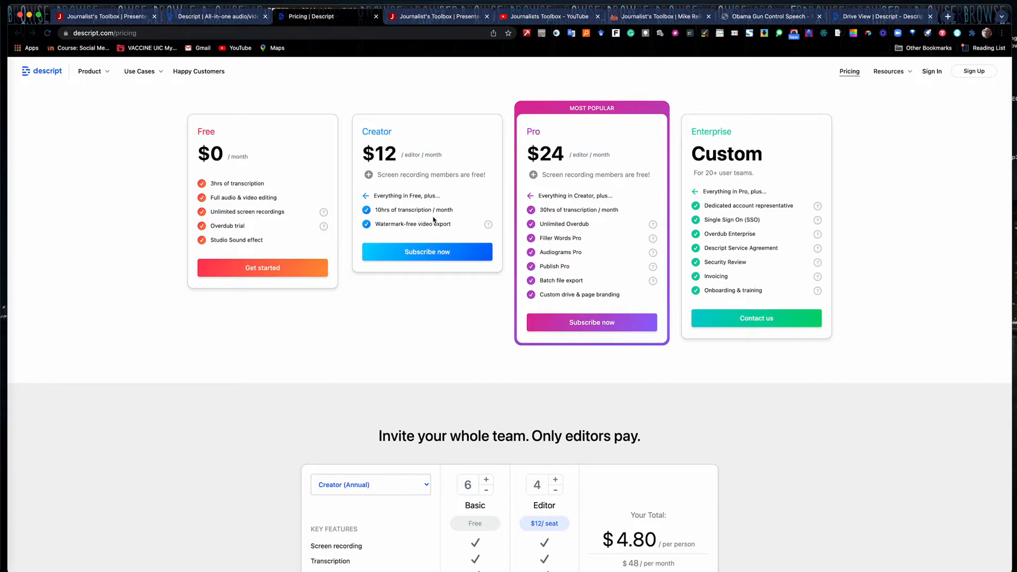
mouse_move(581, 116)
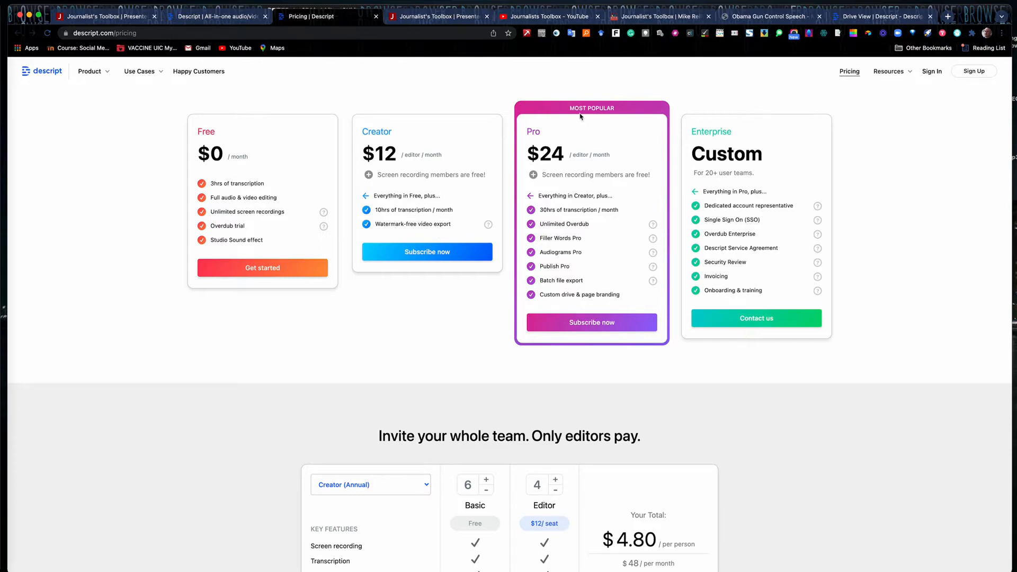
mouse_move(534, 210)
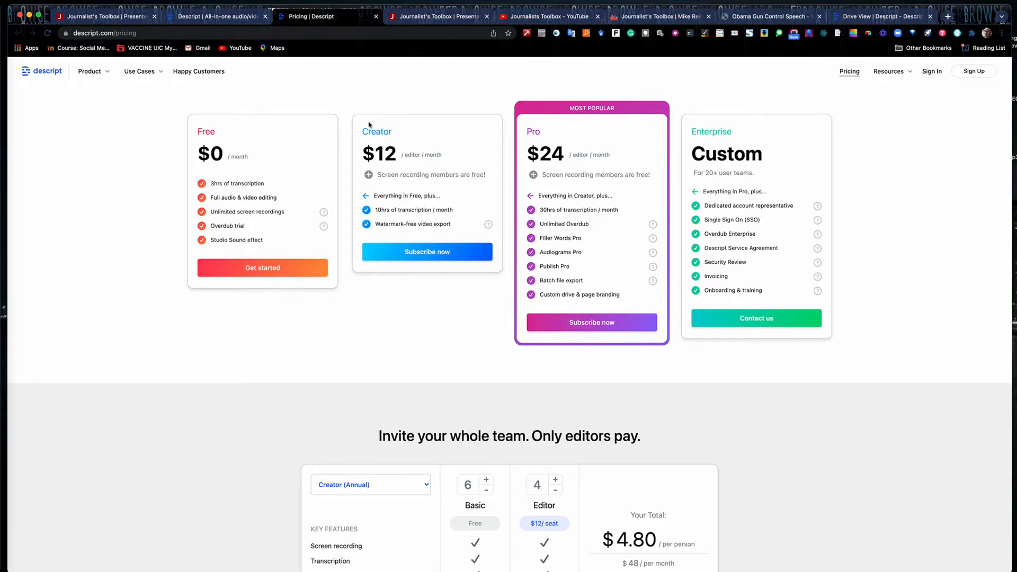
mouse_move(270, 188)
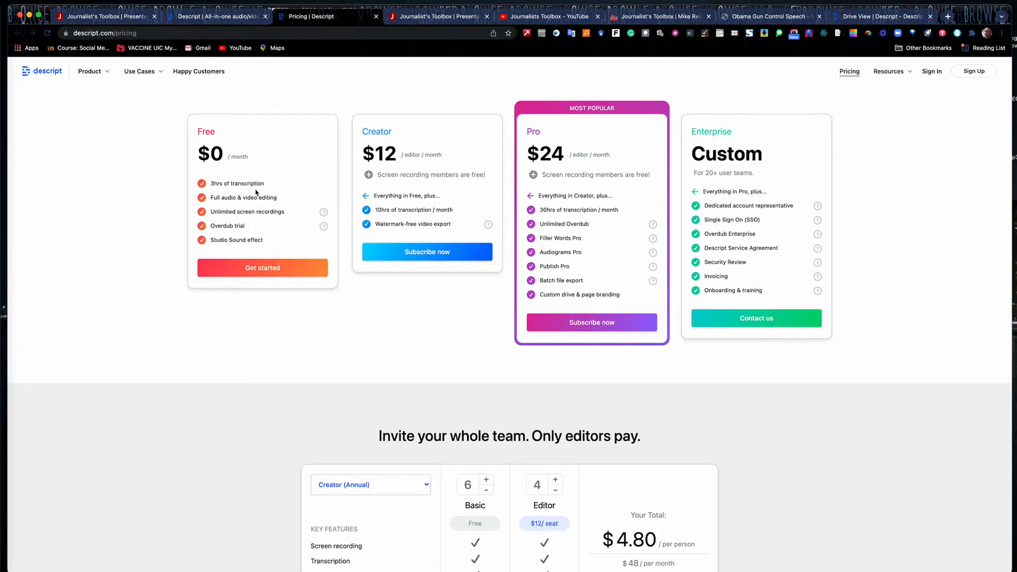
mouse_move(245, 185)
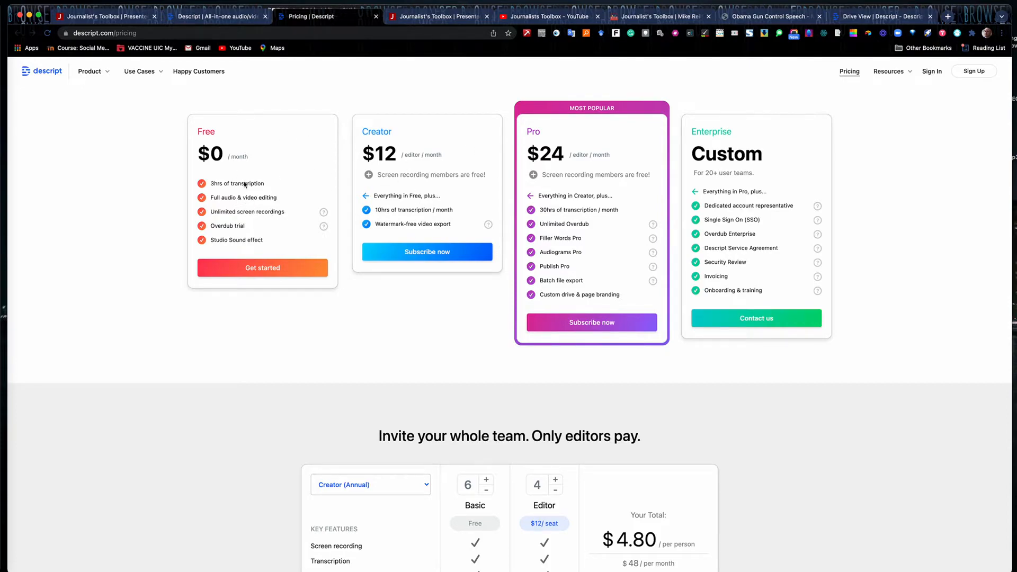
mouse_move(250, 174)
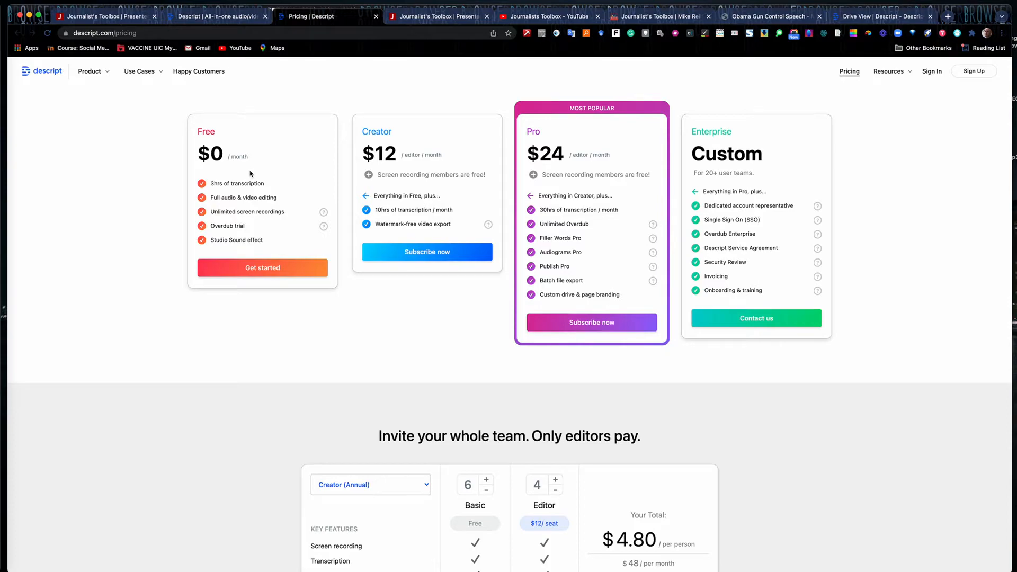
mouse_move(254, 248)
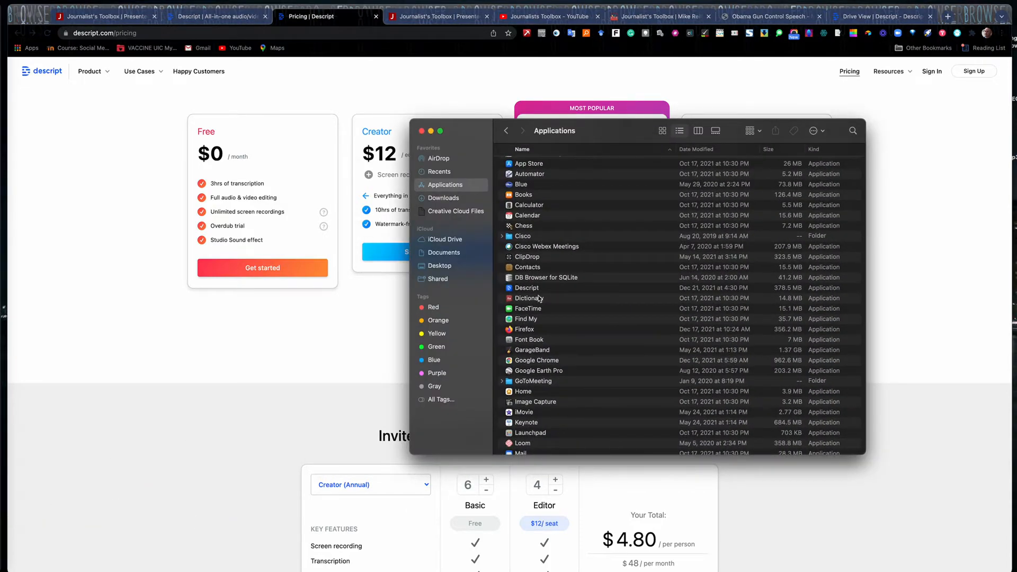
Step: Launch Descript from Finder's Applications folder
click(527, 288)
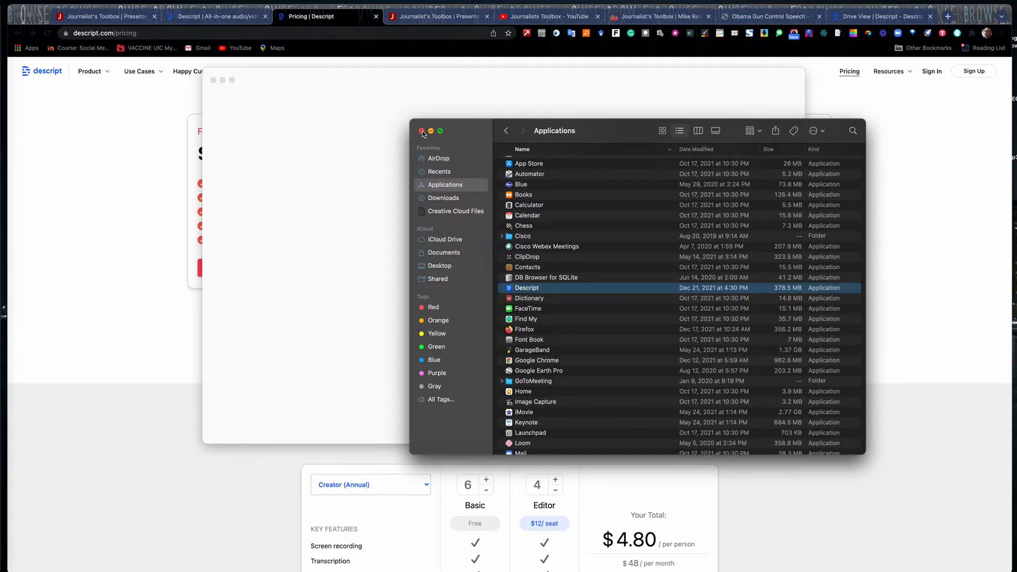
Step: Close the Finder window so Descript's Drive Workspace is in front
click(422, 132)
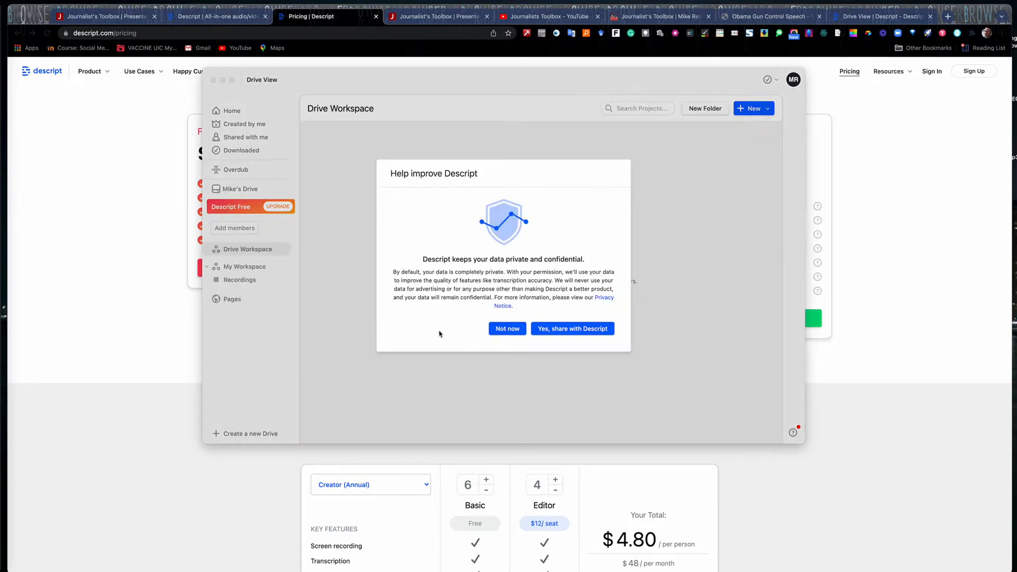
mouse_move(438, 275)
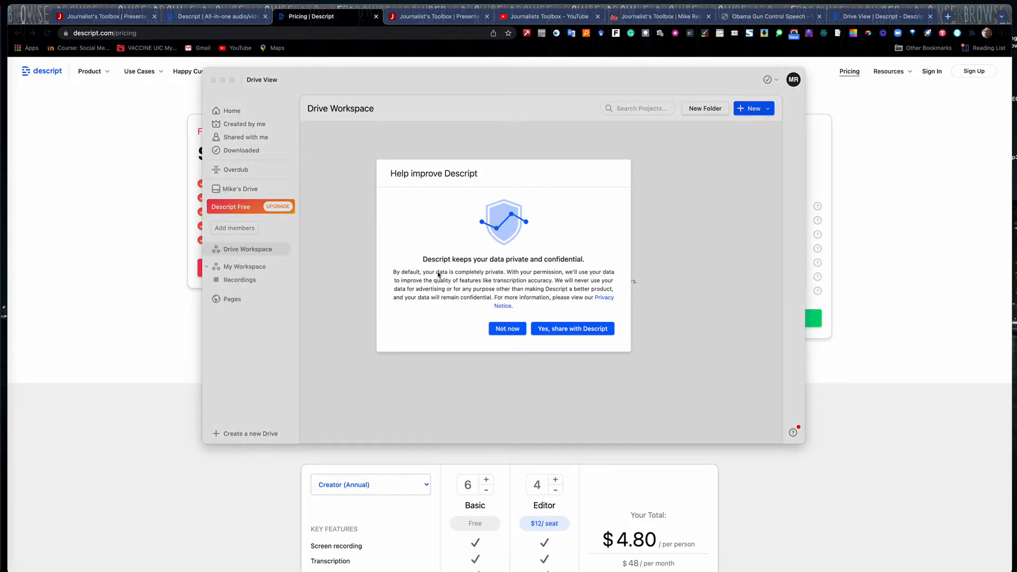
mouse_move(601, 321)
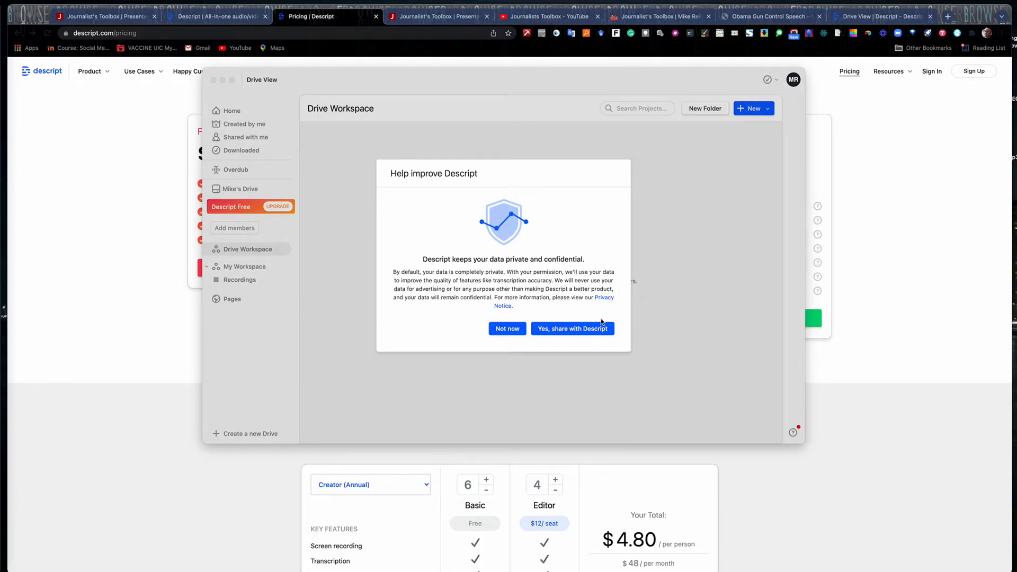
mouse_move(569, 331)
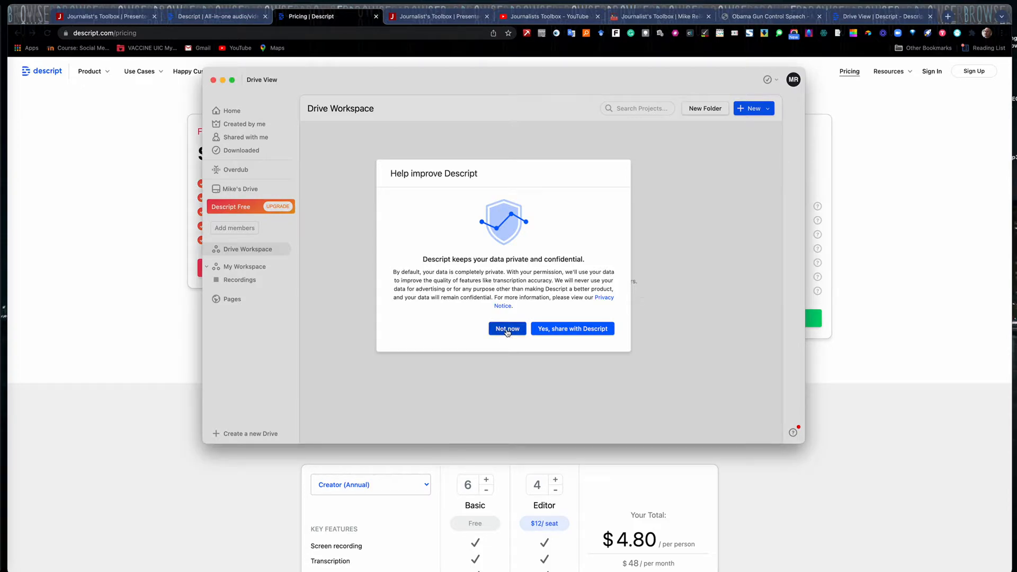
Step: Decline data sharing with 'Not now' and start a new Screen recording setup
click(507, 329)
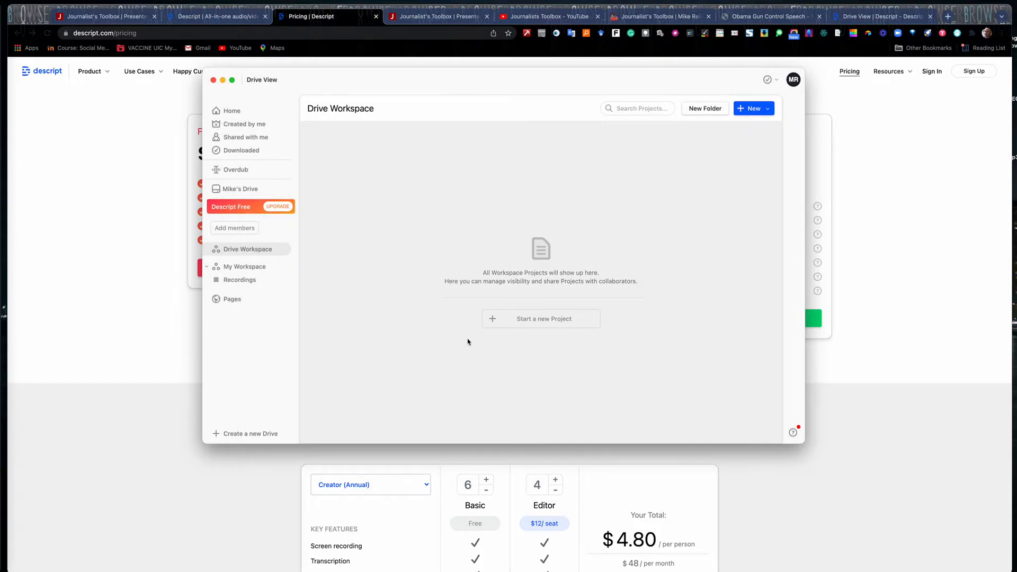
mouse_move(799, 205)
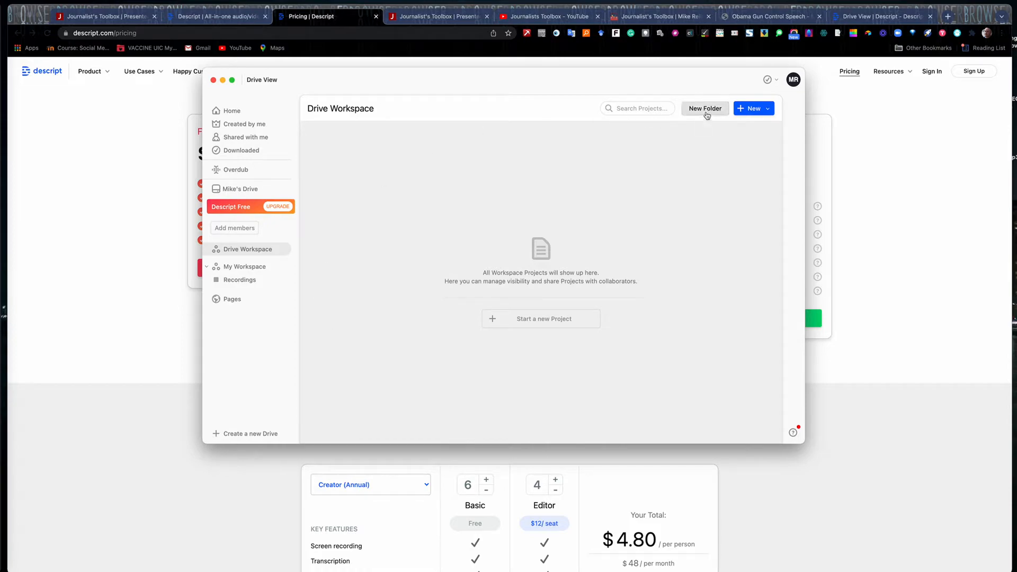
mouse_move(707, 108)
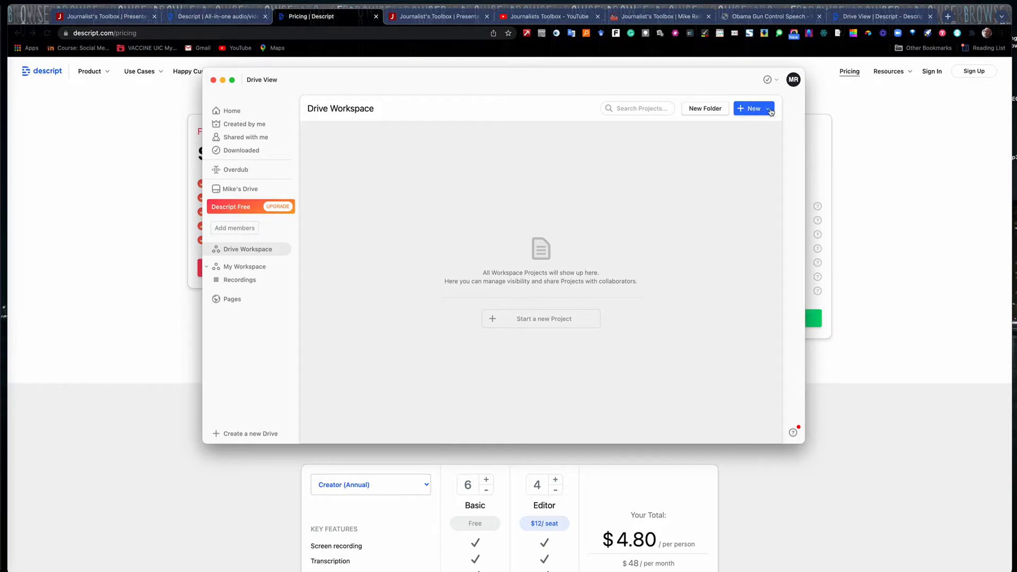
click(767, 108)
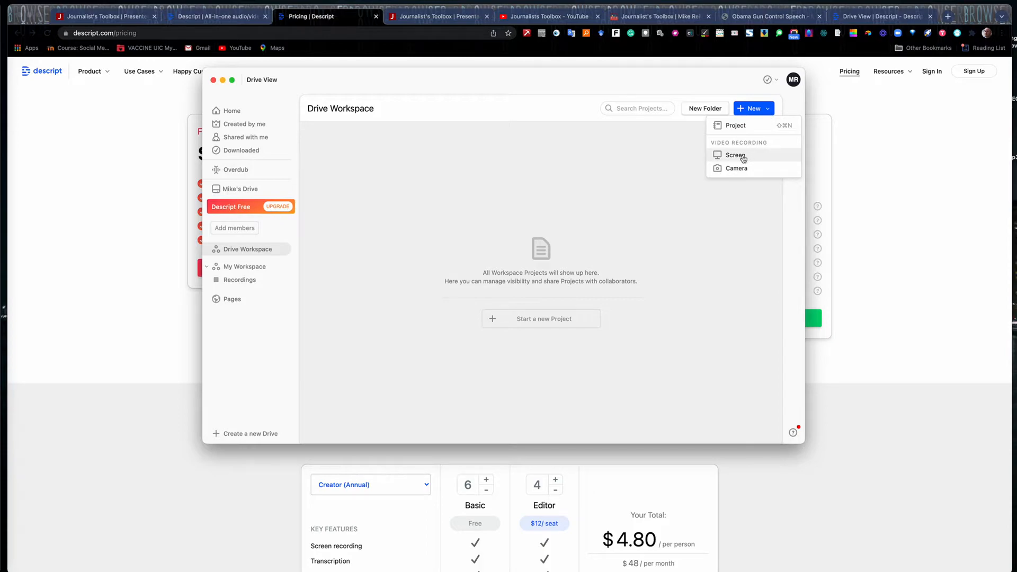
click(736, 154)
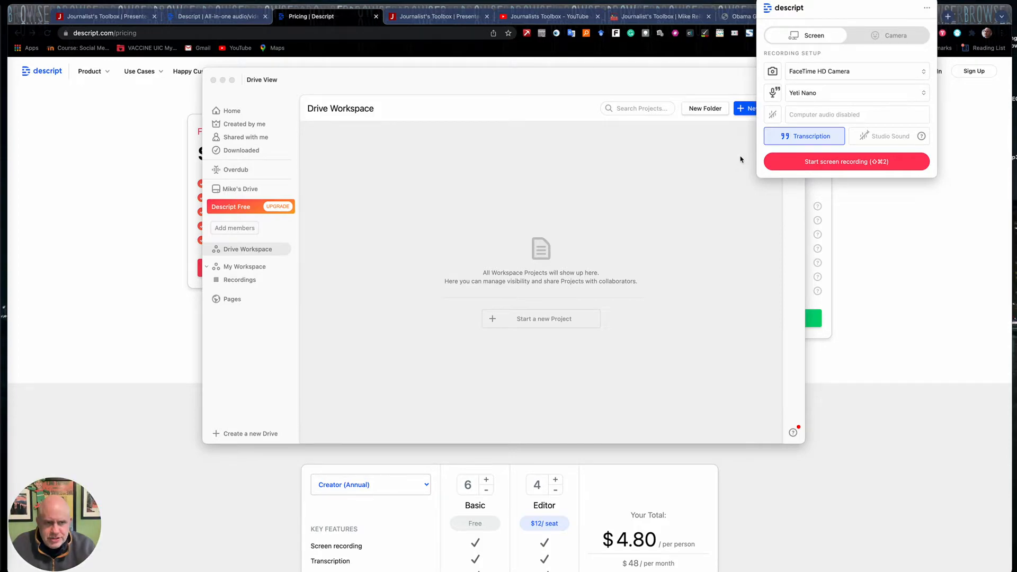
mouse_move(439, 272)
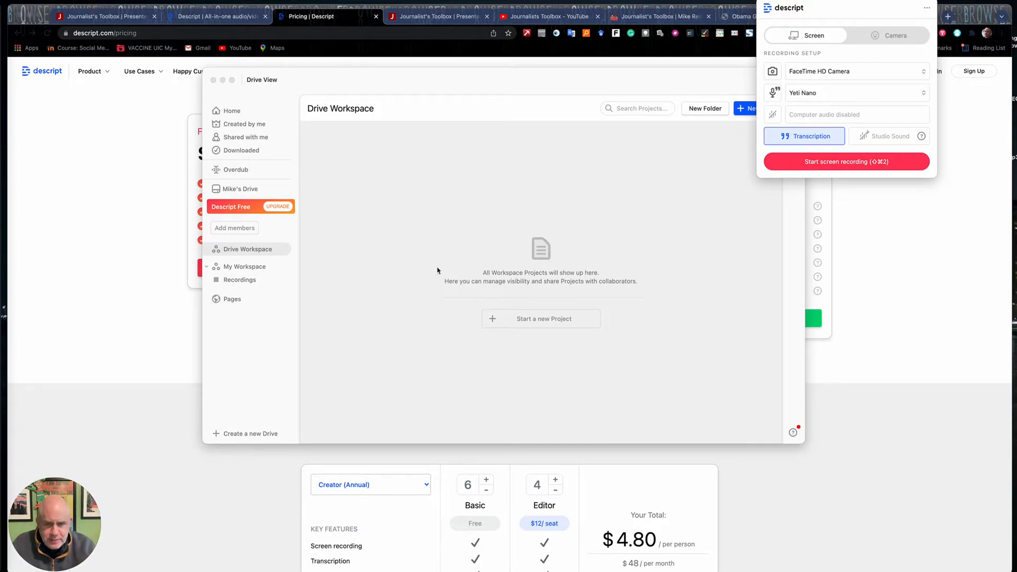
mouse_move(583, 231)
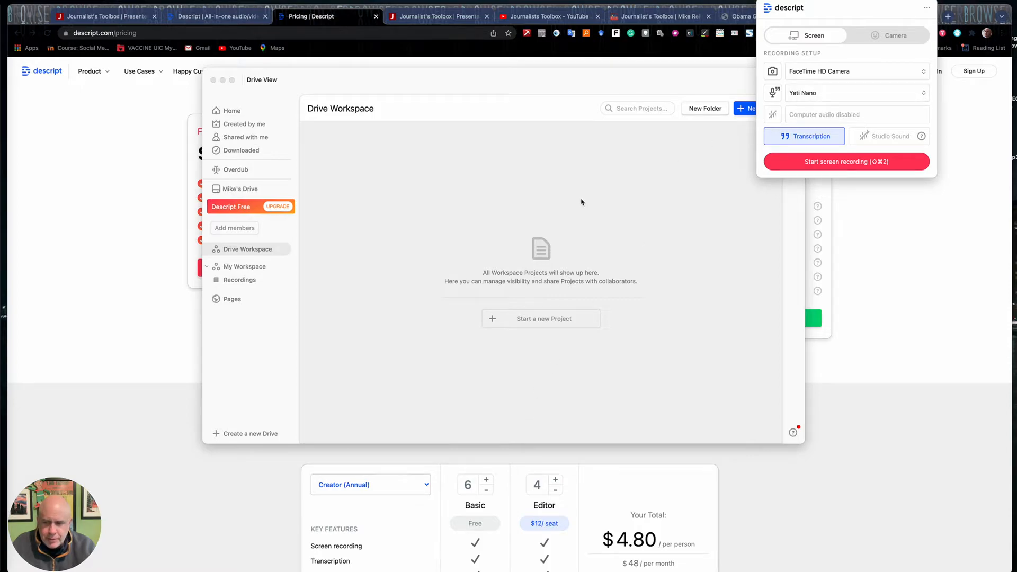
mouse_move(558, 181)
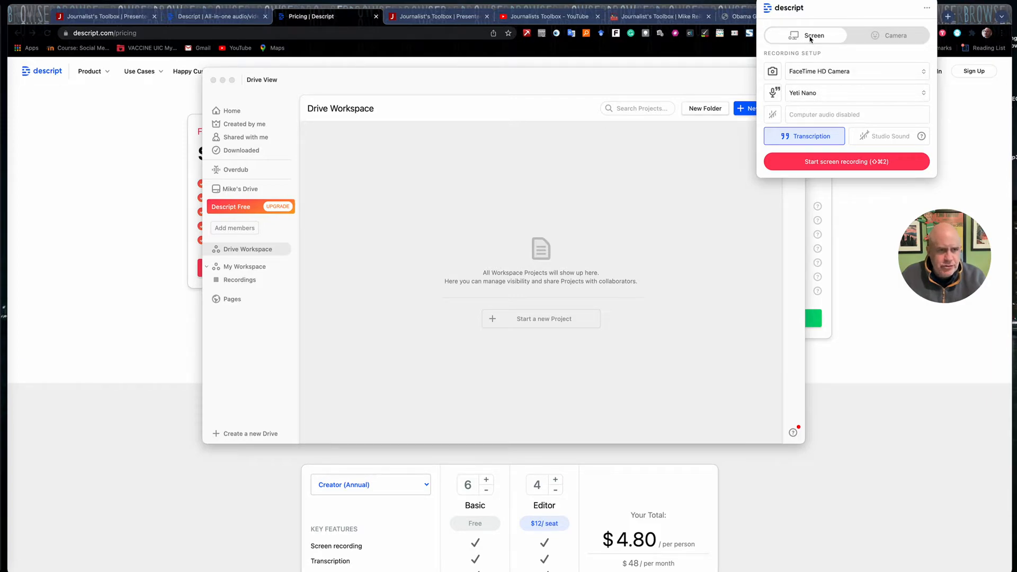
mouse_move(895, 38)
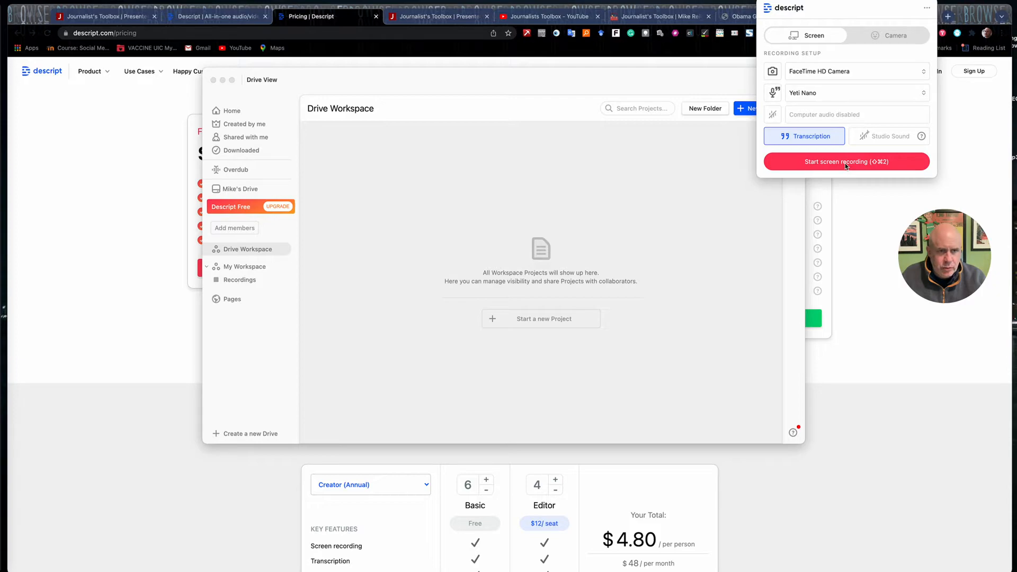
Step: Start screen recording and frame a nearly full-screen capture area around the browser and app
click(846, 161)
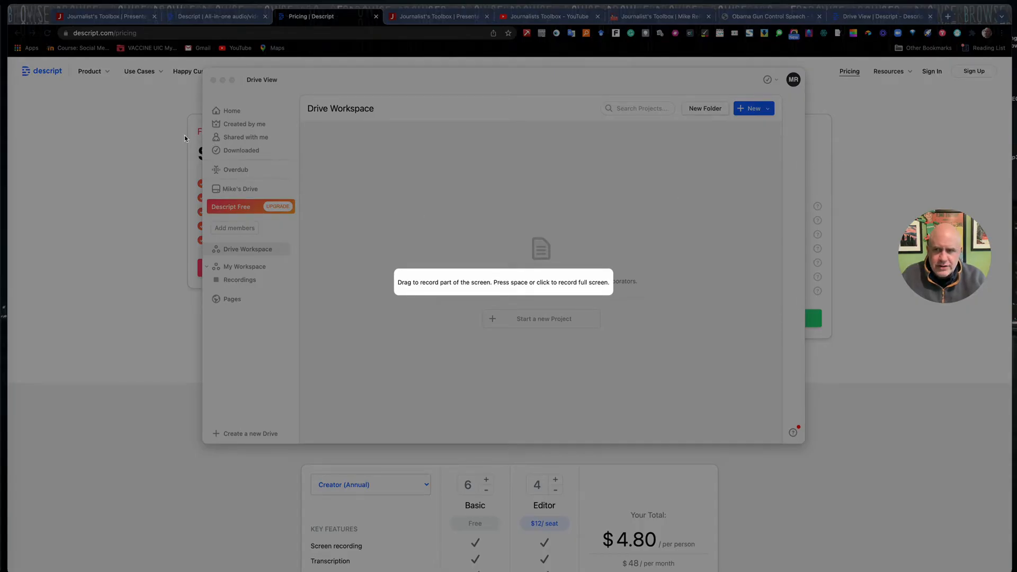
mouse_move(114, 127)
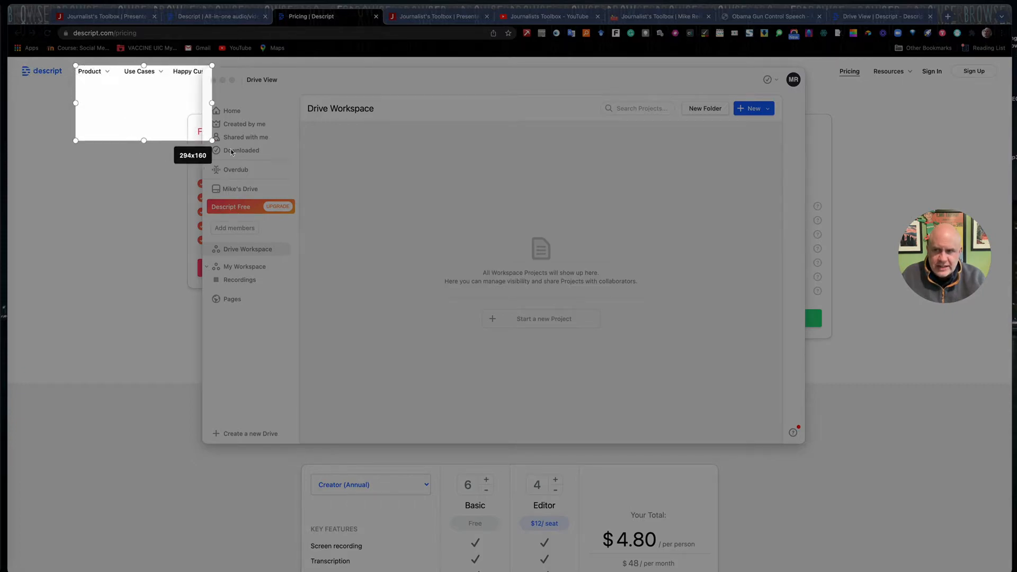
drag(143, 141, 895, 551)
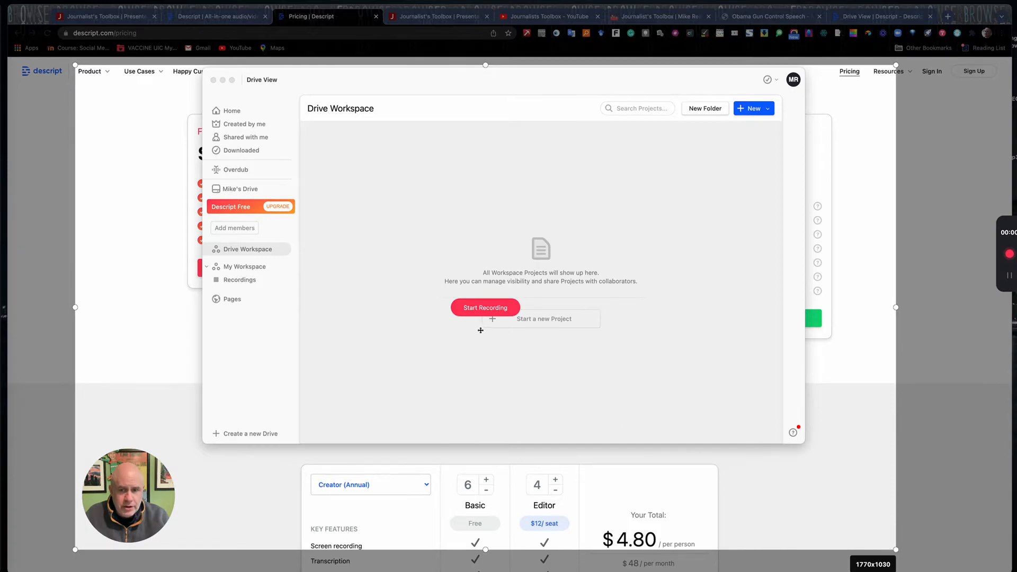
mouse_move(481, 311)
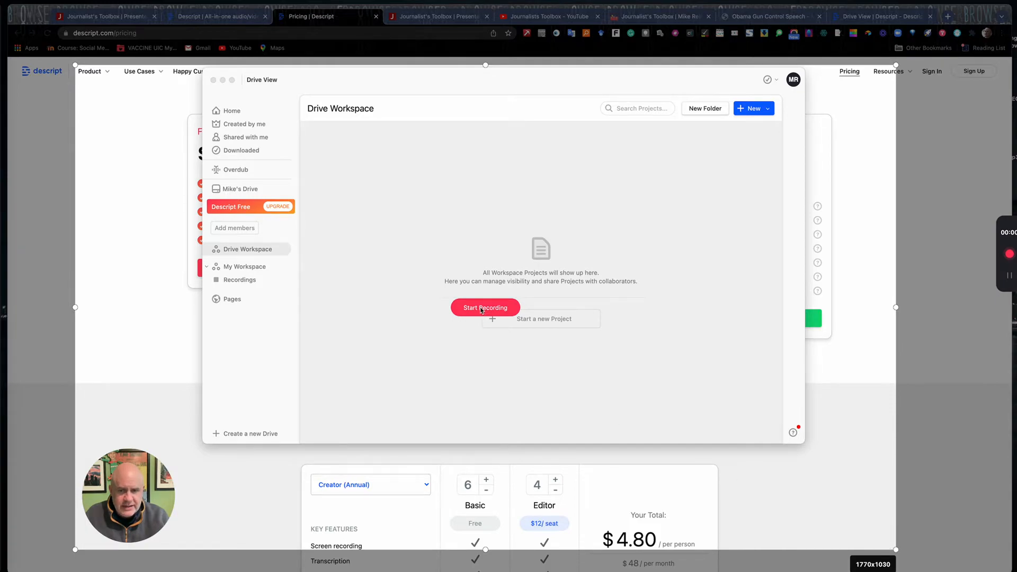
Step: Record a short narrated capture of the Drive Workspace
click(485, 307)
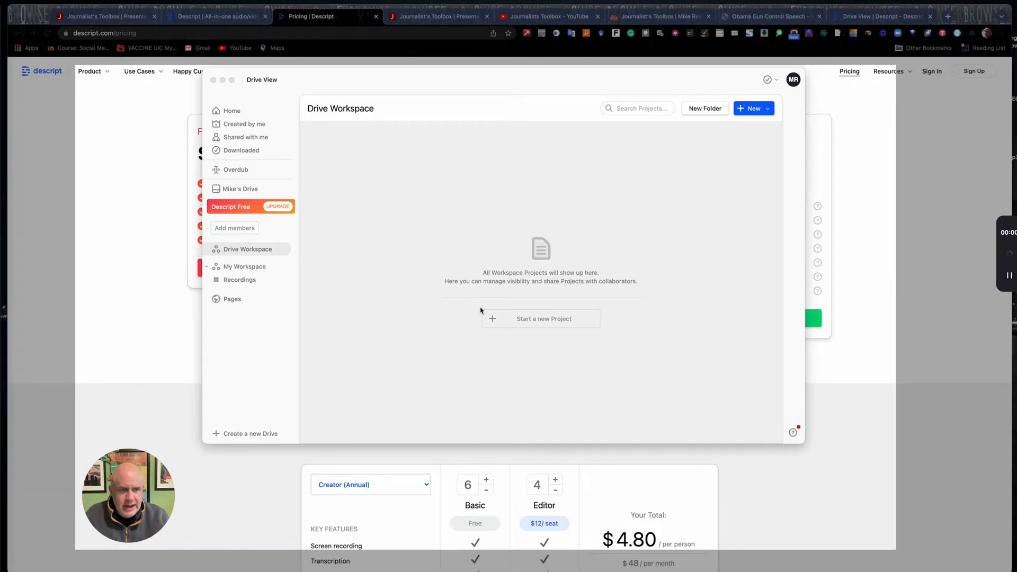
mouse_move(1003, 258)
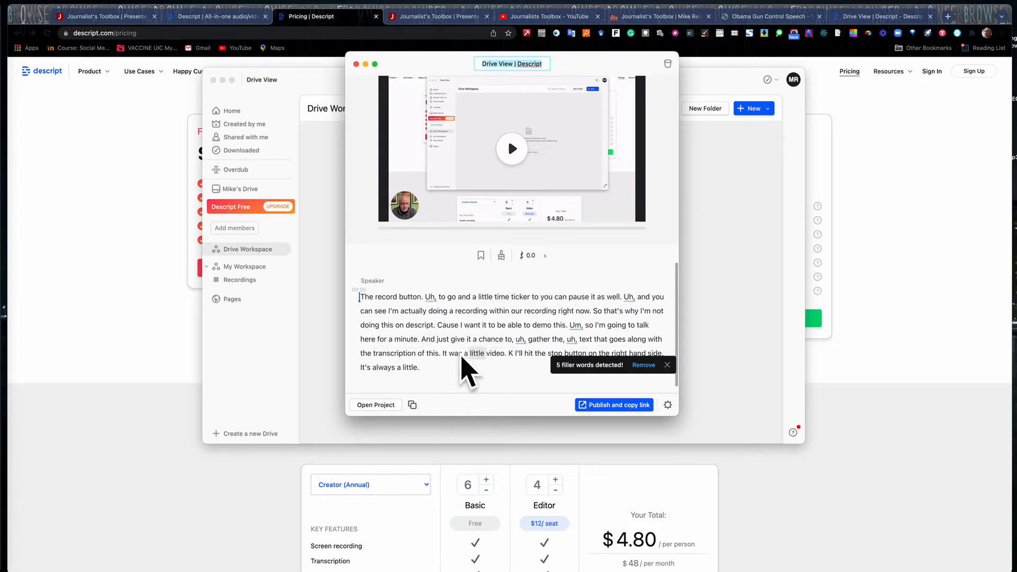
mouse_move(429, 339)
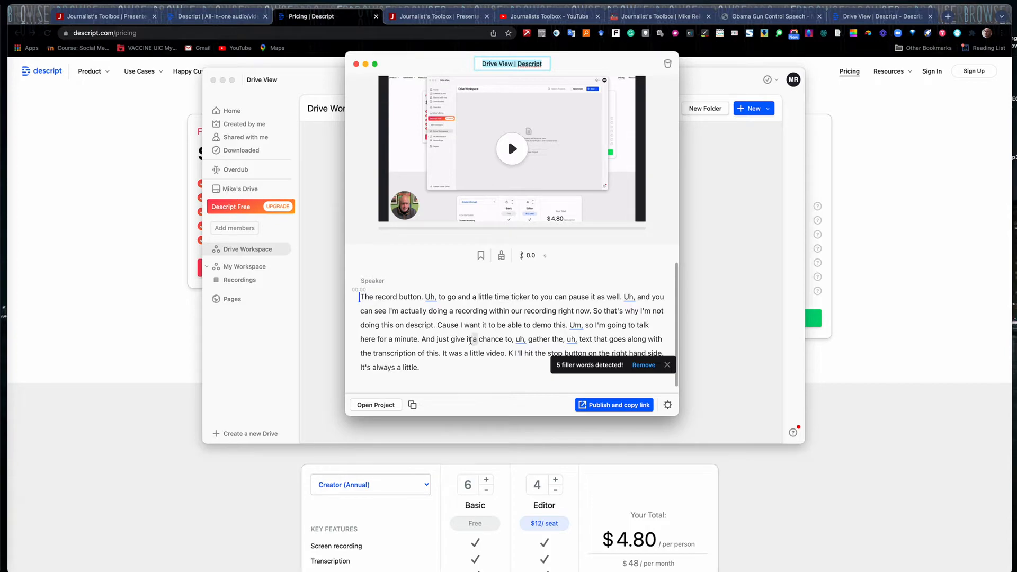
mouse_move(623, 407)
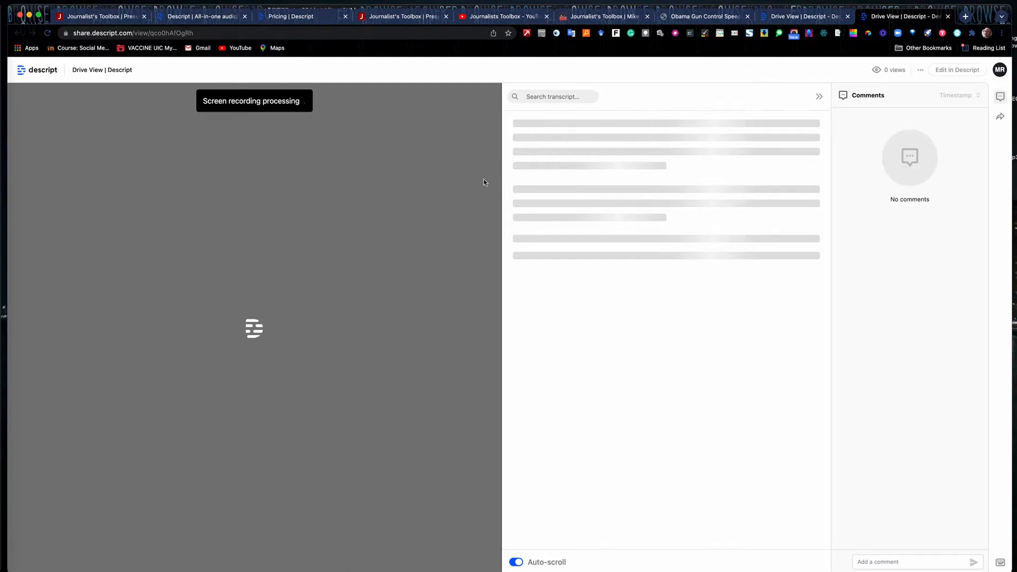
mouse_move(306, 190)
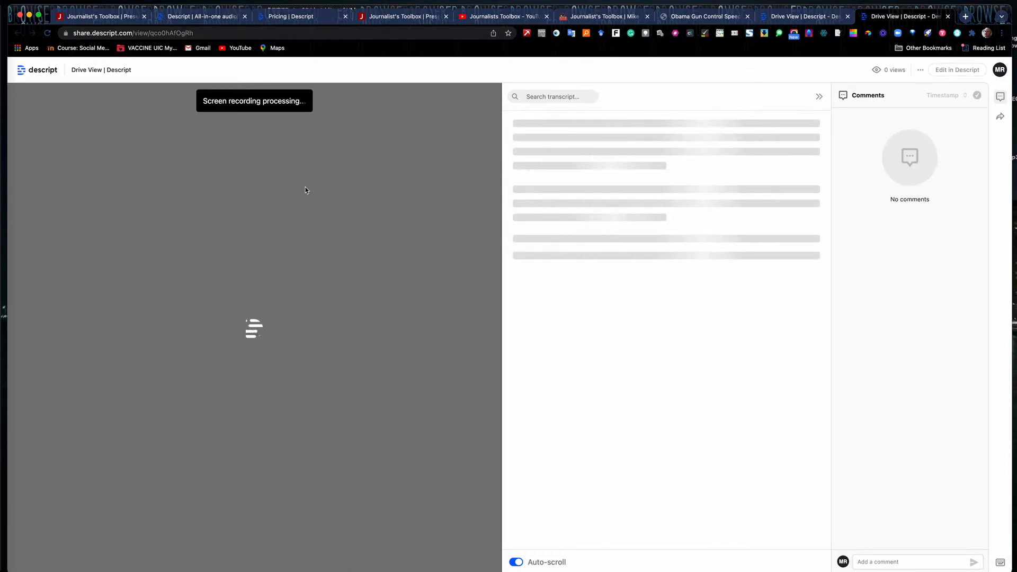
mouse_move(275, 146)
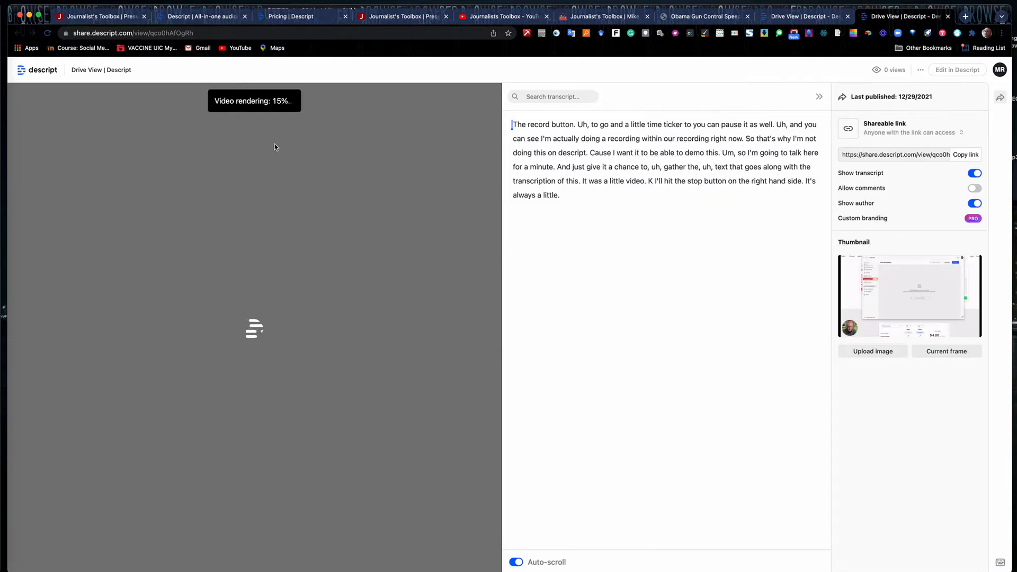
mouse_move(592, 200)
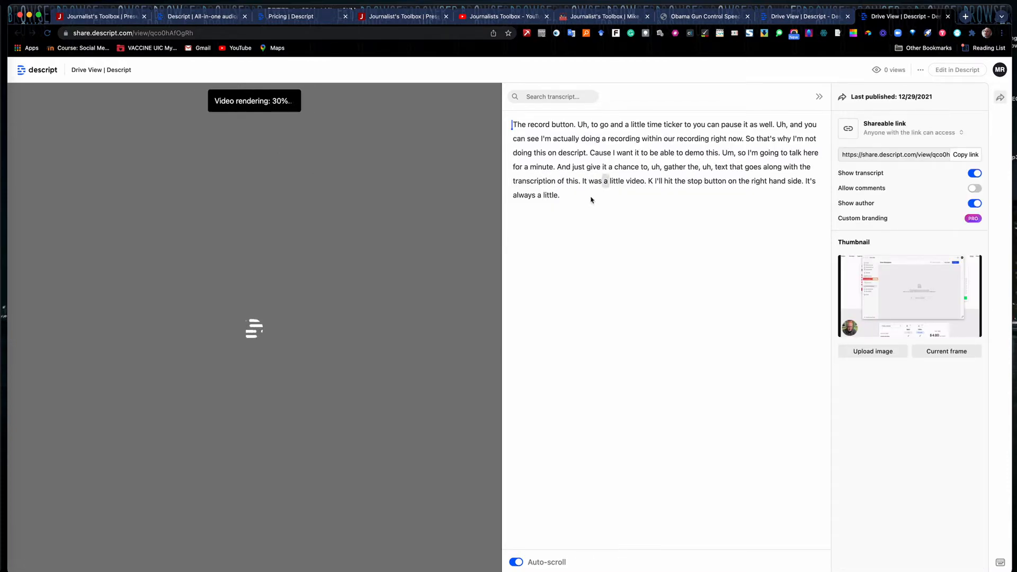
Step: Review the share page's transcript and Shareable link panel while the video renders
double_click(541, 124)
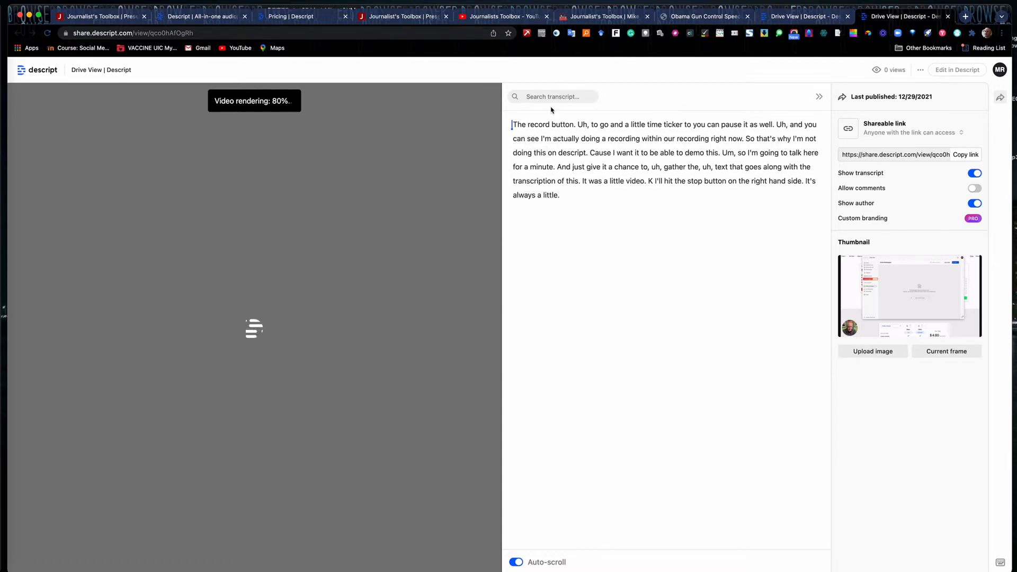
mouse_move(798, 108)
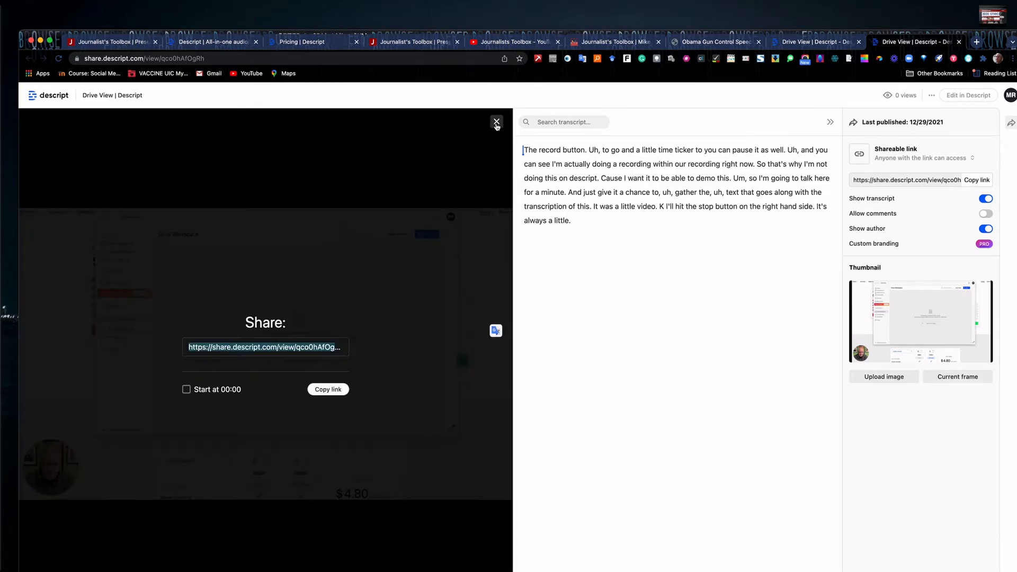
mouse_move(498, 354)
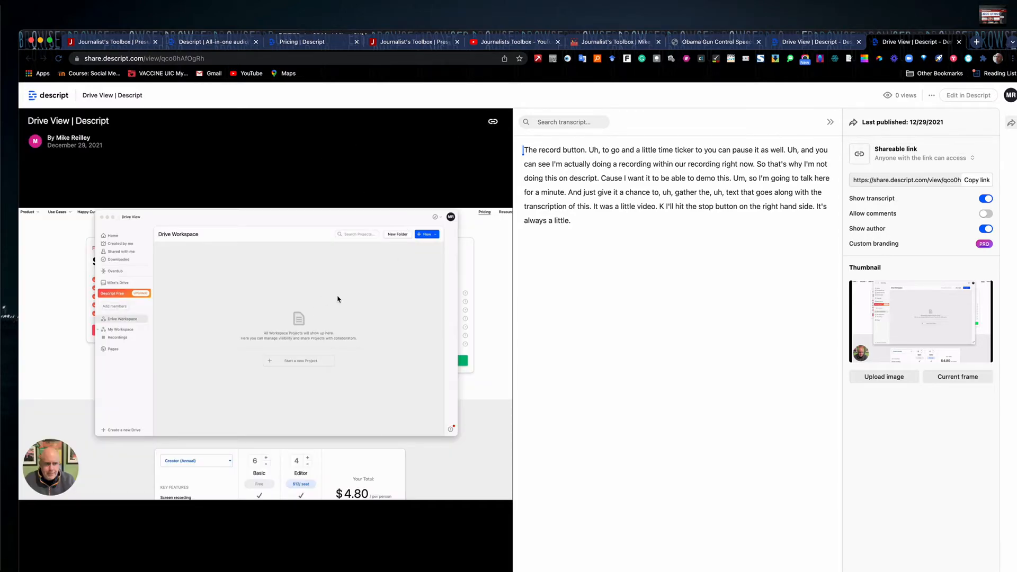
mouse_move(406, 298)
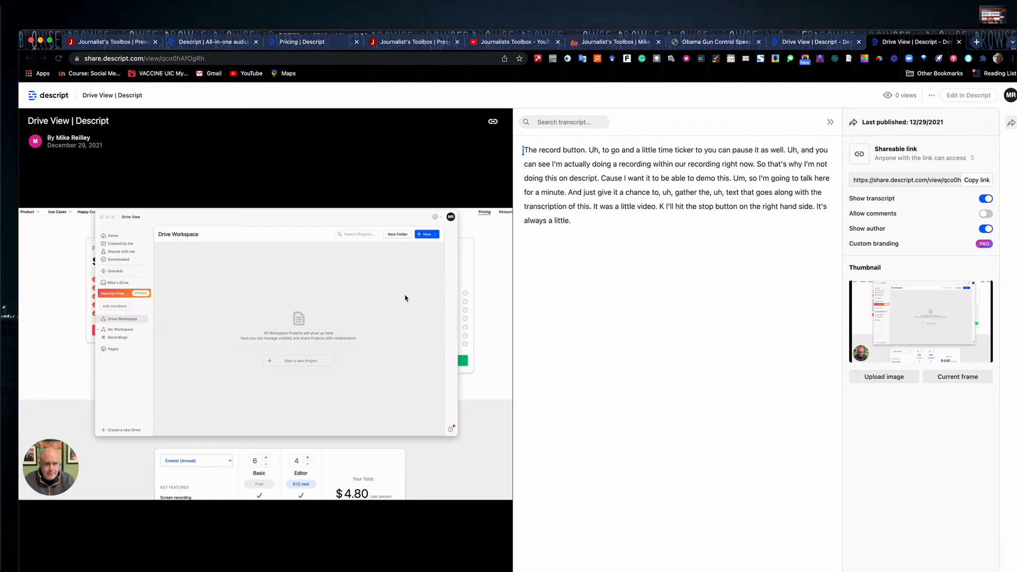
click(985, 214)
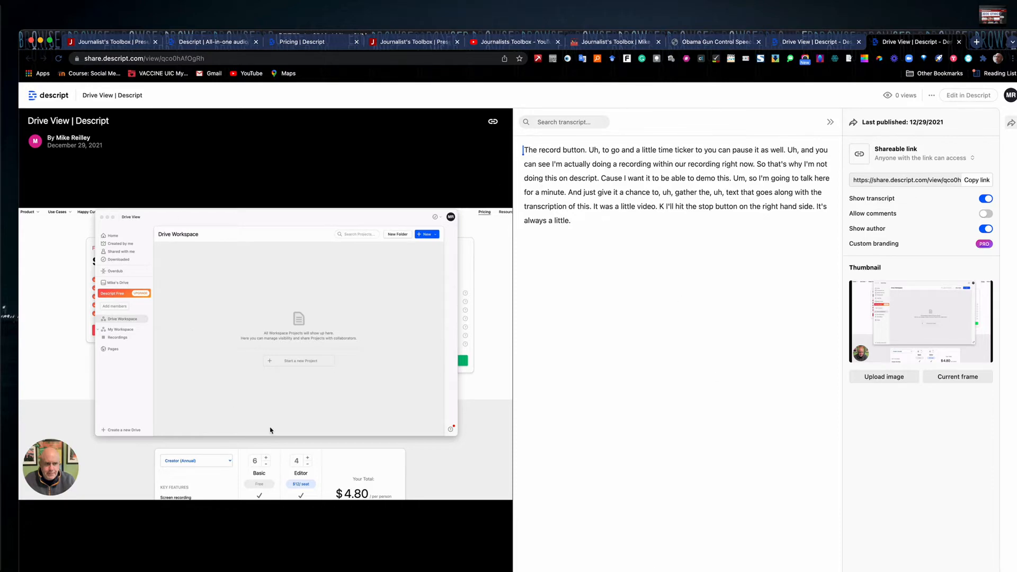
mouse_move(305, 428)
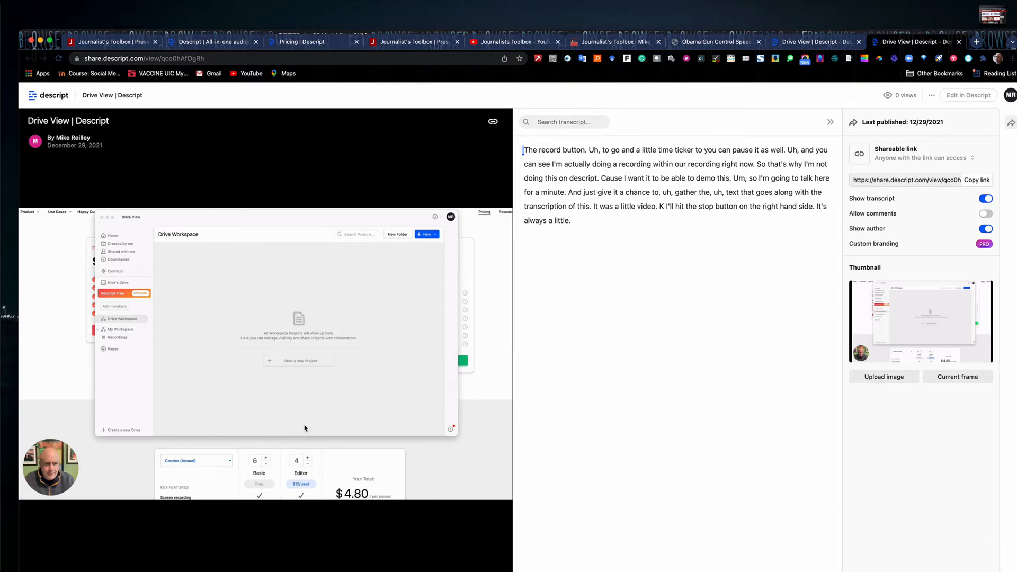
mouse_move(307, 430)
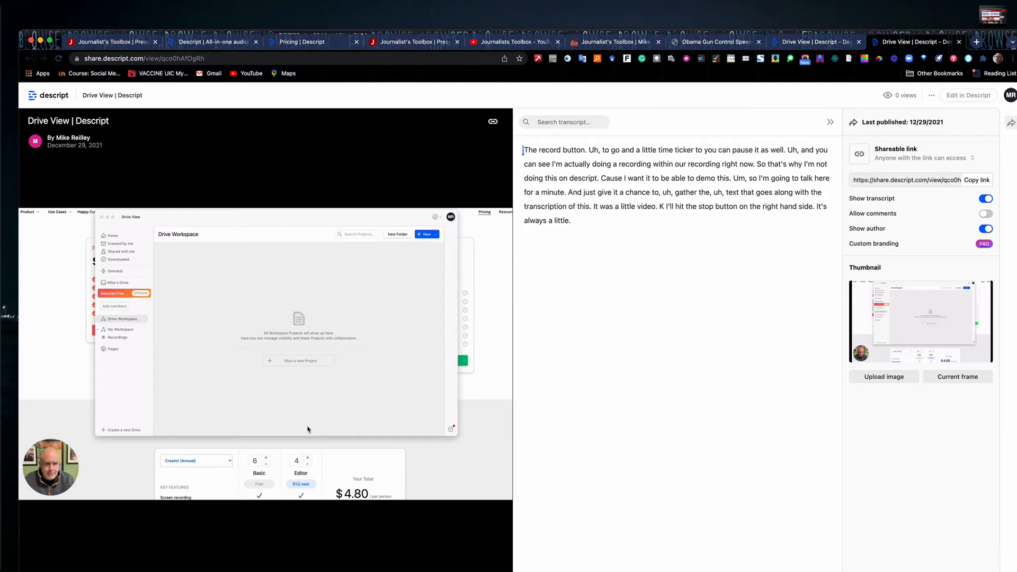
mouse_move(305, 433)
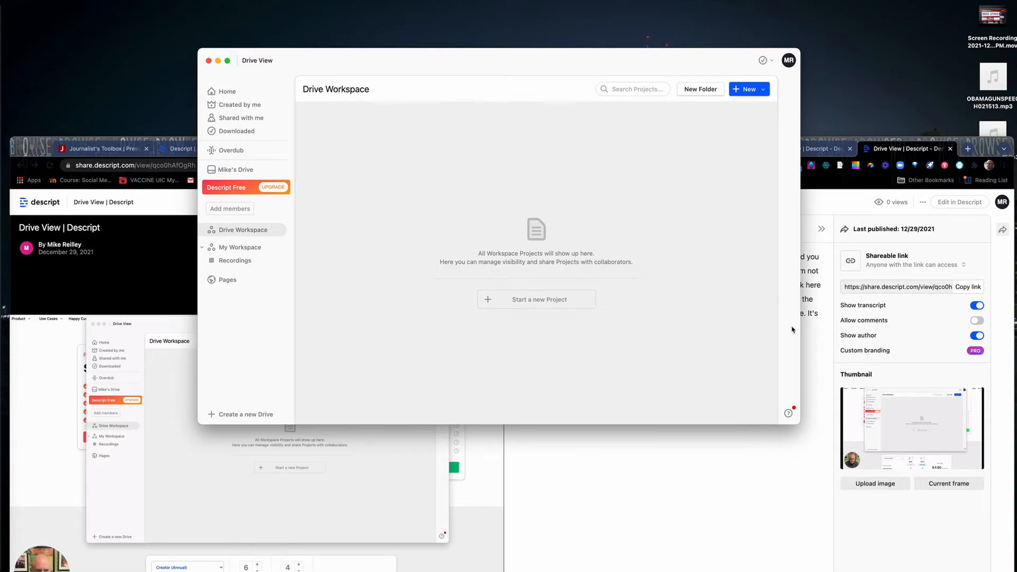
mouse_move(801, 301)
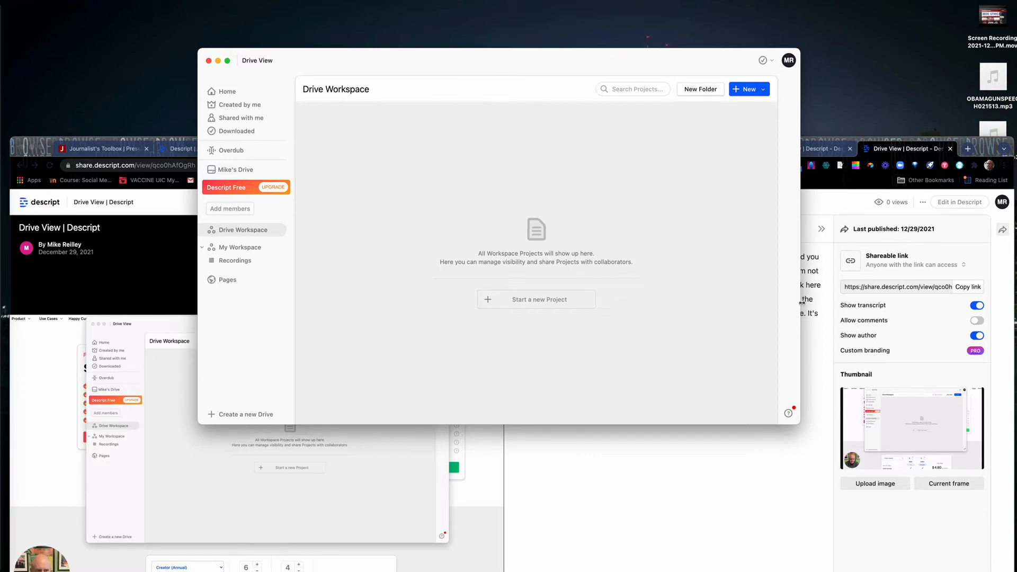
mouse_move(431, 356)
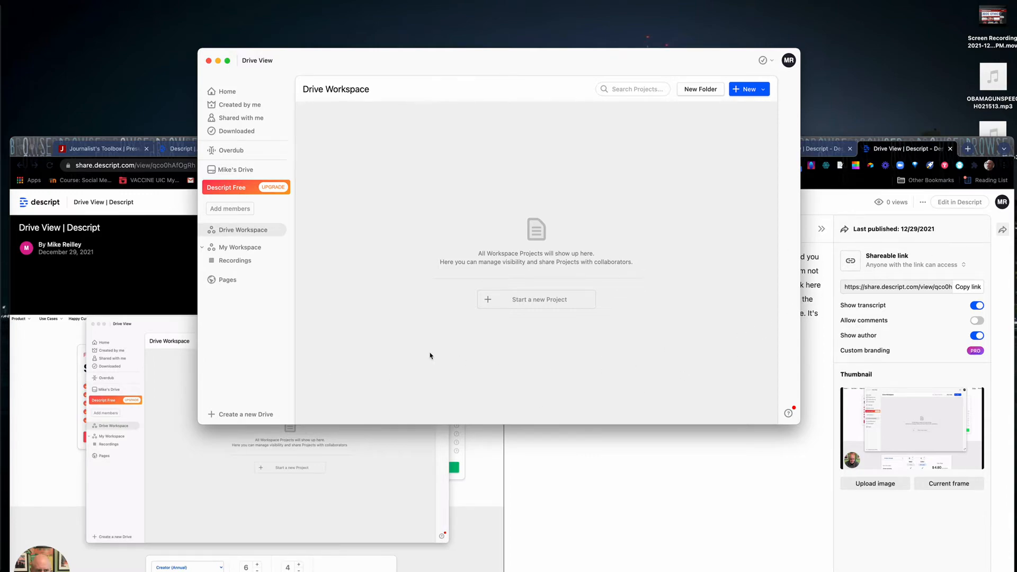
mouse_move(90, 190)
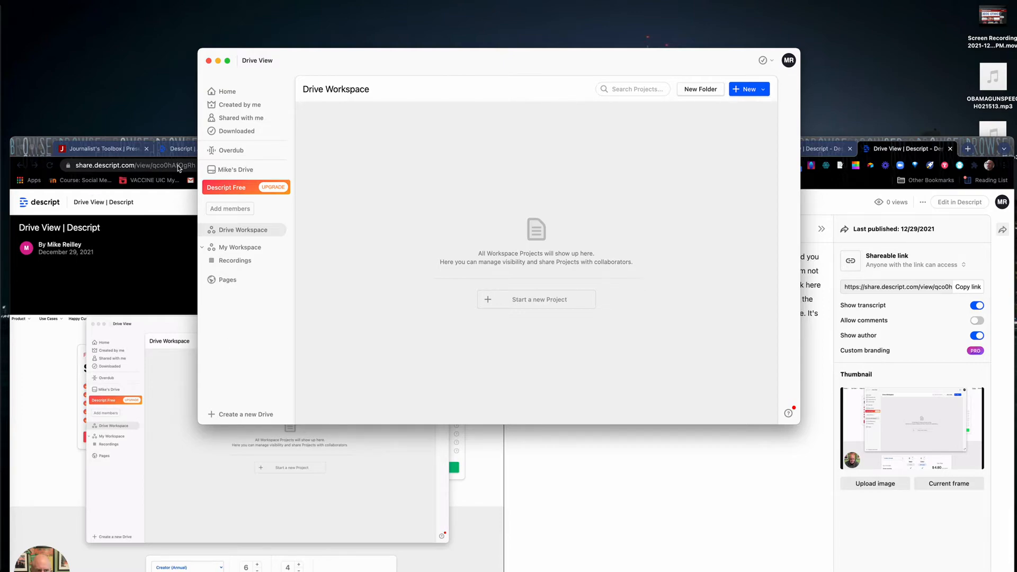
mouse_move(398, 213)
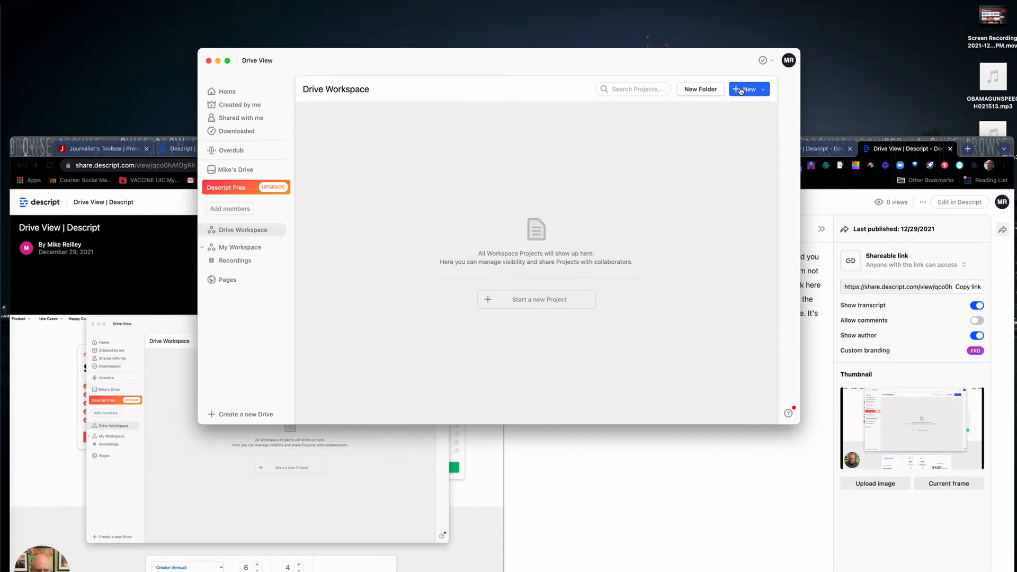
Step: Create a new project named 'OBAMA SPEECH TRANSCRIPTION'
click(744, 89)
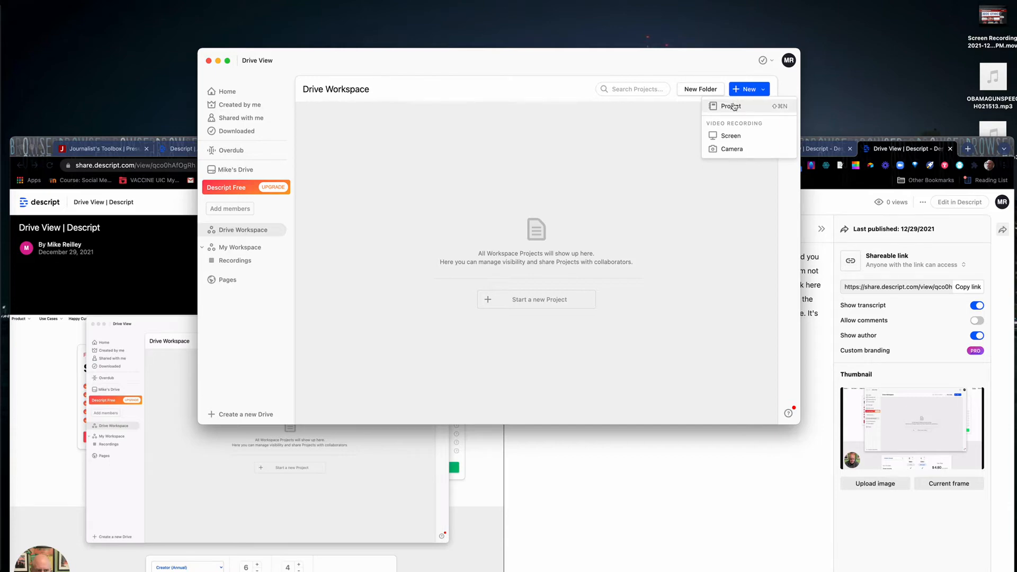
click(731, 106)
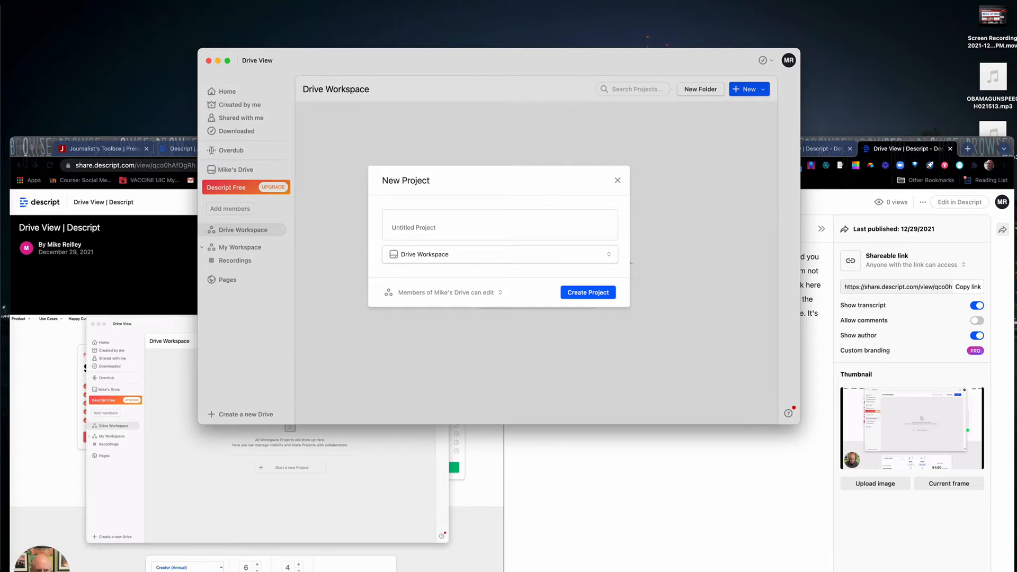
text(OBAMA SPEECH TRANSC)
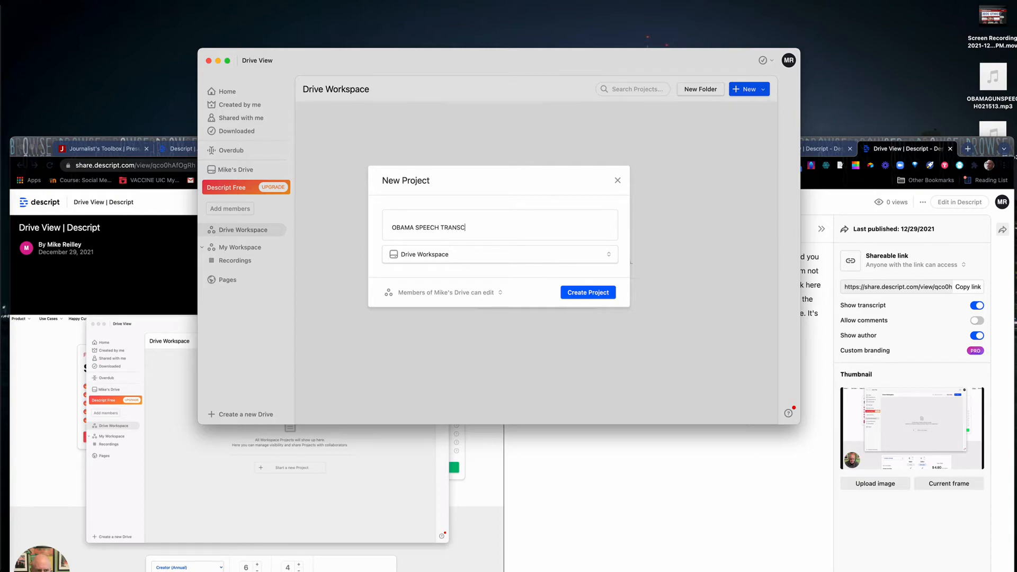
text(RIPTION)
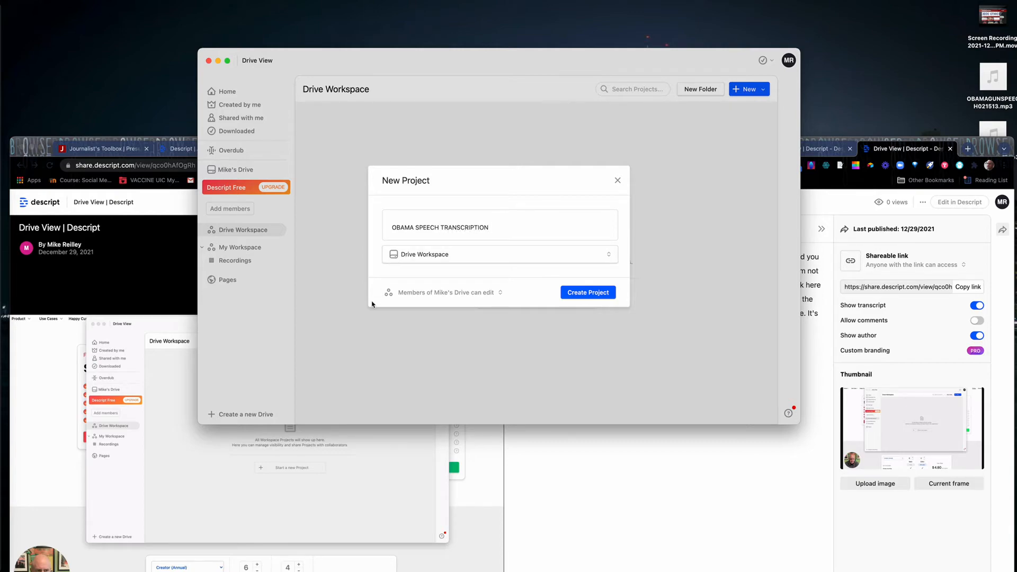
mouse_move(437, 299)
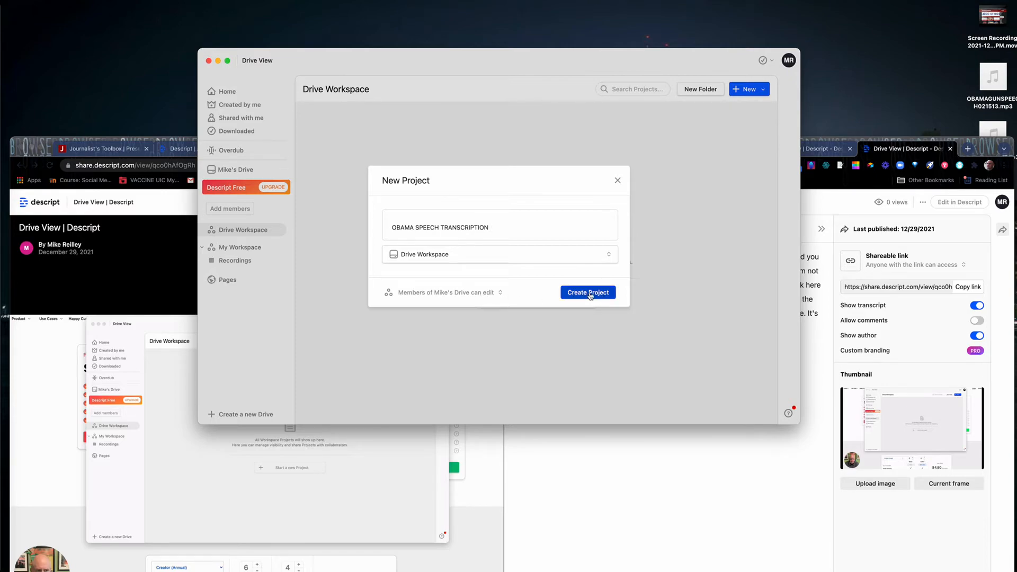
click(588, 292)
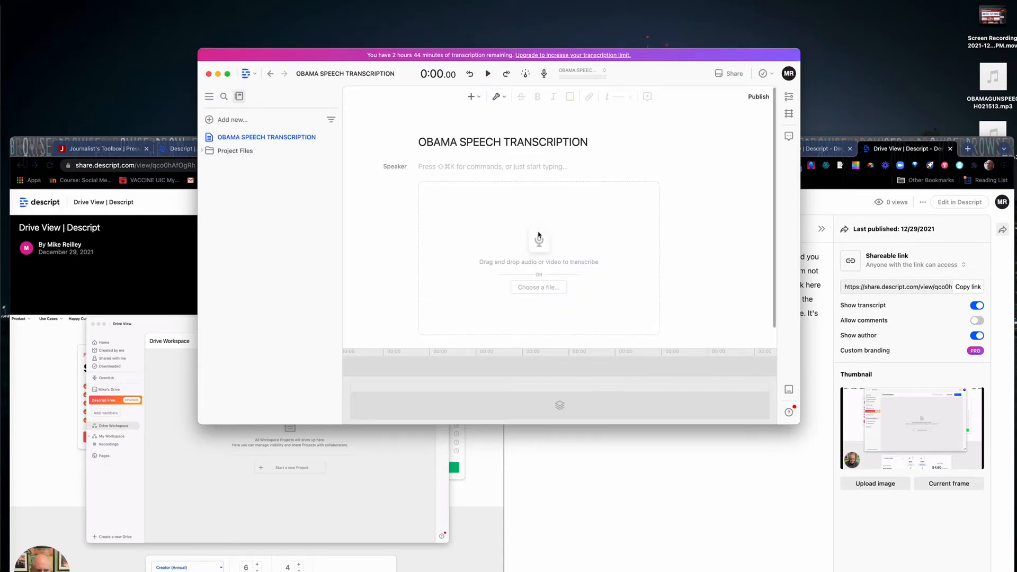
mouse_move(547, 246)
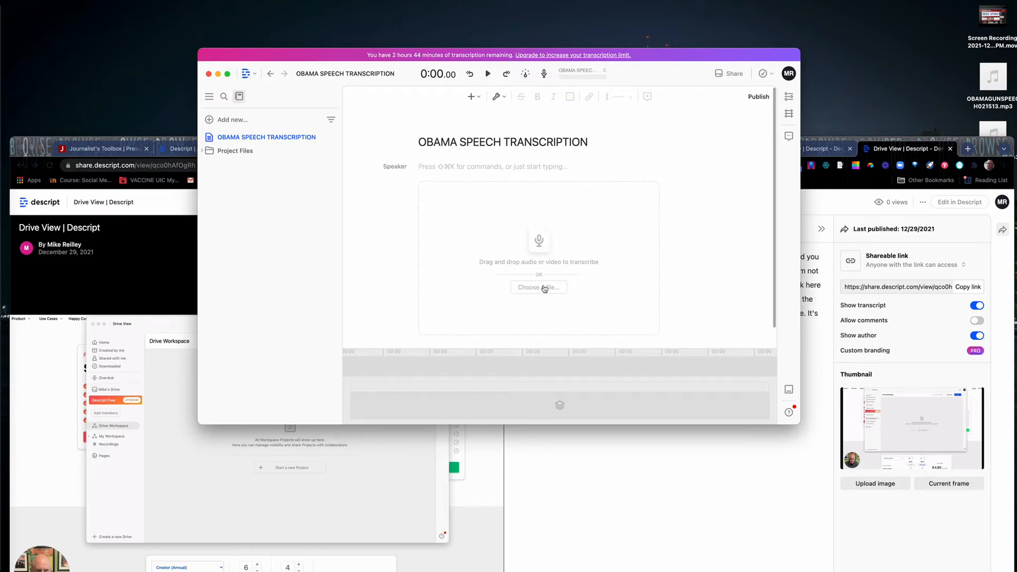
Step: Import OBAMAGUNSPEECH021513.mp3 from the Desktop into the project
click(538, 287)
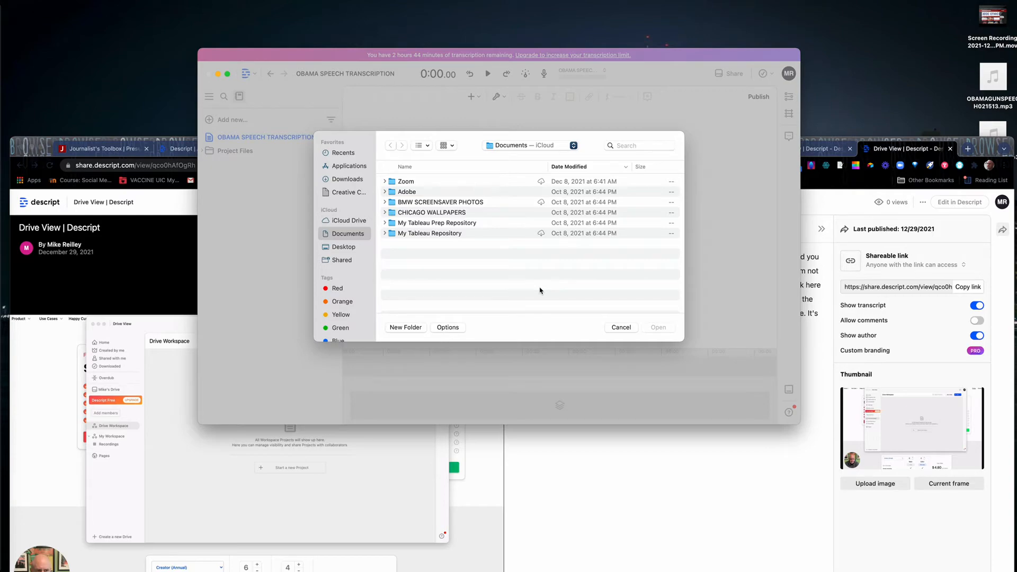
mouse_move(350, 186)
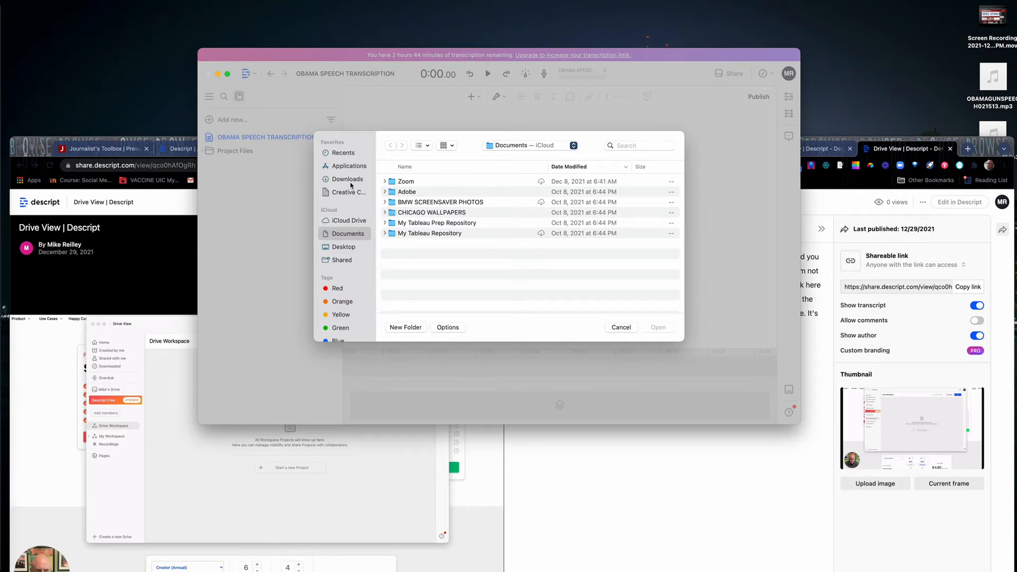
mouse_move(349, 249)
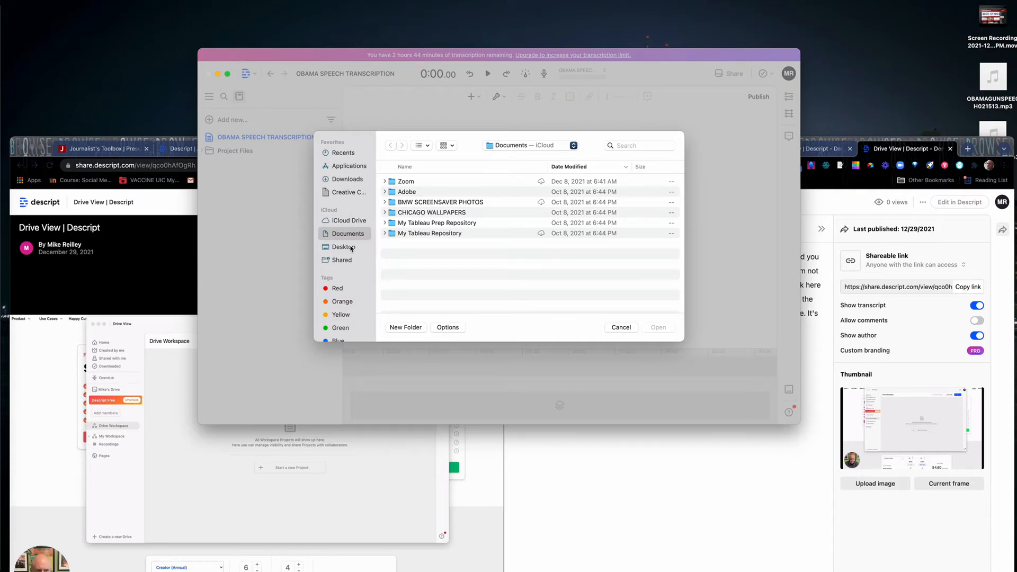
click(344, 247)
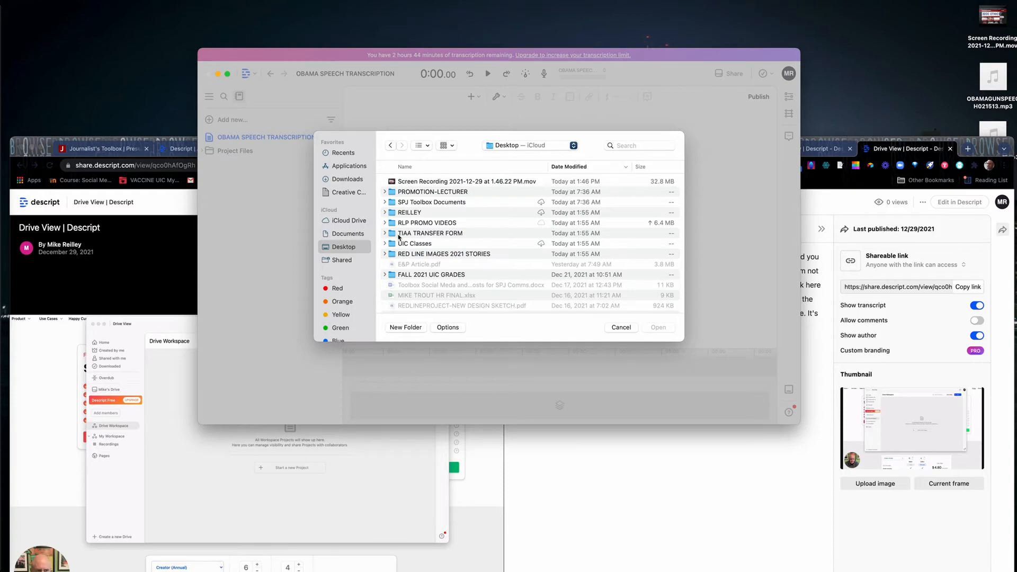
scroll(down, 3)
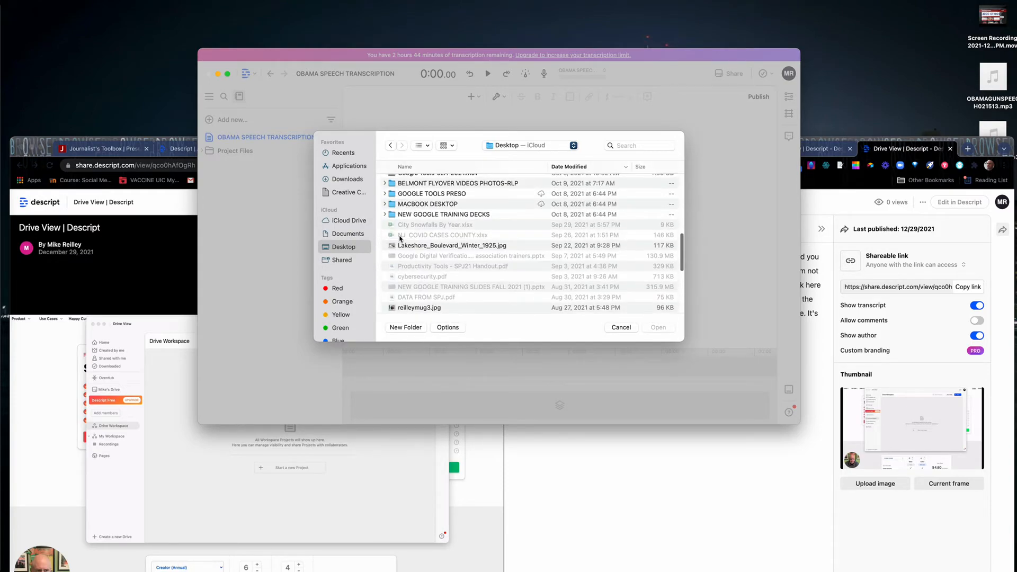
scroll(down, 3)
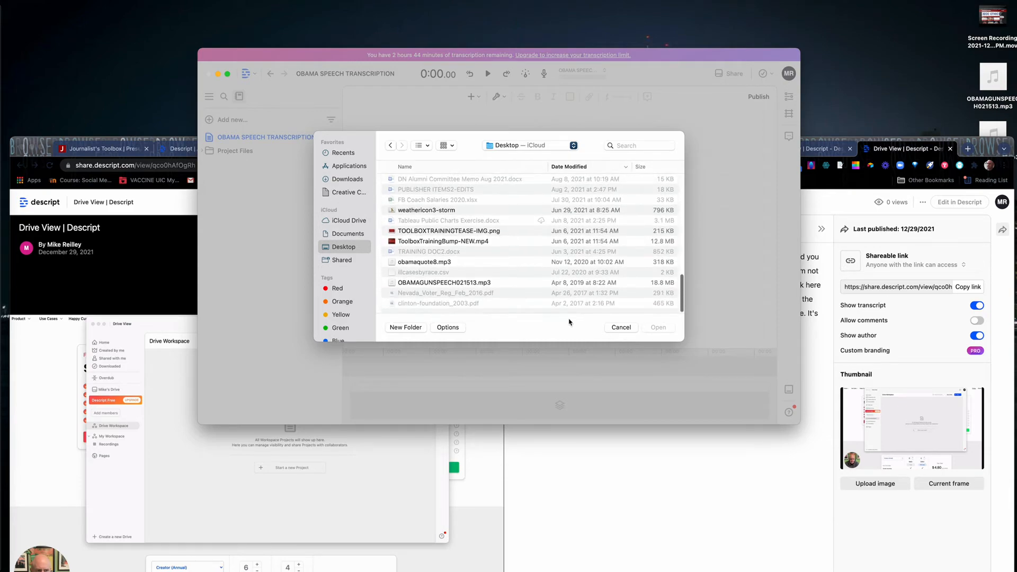
click(443, 282)
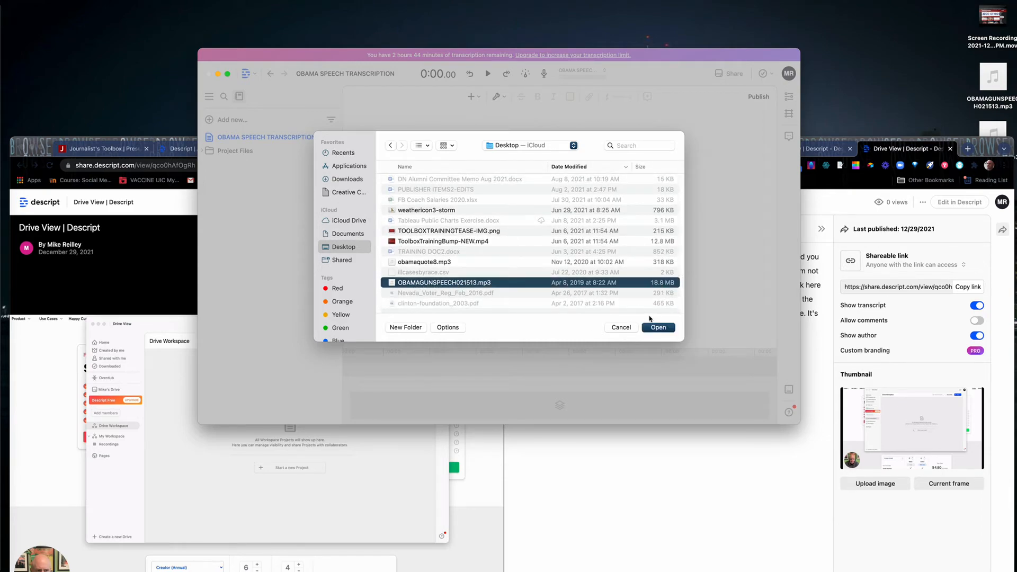
click(658, 327)
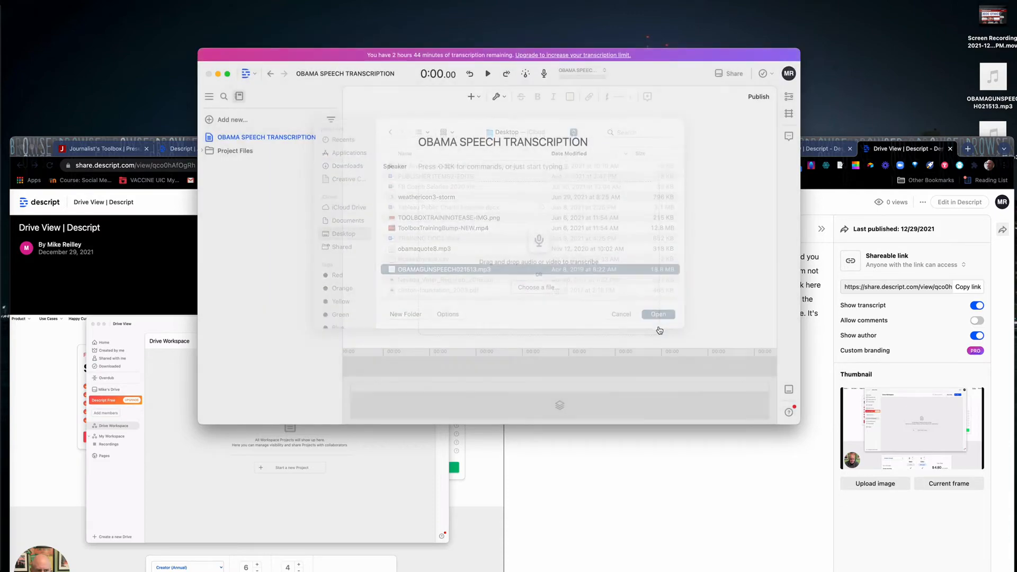
Step: Name the speaker 'Barack Obama' while the transcript is still being generated
click(658, 313)
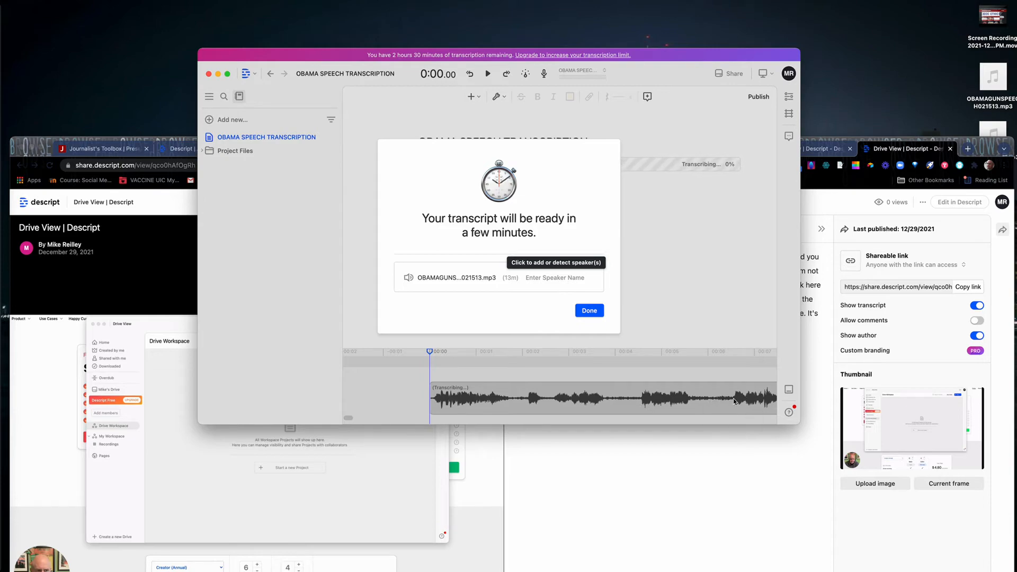
mouse_move(612, 404)
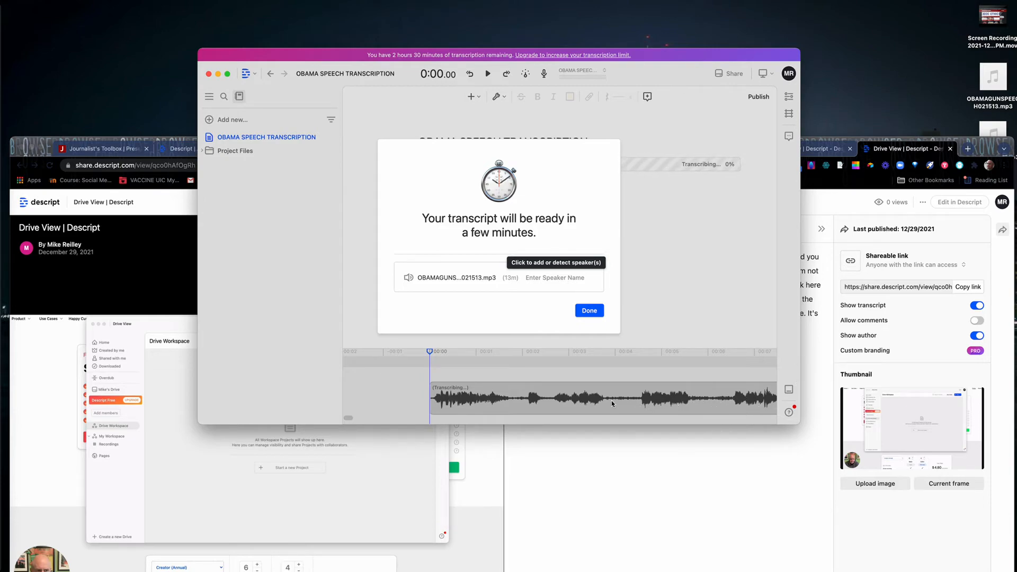
mouse_move(512, 407)
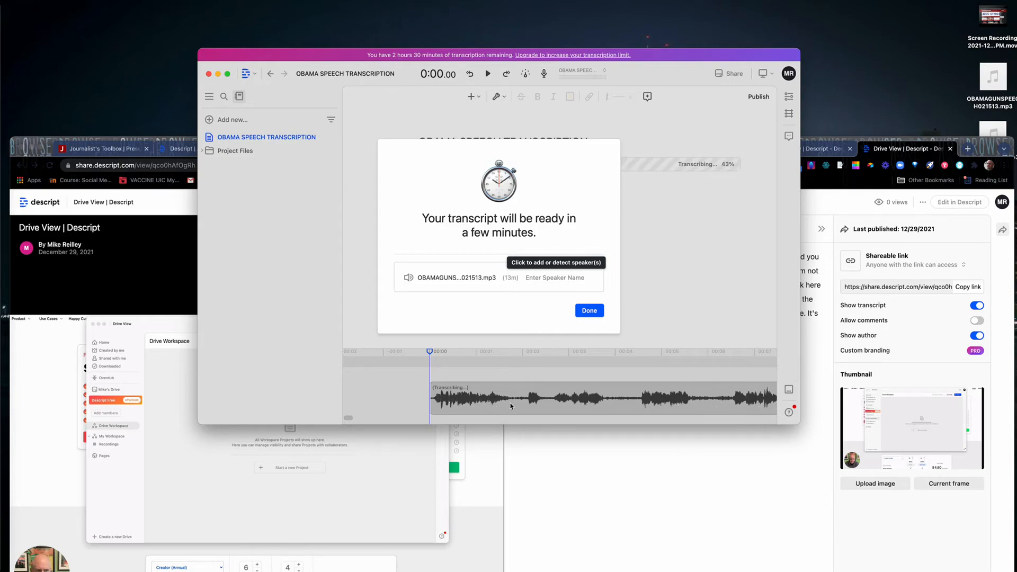
mouse_move(629, 358)
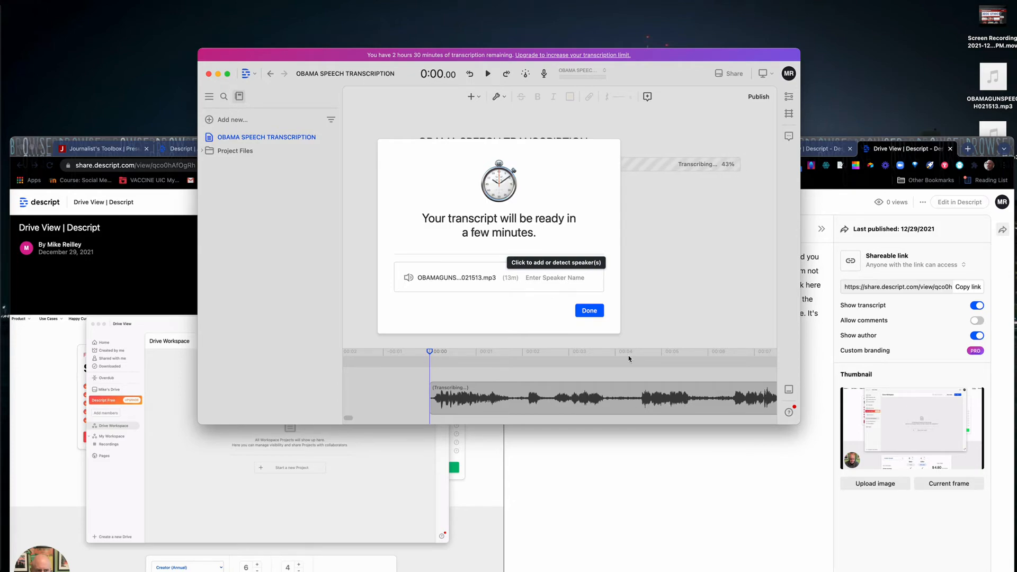
mouse_move(595, 332)
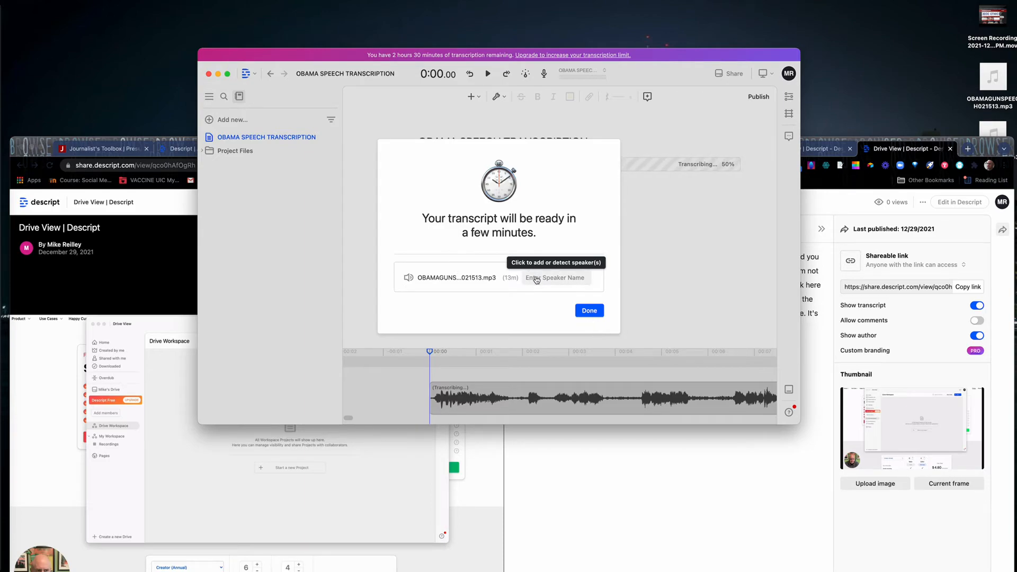
click(557, 277)
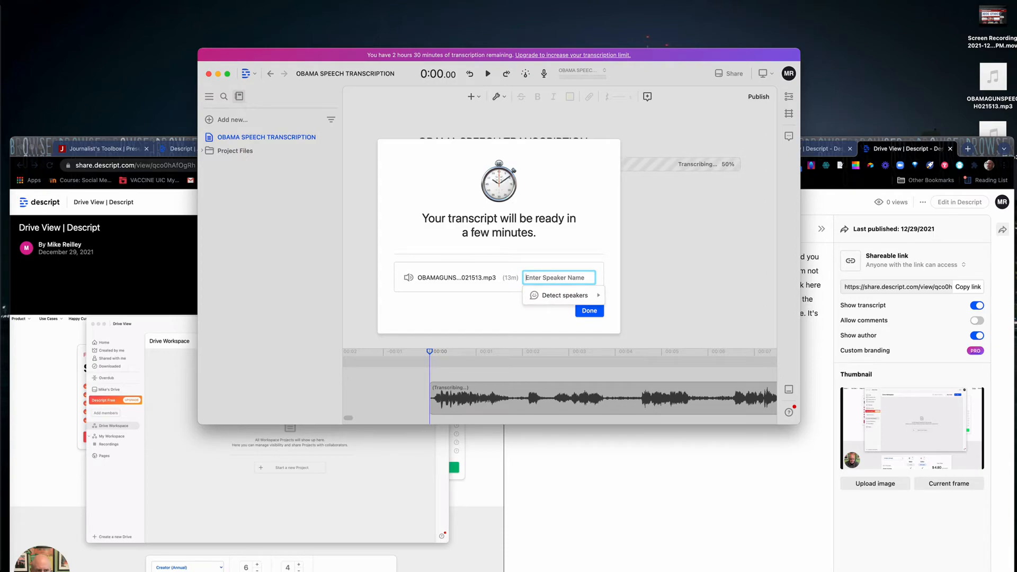
text(Barack)
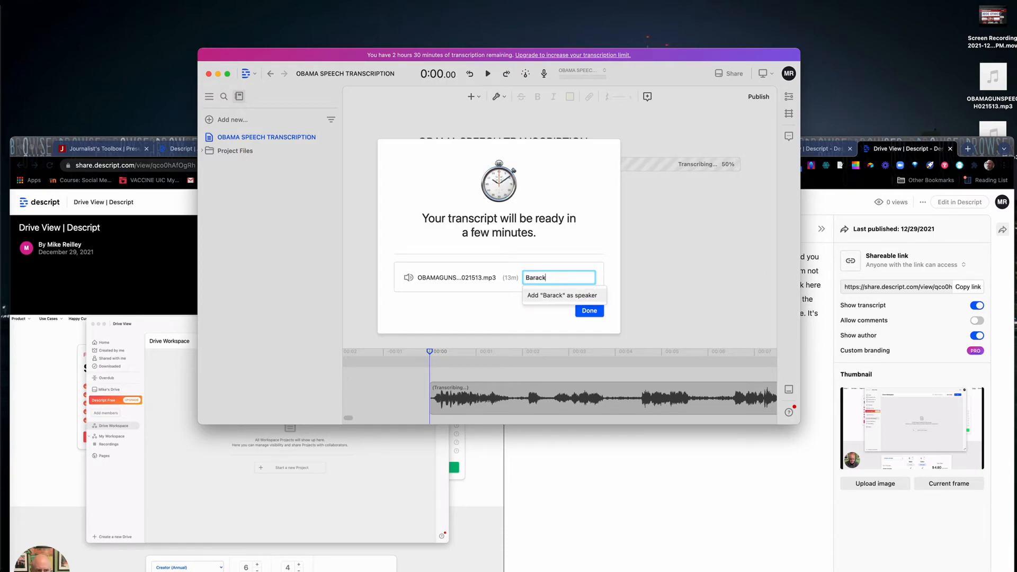
text(Obama)
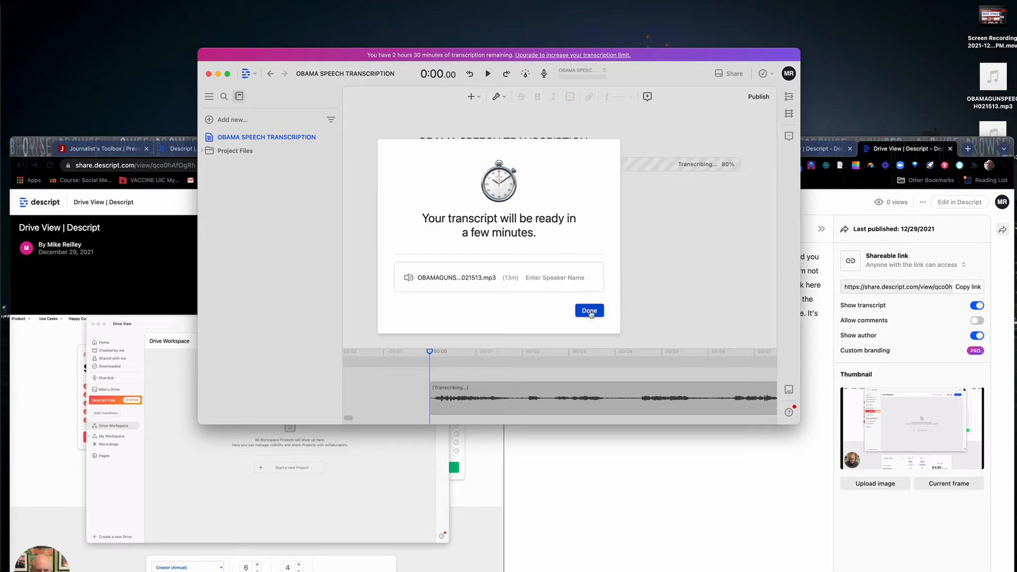
Step: Dismiss the transcript-pending notice so the finished transcript can load
click(589, 310)
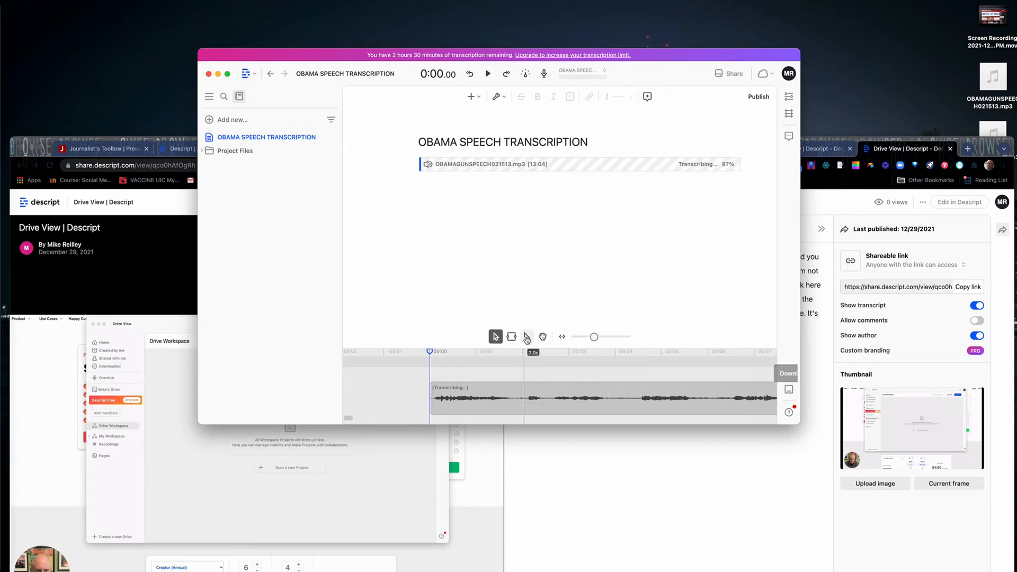
mouse_move(512, 337)
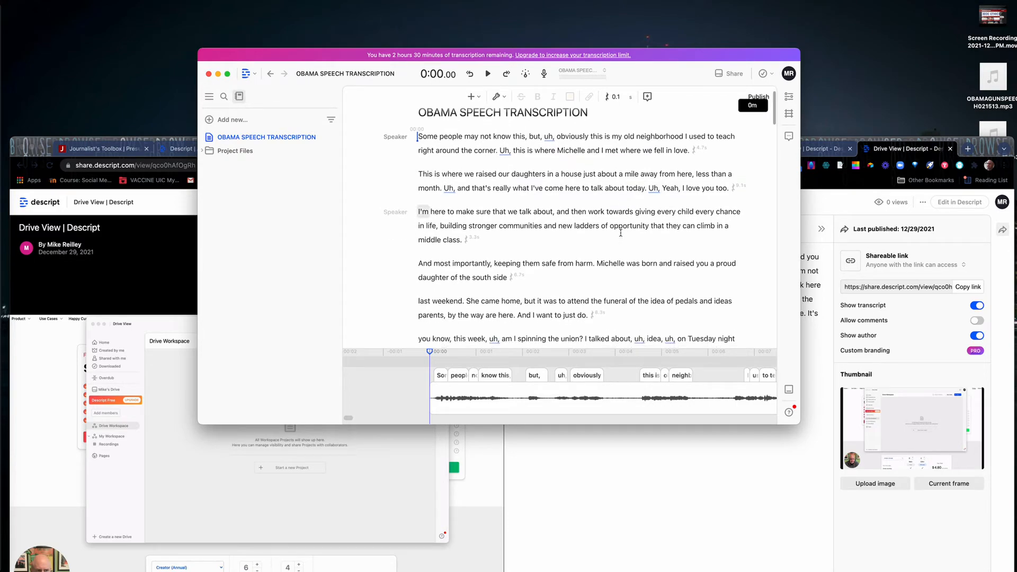
scroll(down, 3)
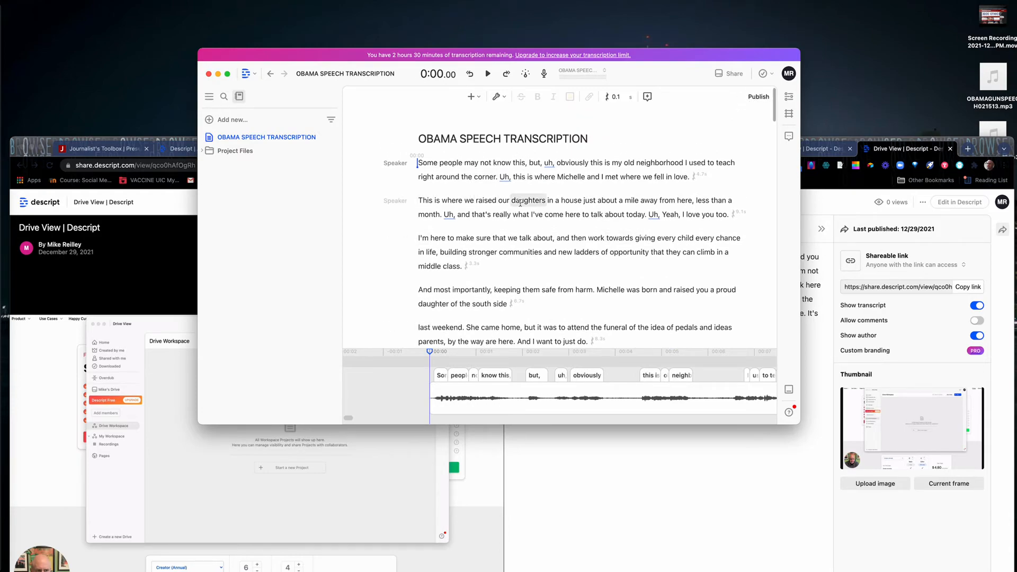
scroll(down, 3)
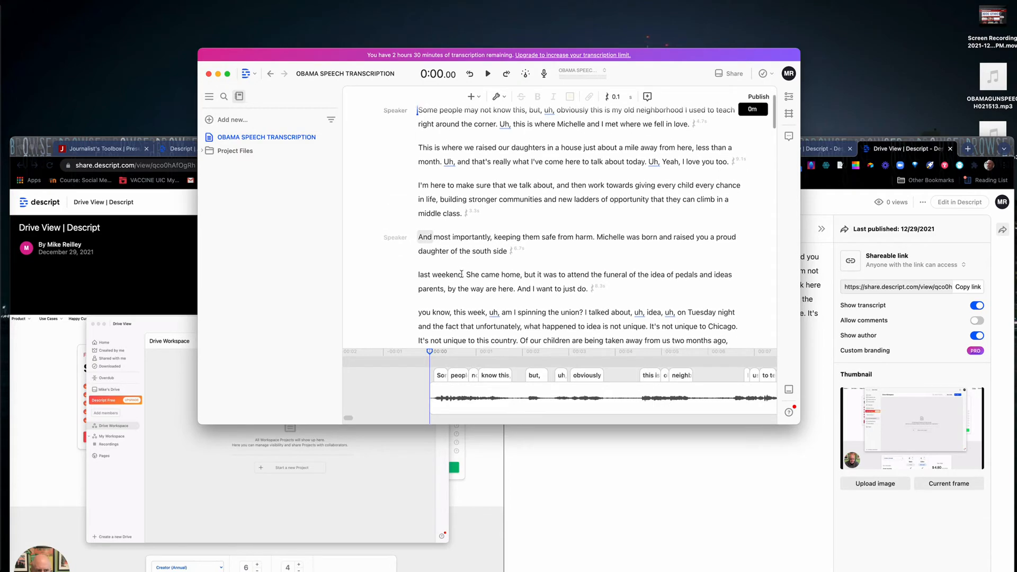
scroll(down, 3)
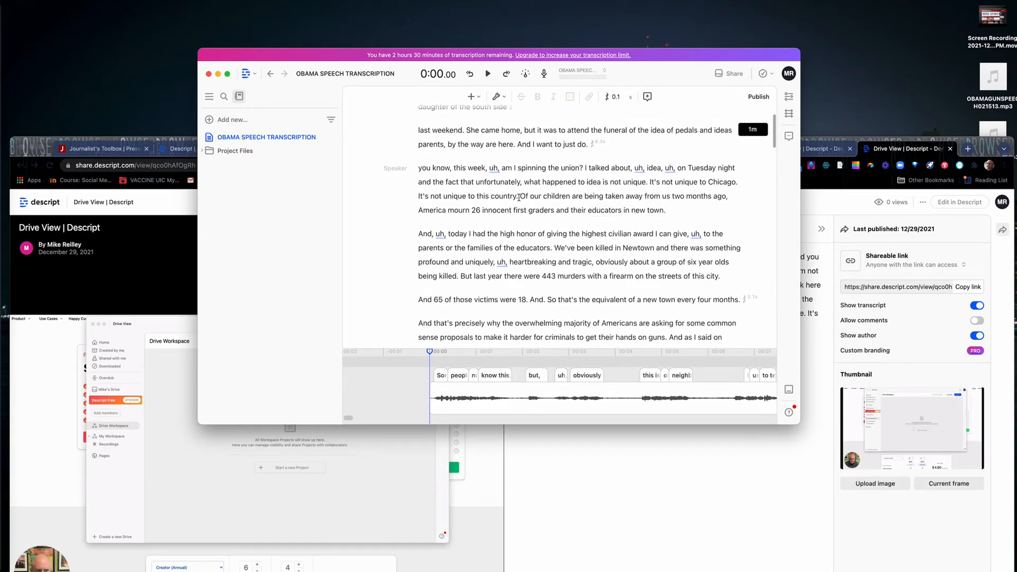
drag(519, 196, 665, 210)
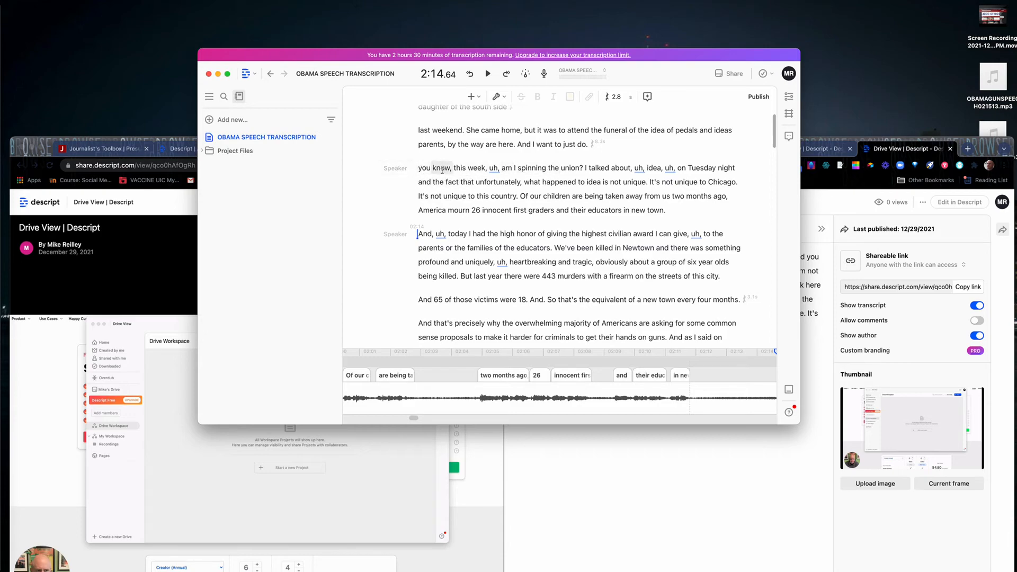
scroll(down, 3)
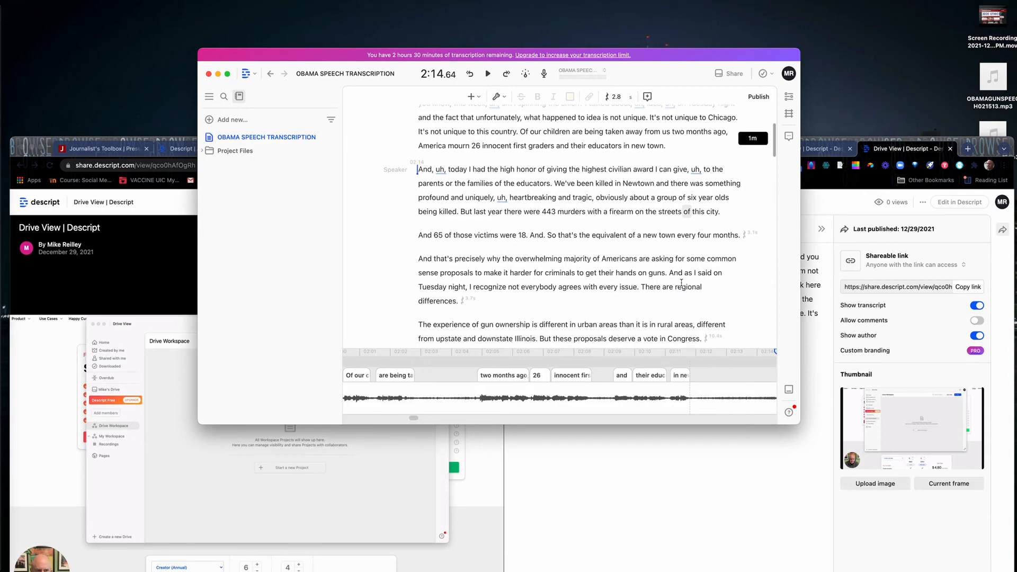
scroll(down, 3)
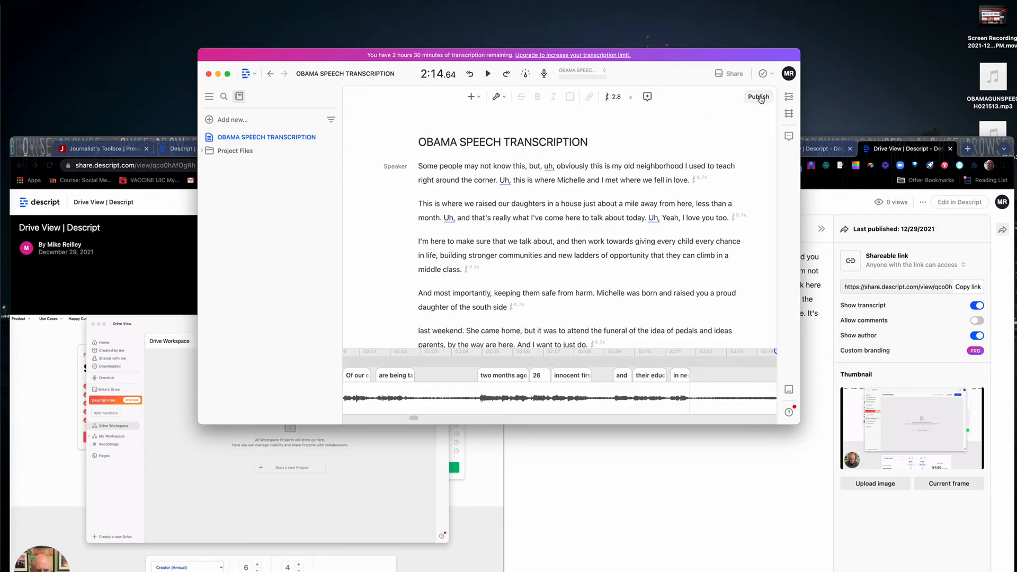
Step: Publish the transcript as an unlisted page with comments allowed and transcript shown
click(758, 97)
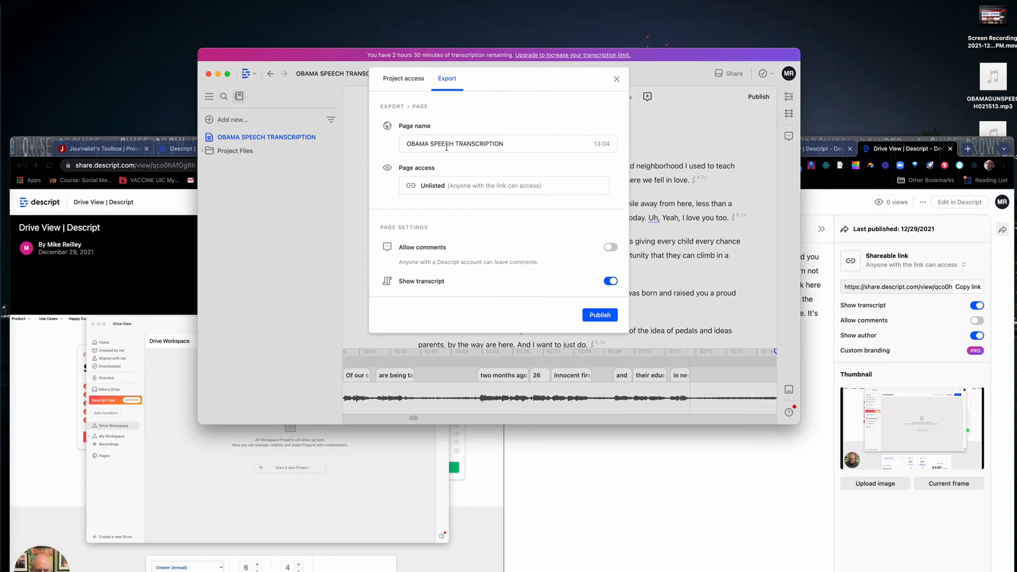
mouse_move(576, 322)
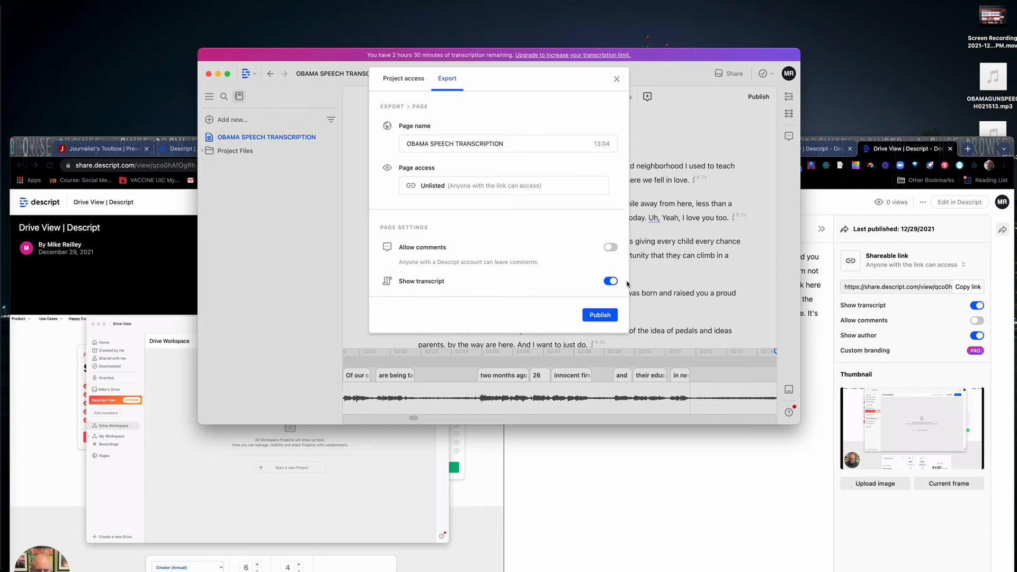
click(610, 247)
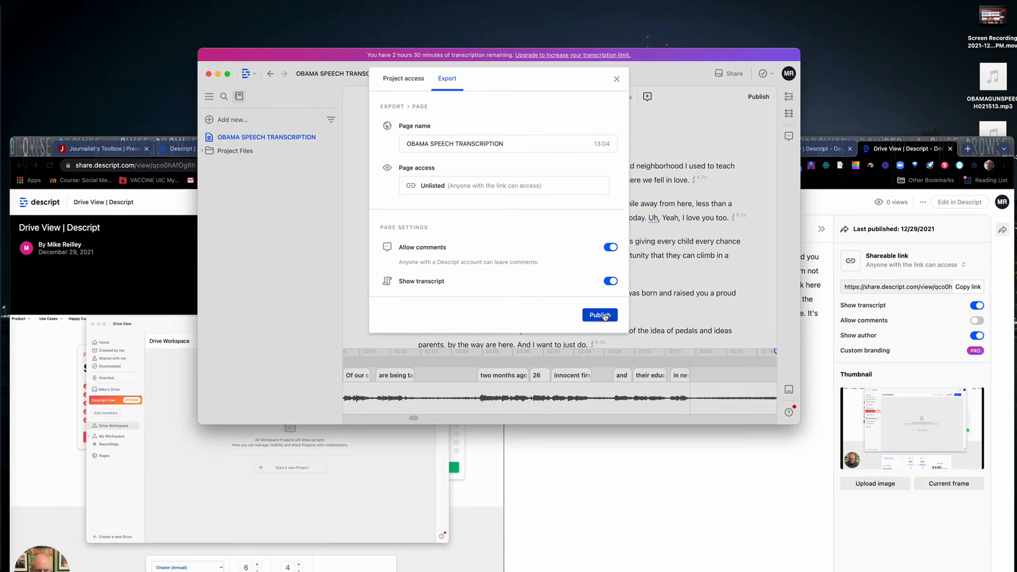
click(602, 315)
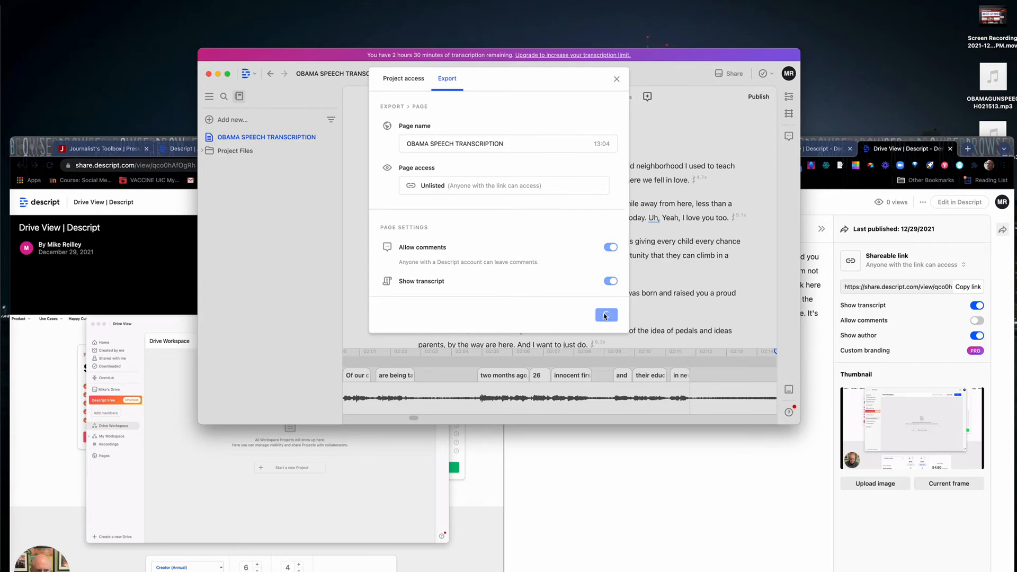
click(606, 315)
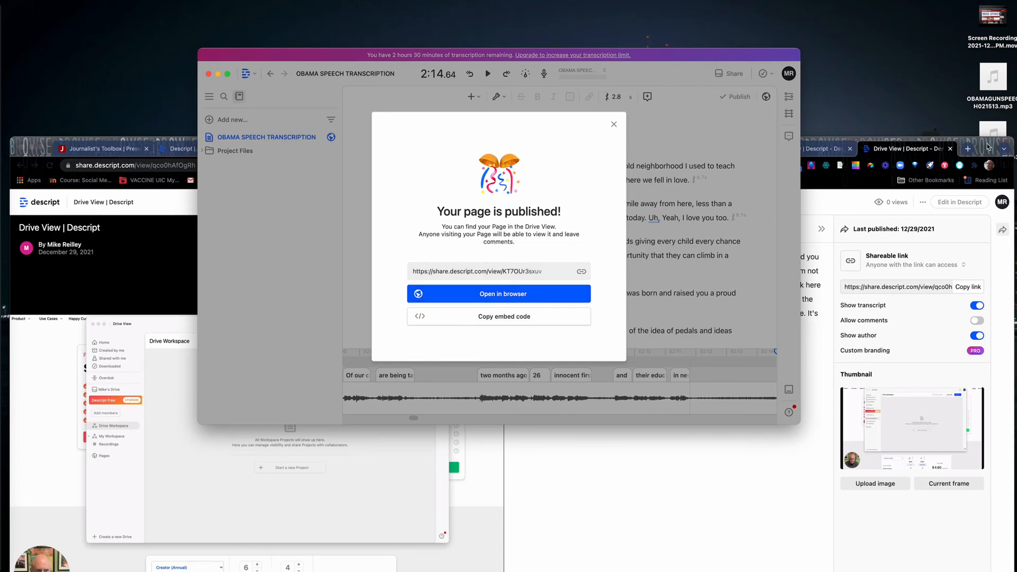
Step: Copy the published page's share link for use in Medium
click(613, 124)
text(mediu)
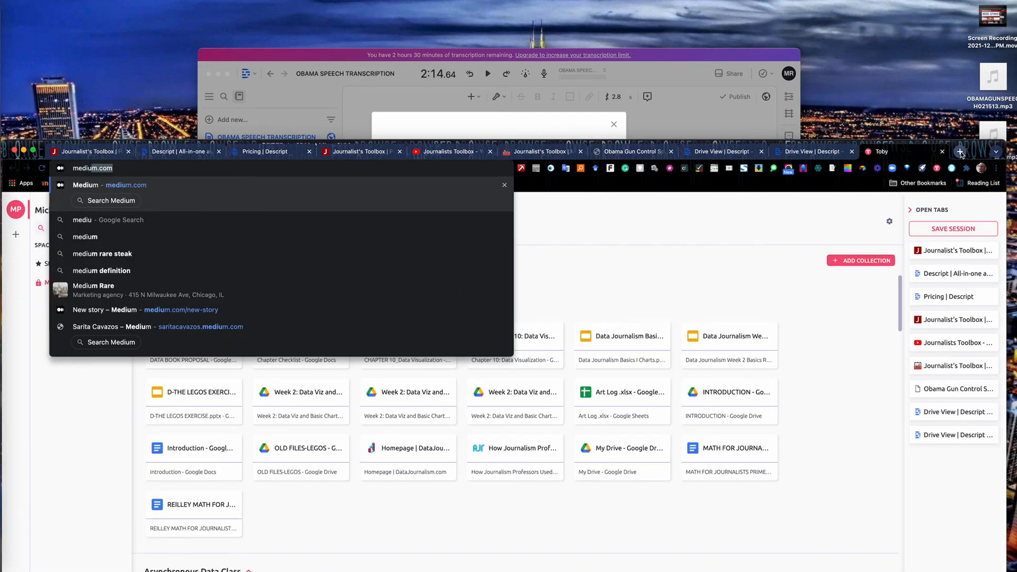
Step: Start a new Medium story titled 'Obama 2013 Gun Speech'
click(91, 167)
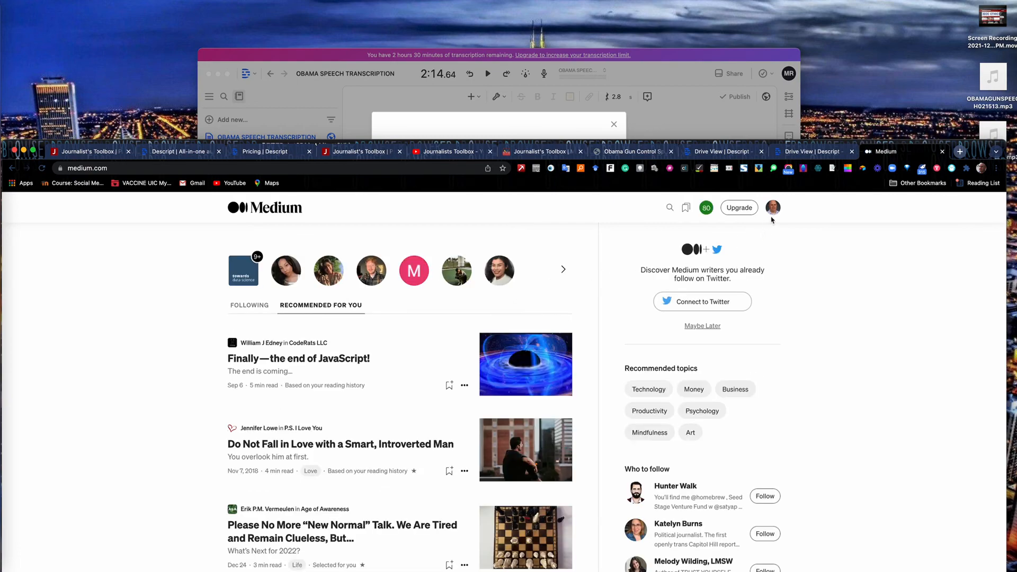
click(774, 207)
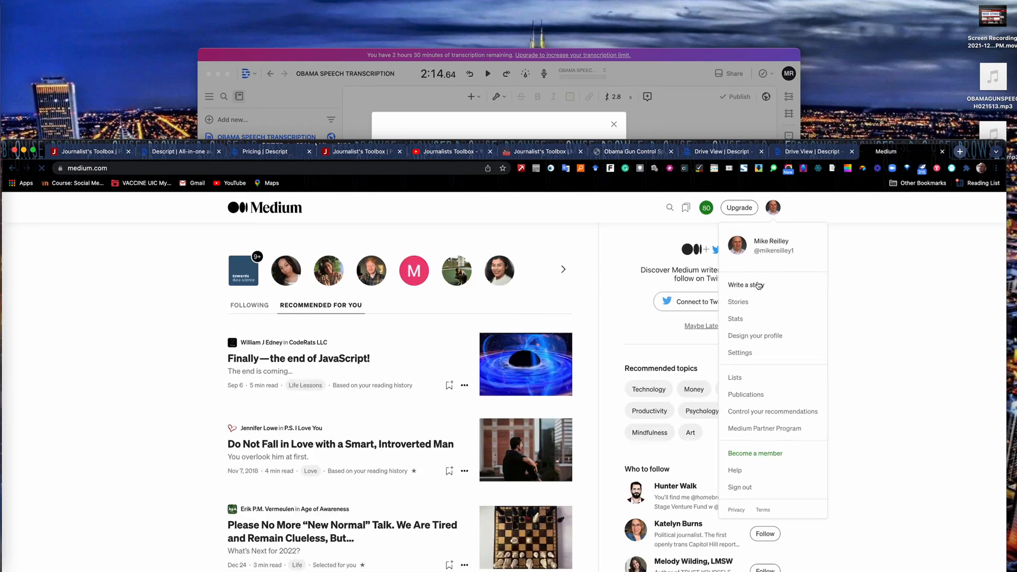
click(746, 285)
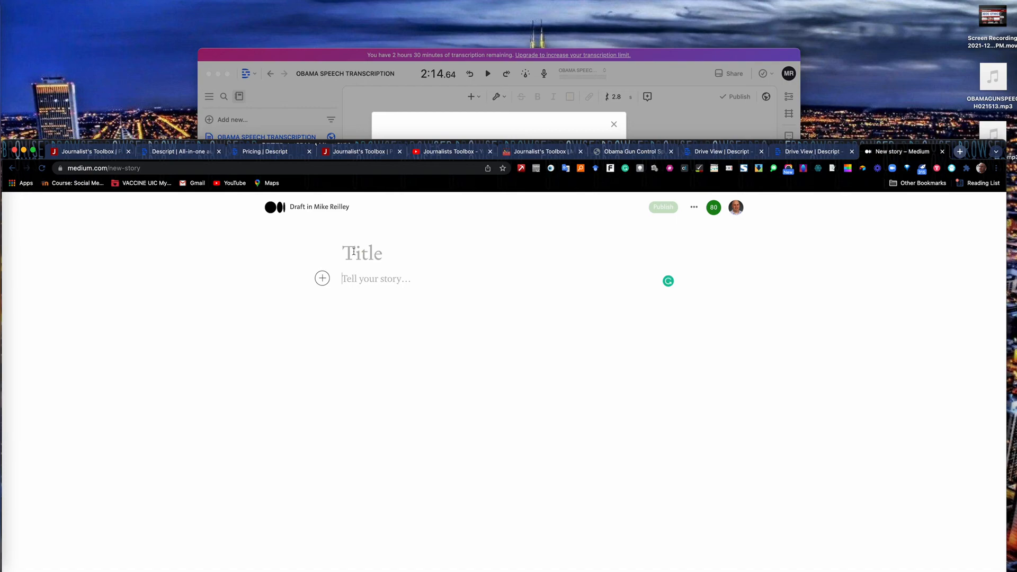
text(Obama)
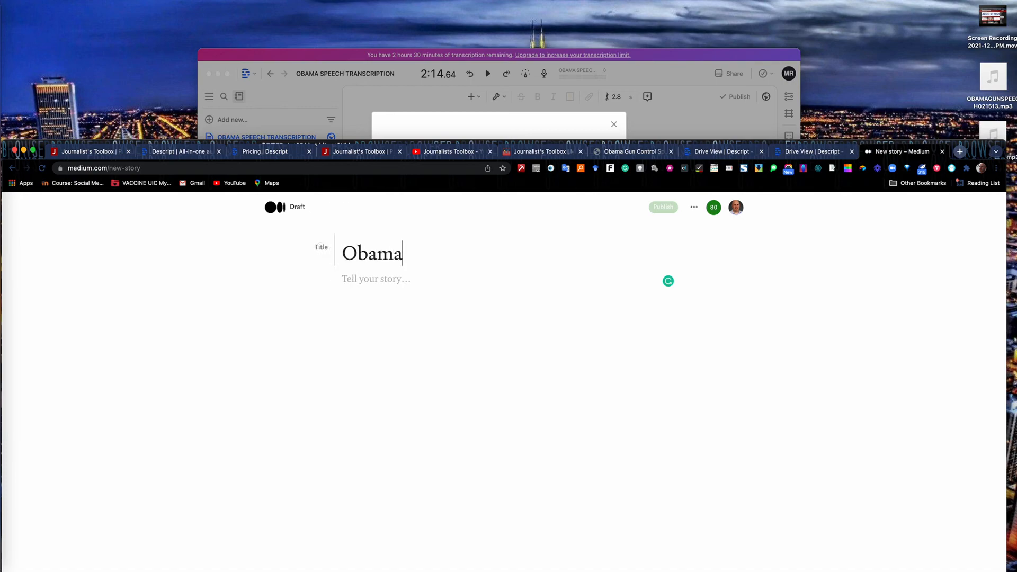
text(2013 Gun)
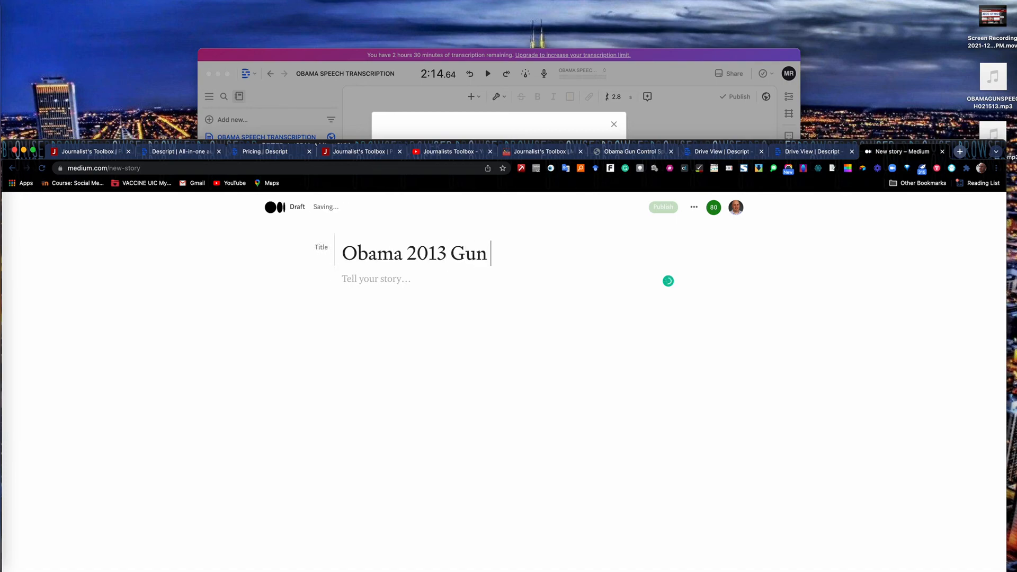
text(Speech)
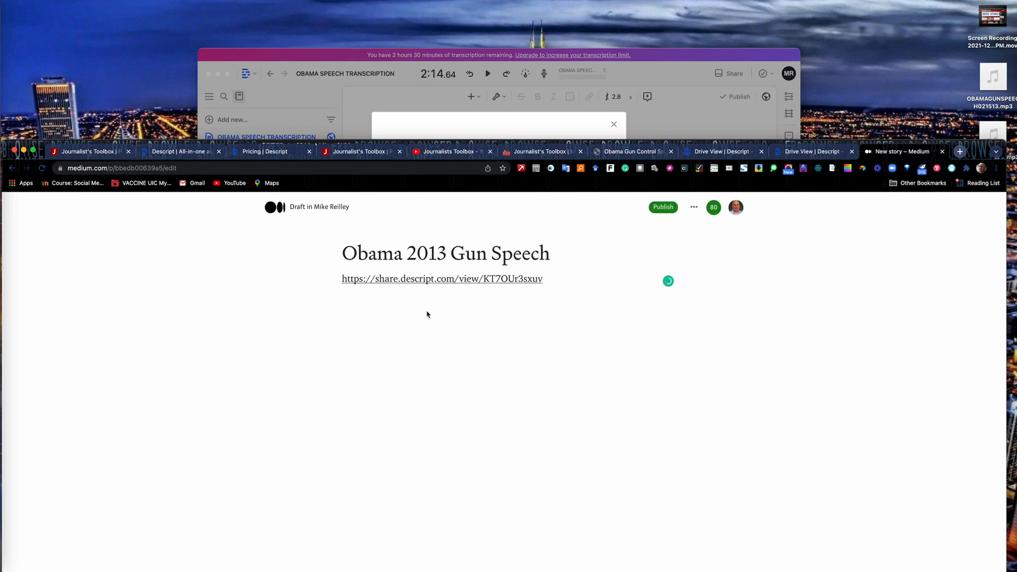
Step: Convert the pasted link into a Descript embed and publish the story now
click(428, 308)
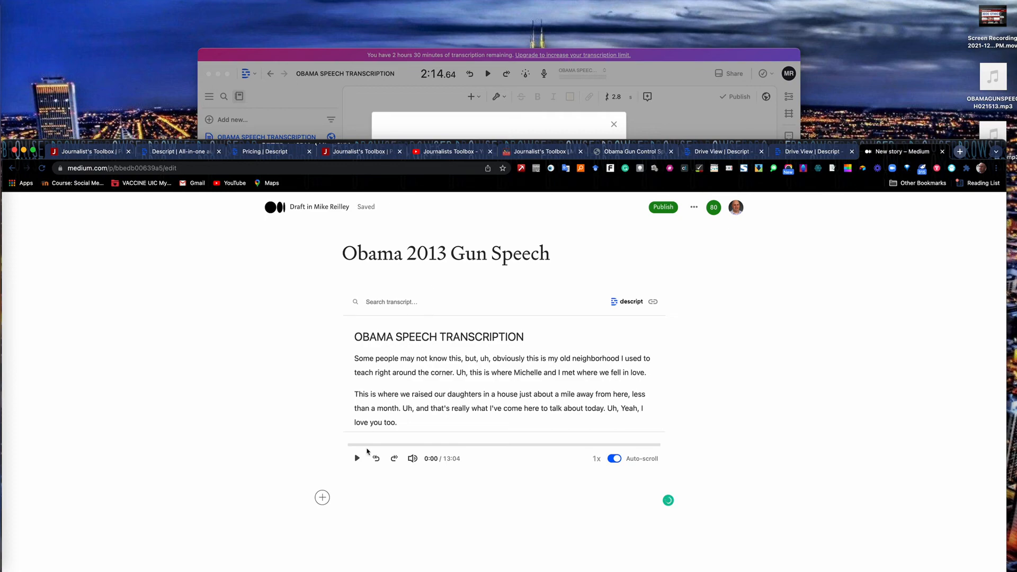
mouse_move(448, 429)
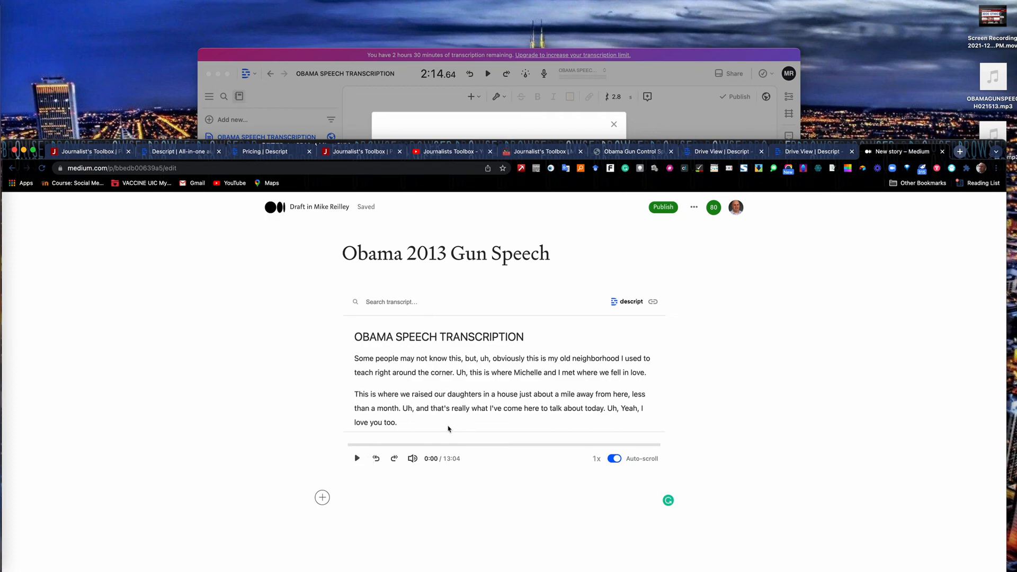
mouse_move(426, 415)
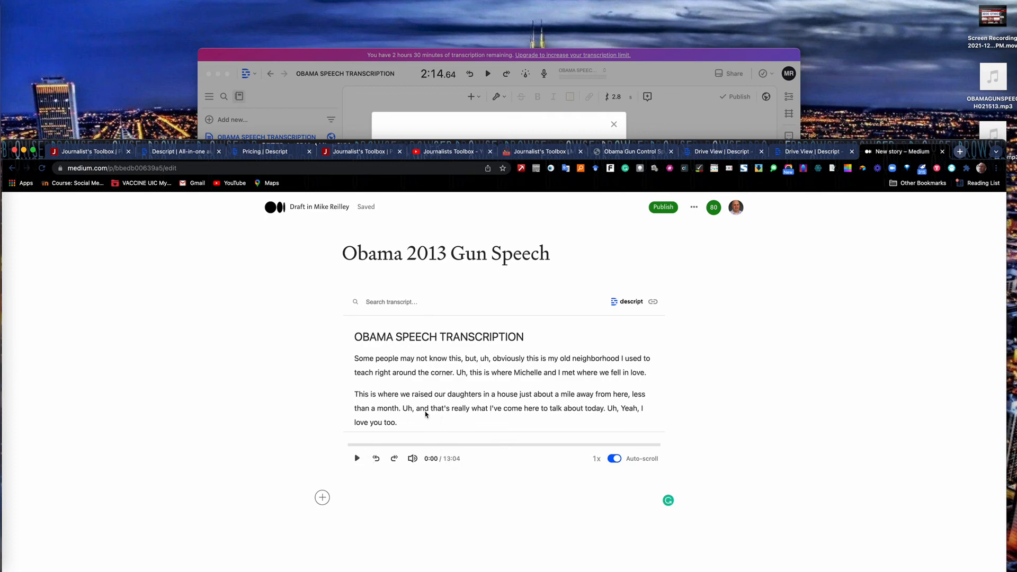
mouse_move(411, 443)
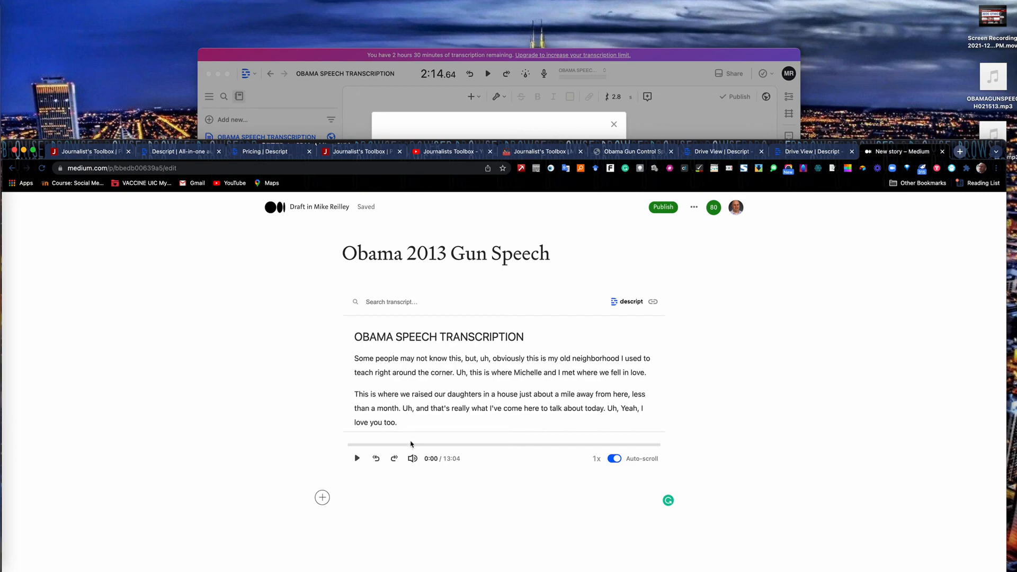
click(663, 208)
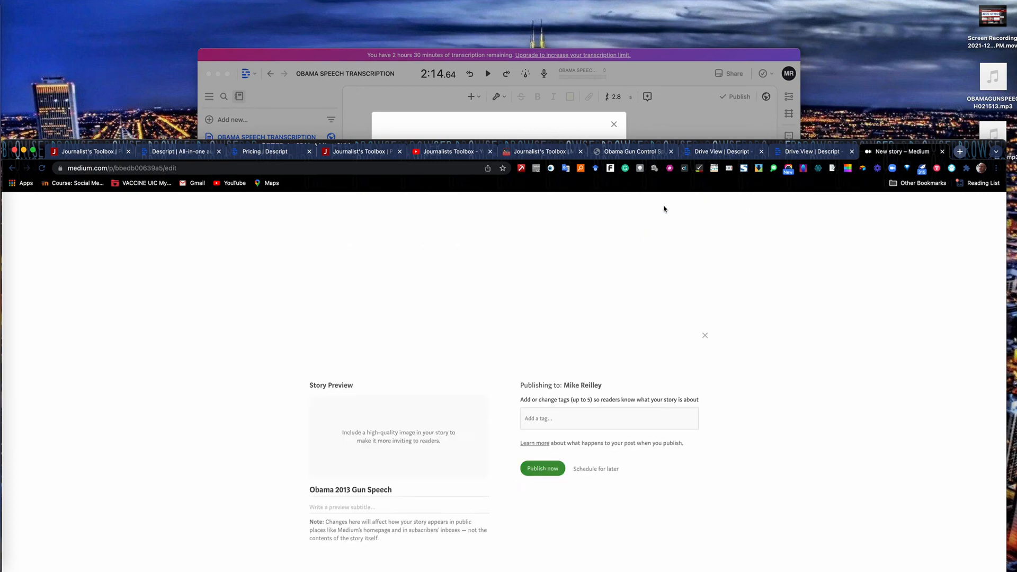
click(705, 335)
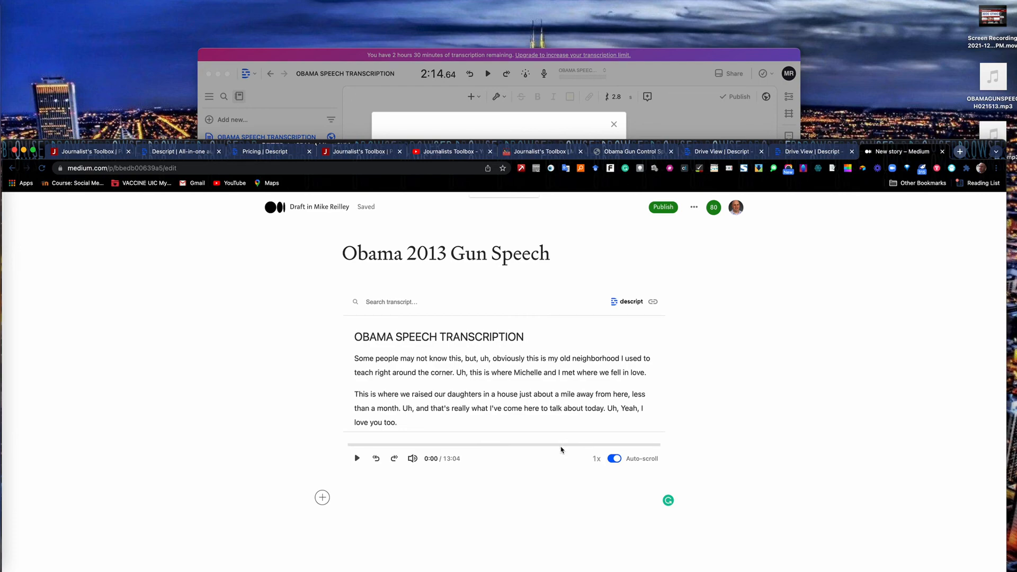
Step: Dismiss the story-published popup and play the embedded speech audio on the live page
click(662, 206)
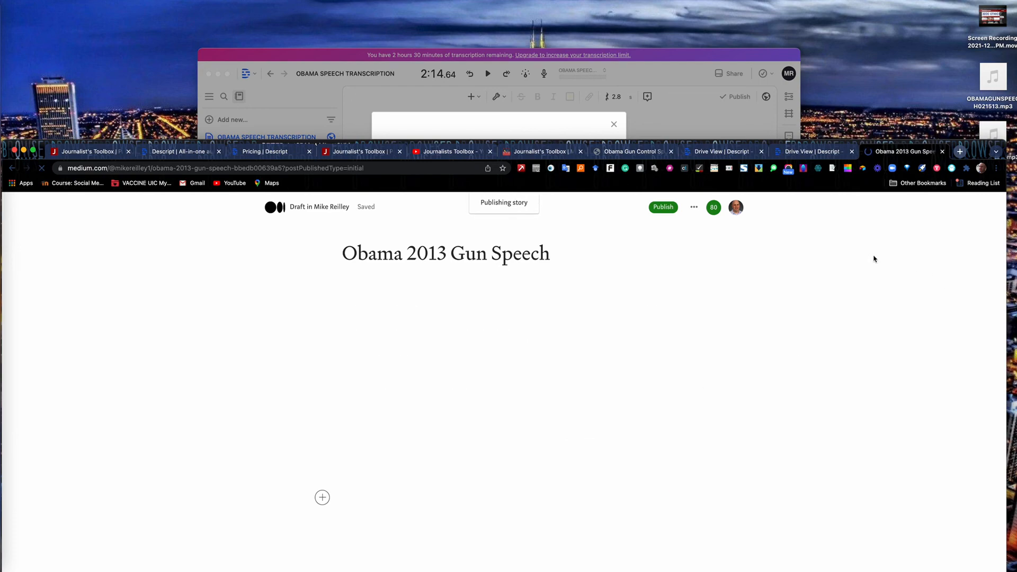
click(663, 208)
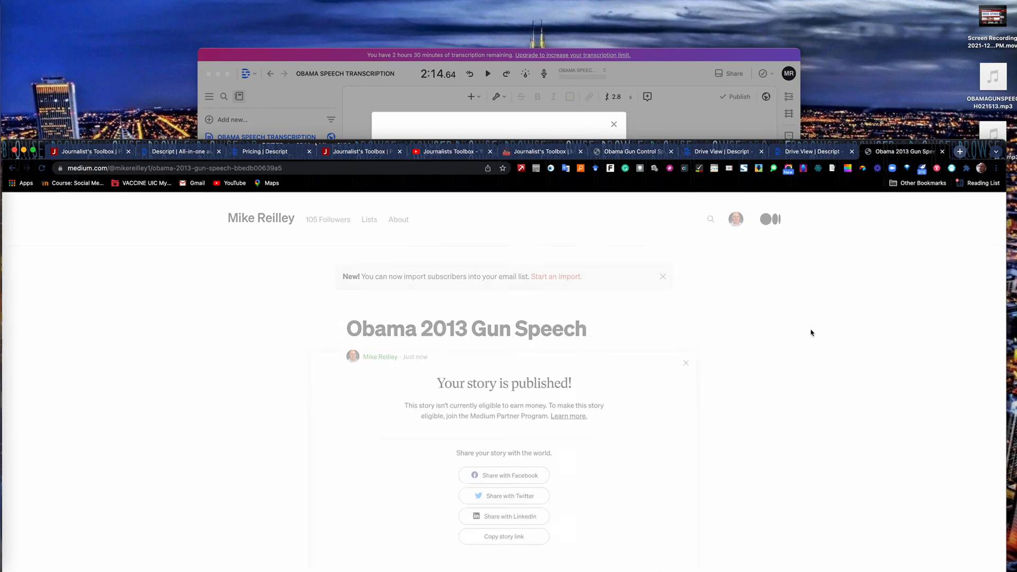
click(685, 362)
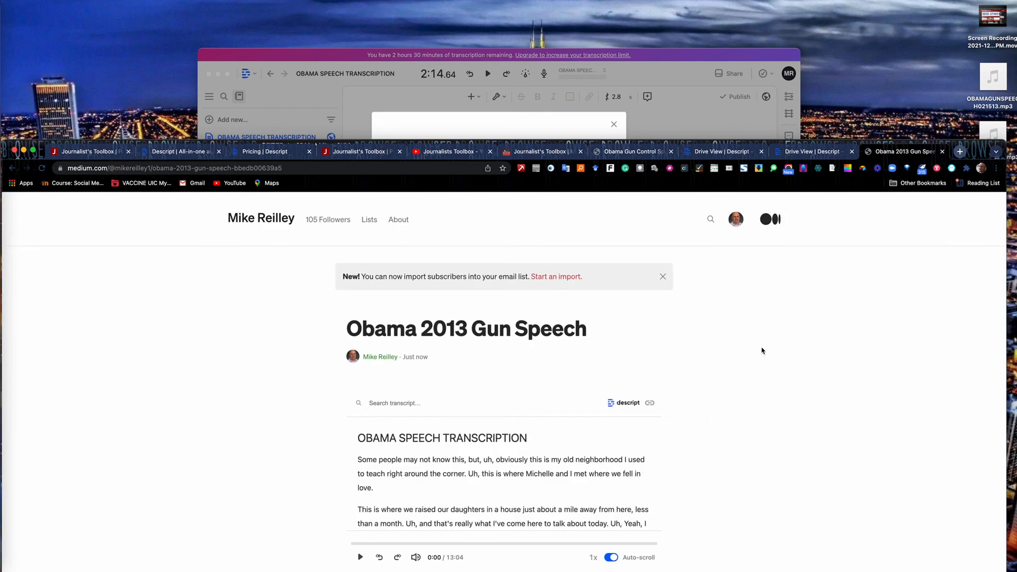
scroll(down, 3)
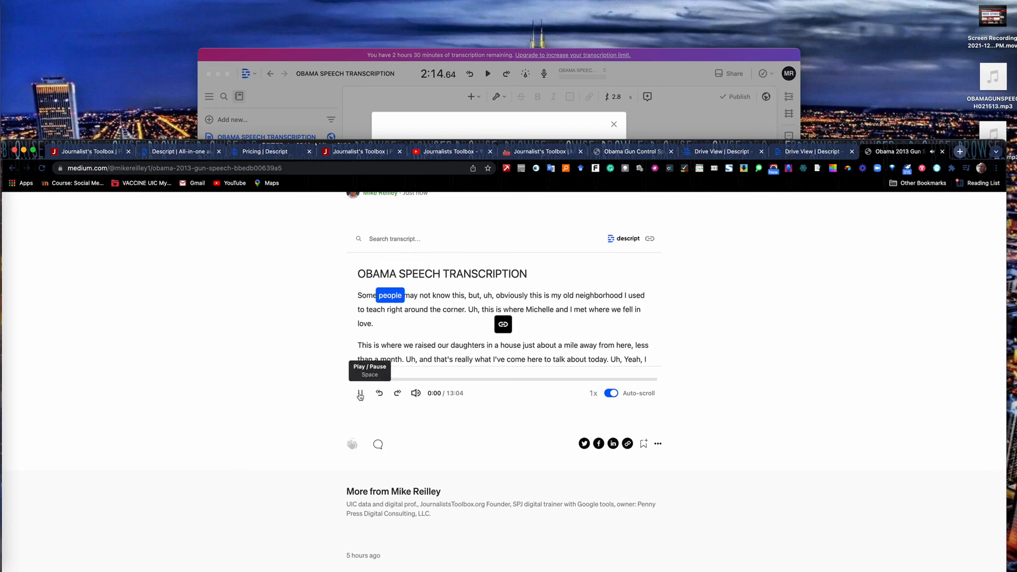
click(360, 393)
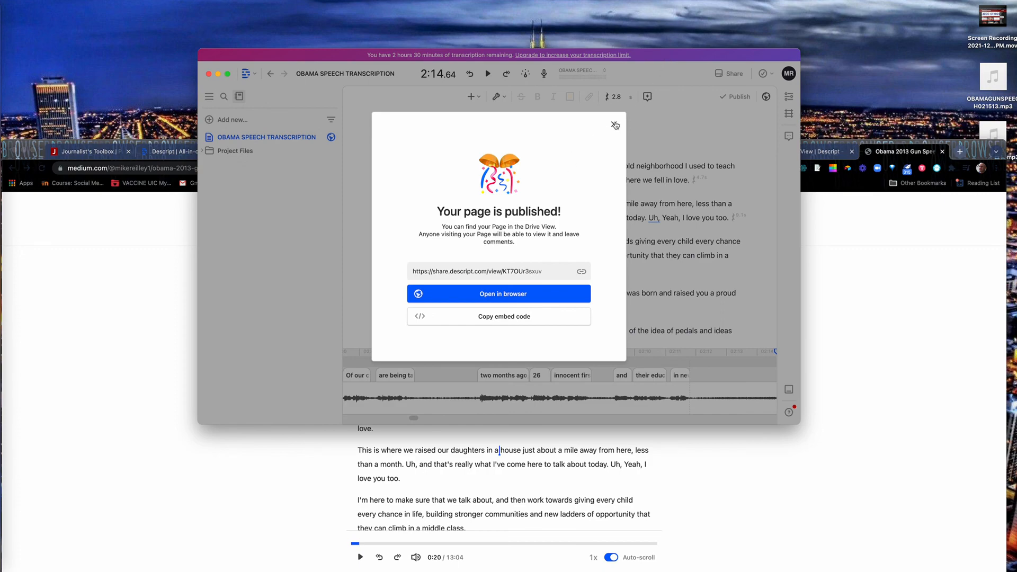
Step: Close the 'Your page is published!' dialog and scroll through the speech transcript
click(615, 125)
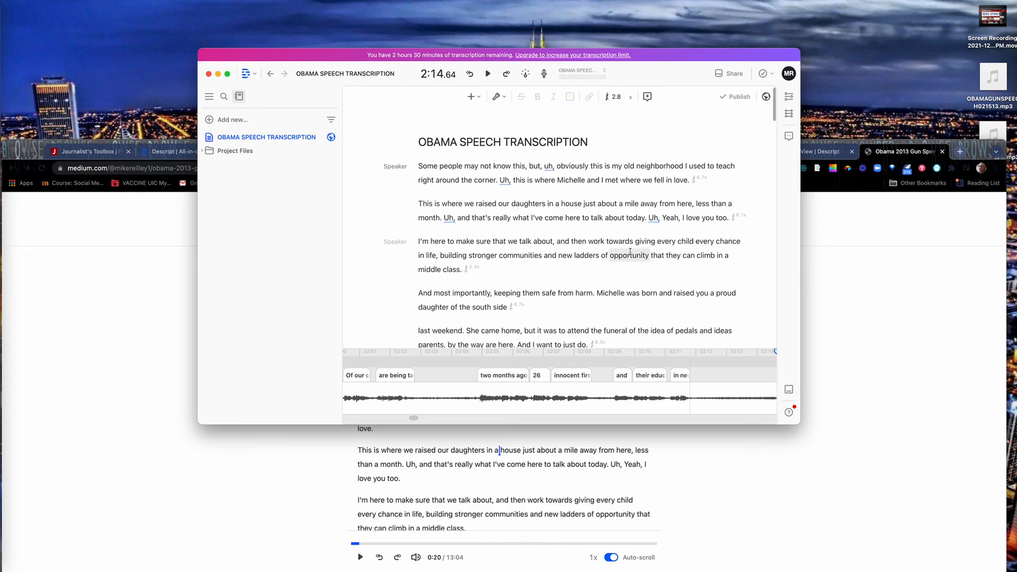
mouse_move(517, 233)
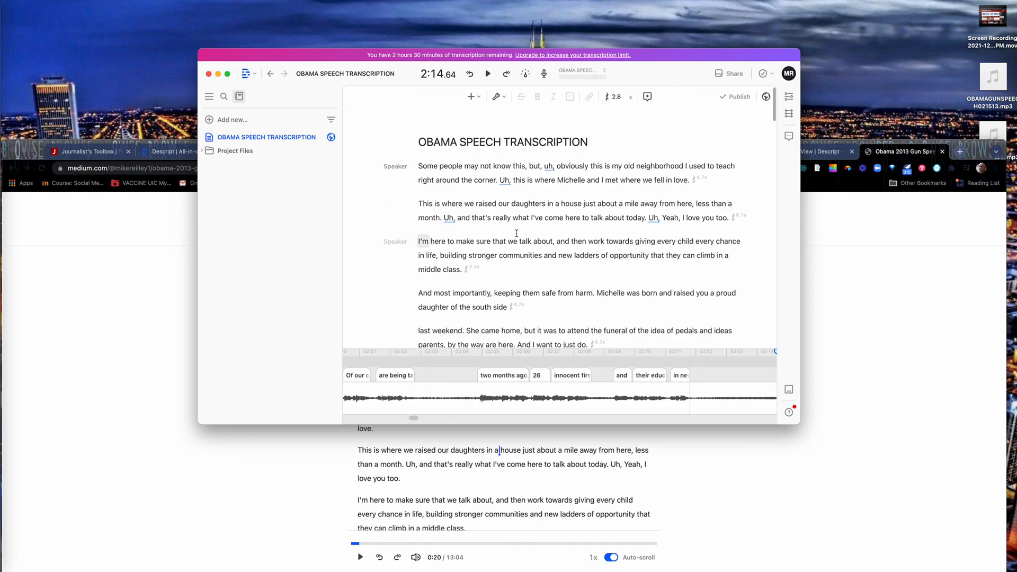
mouse_move(587, 232)
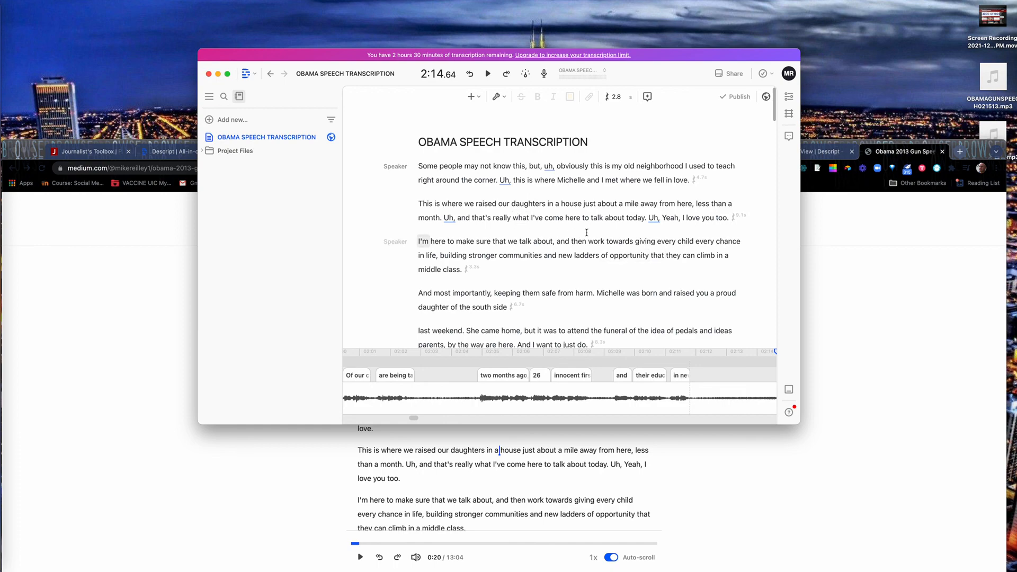
scroll(down, 3)
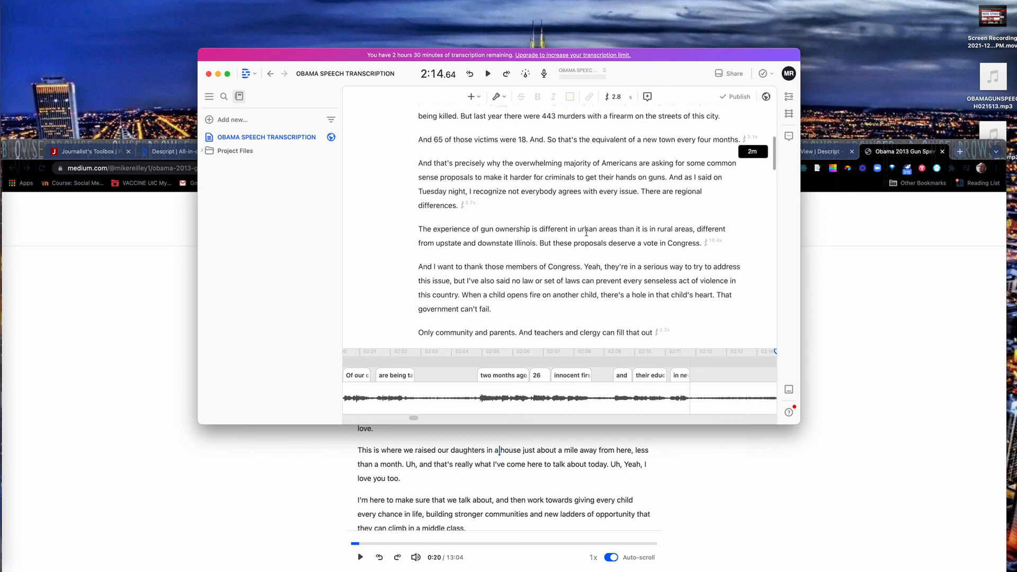